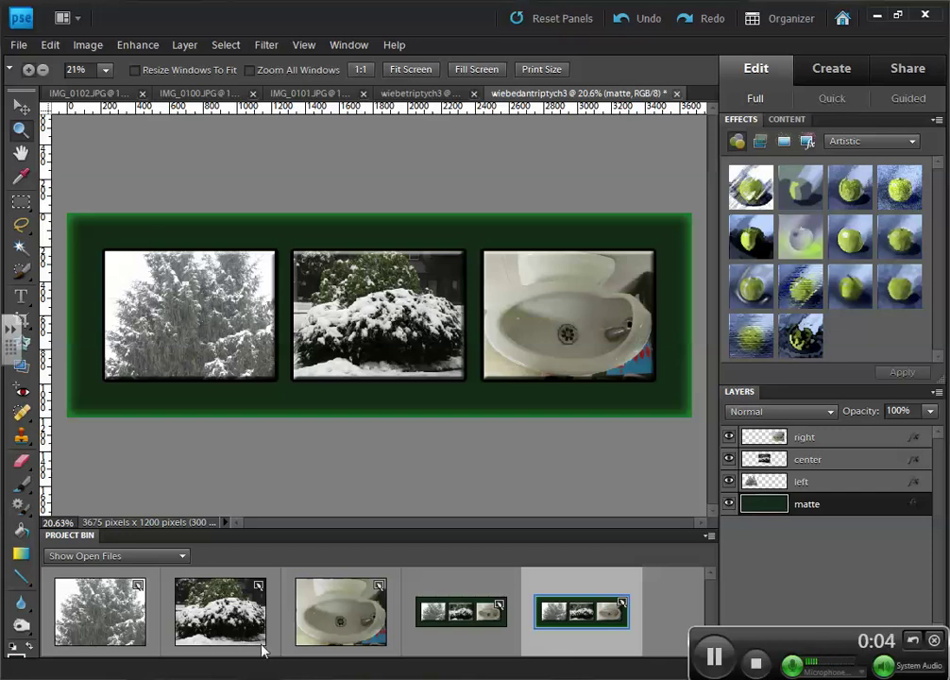
pyautogui.moveTo(192, 649)
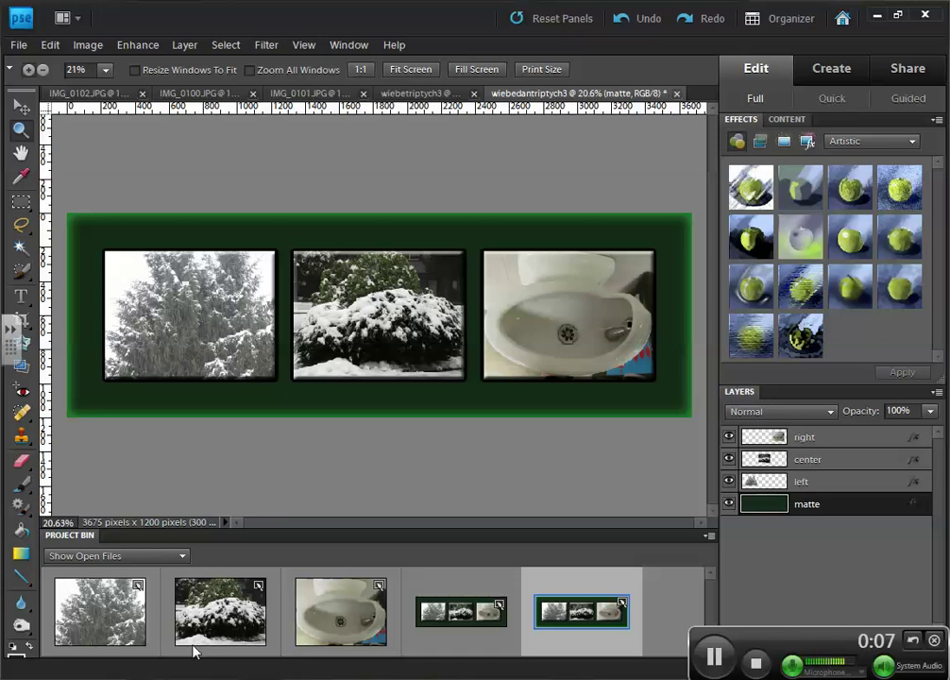
pyautogui.moveTo(393, 672)
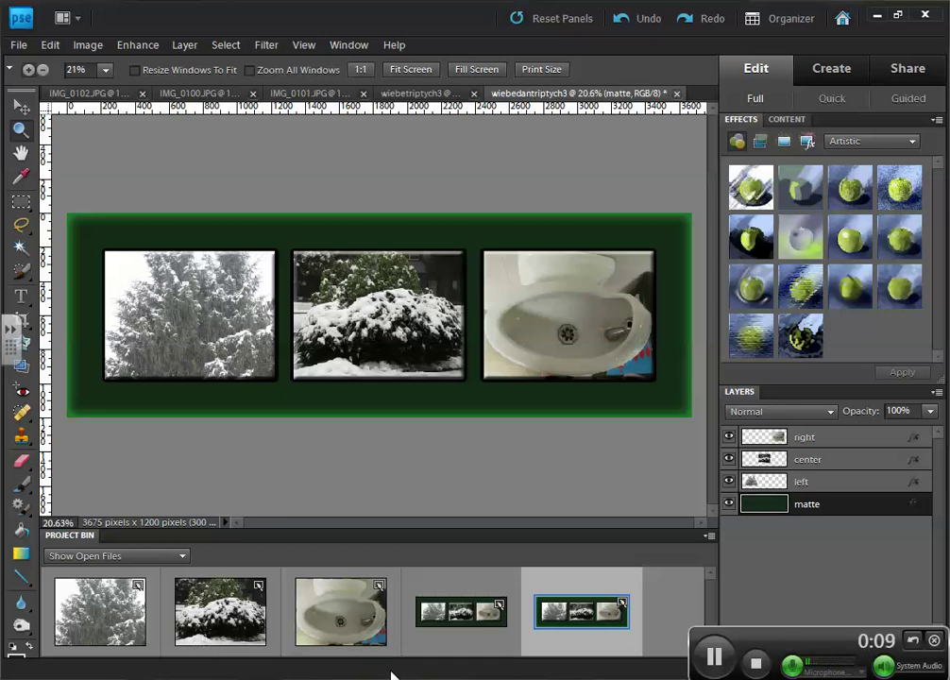
pyautogui.moveTo(106, 613)
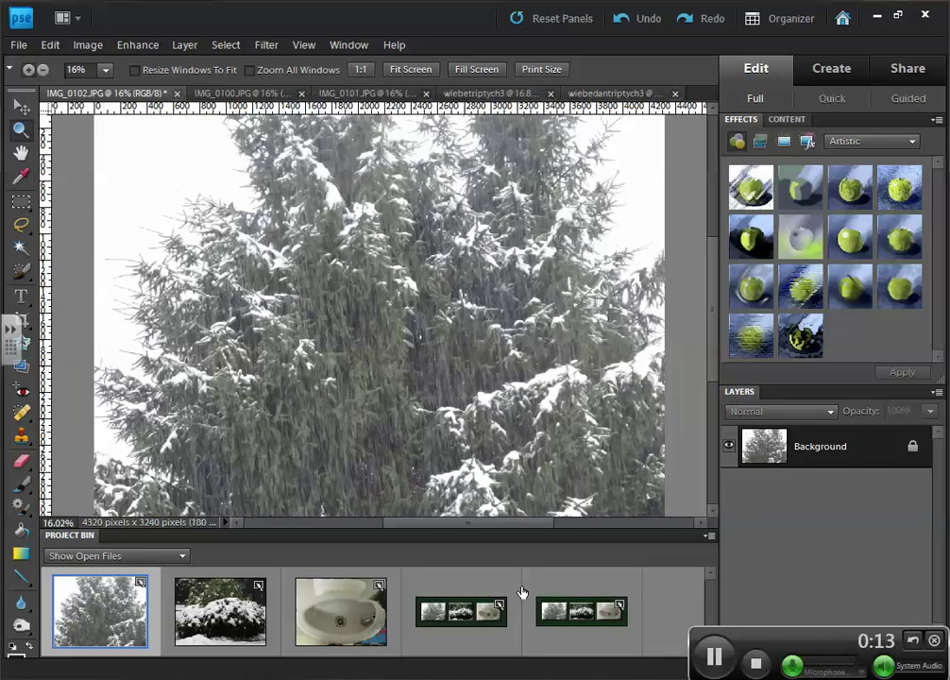
# Resize the snowy tree photo to 1200 × 900 pixels at 180 ppi with Resample Image on
pyautogui.click(582, 612)
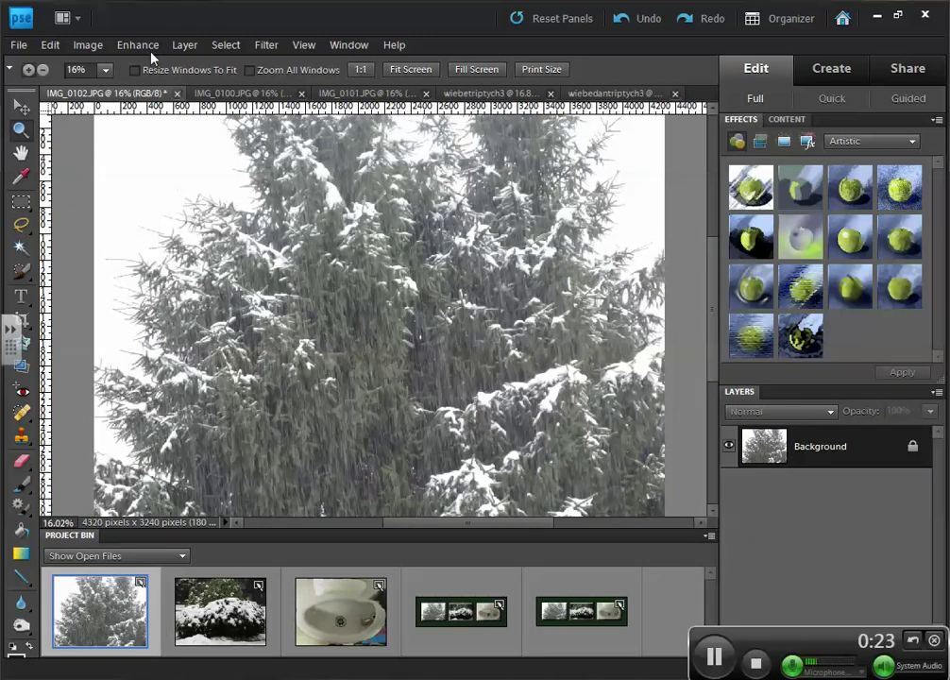
pyautogui.click(86, 46)
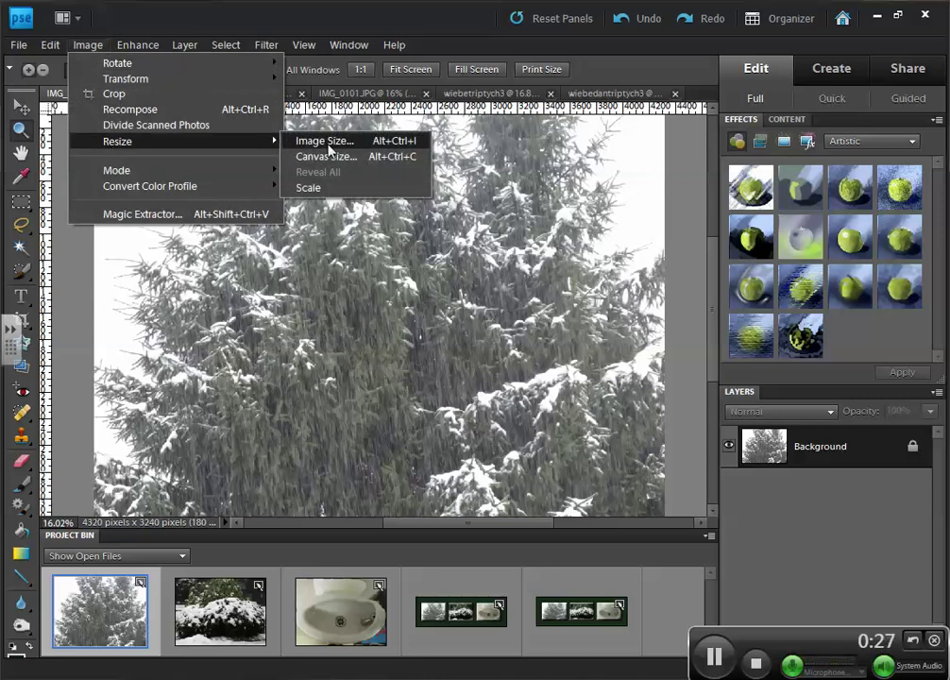
pyautogui.click(323, 140)
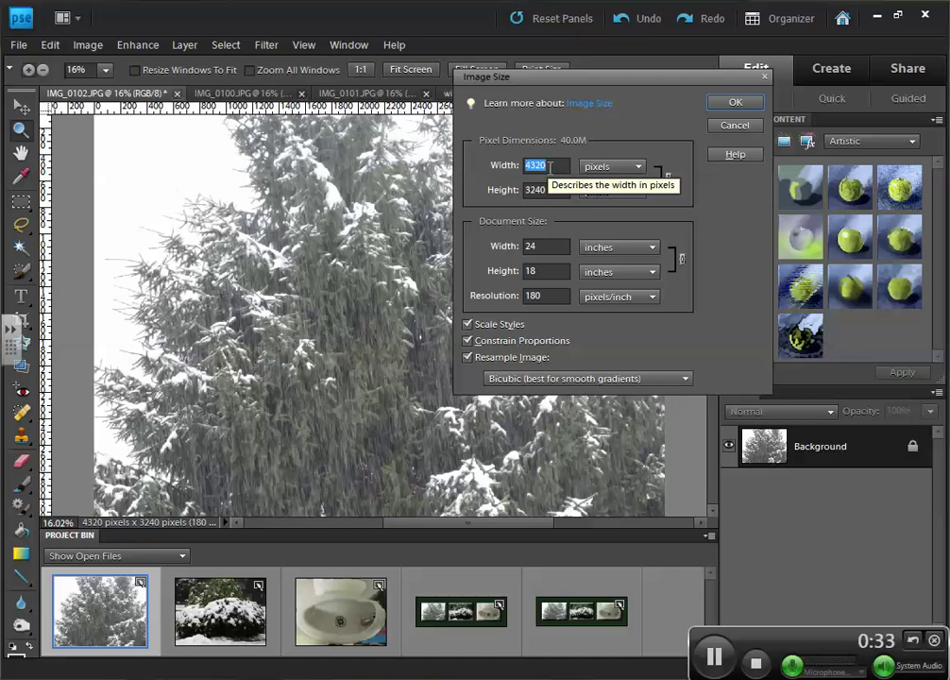
pyautogui.write('1200')
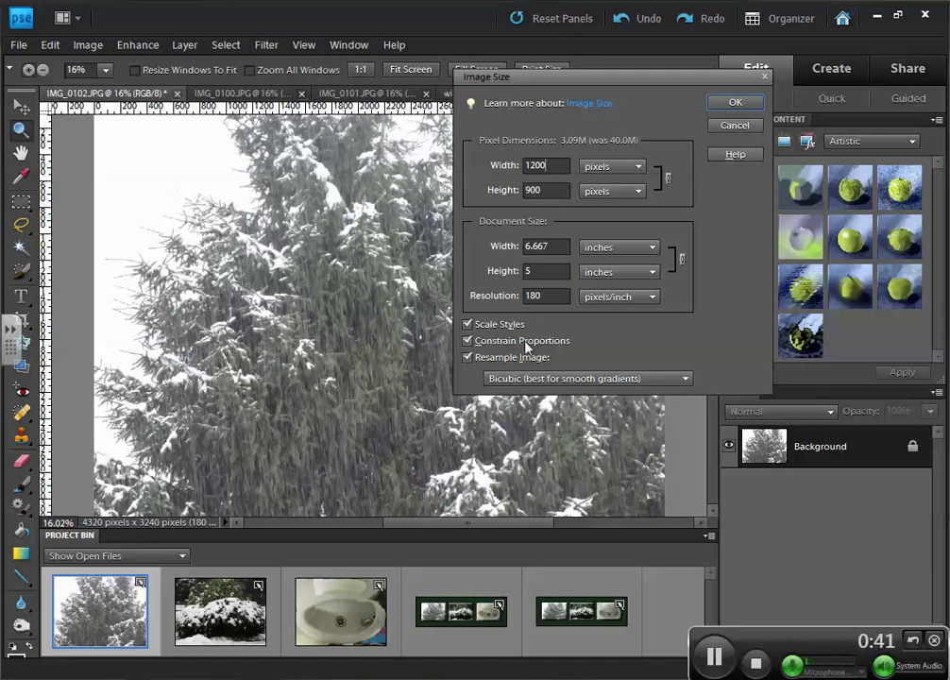
pyautogui.moveTo(470, 357)
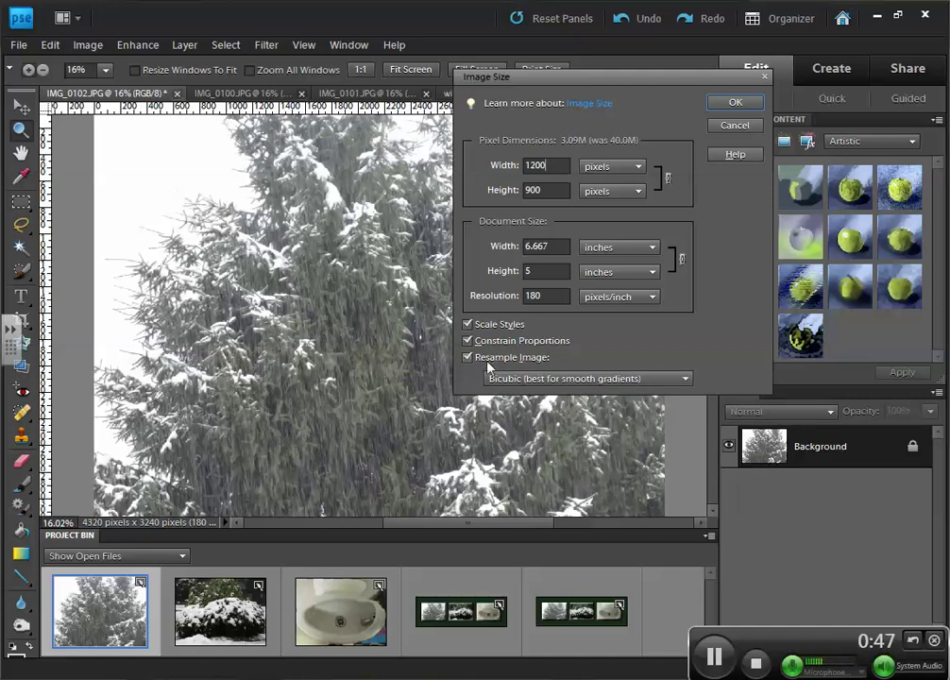
pyautogui.click(469, 355)
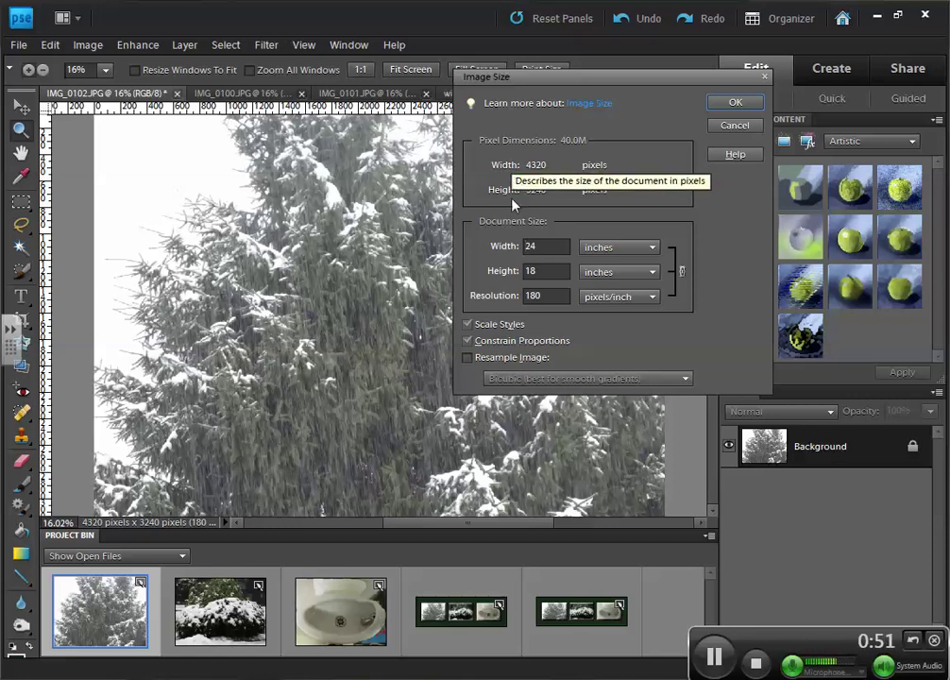
pyautogui.moveTo(608, 385)
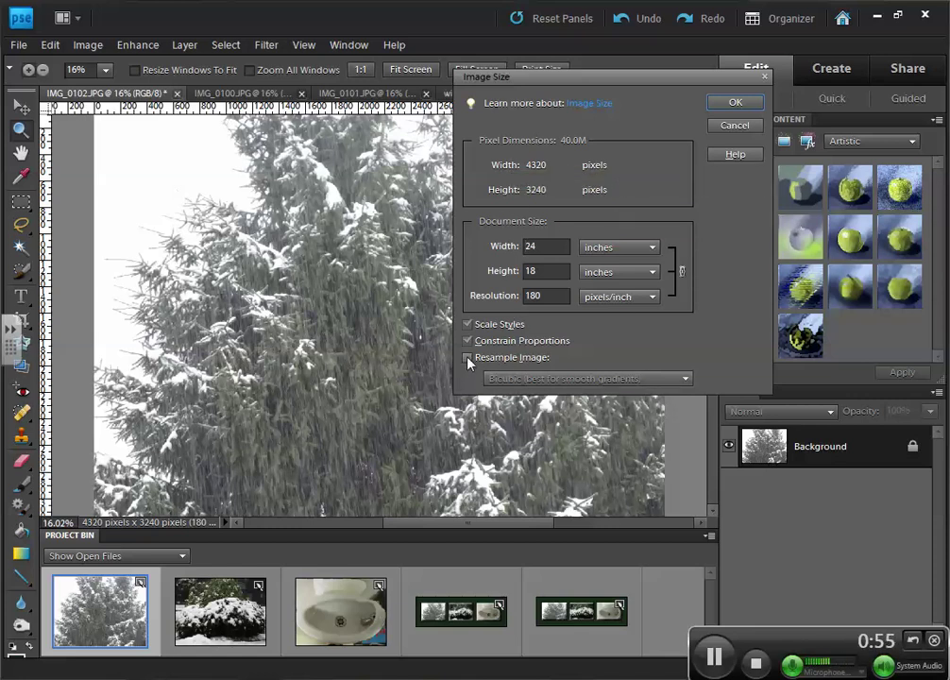
pyautogui.click(469, 357)
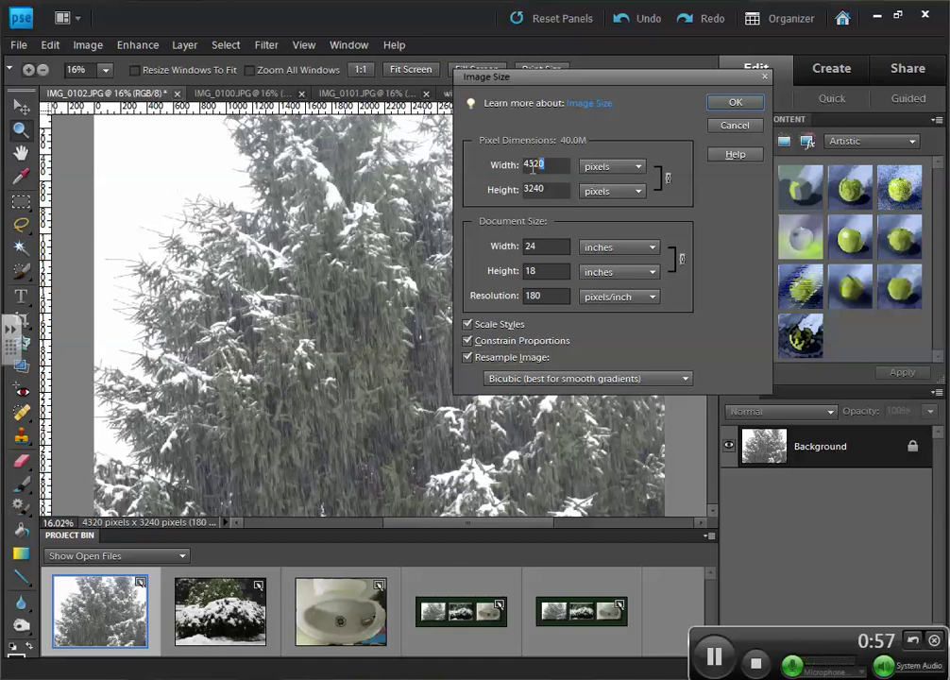
pyautogui.write('100')
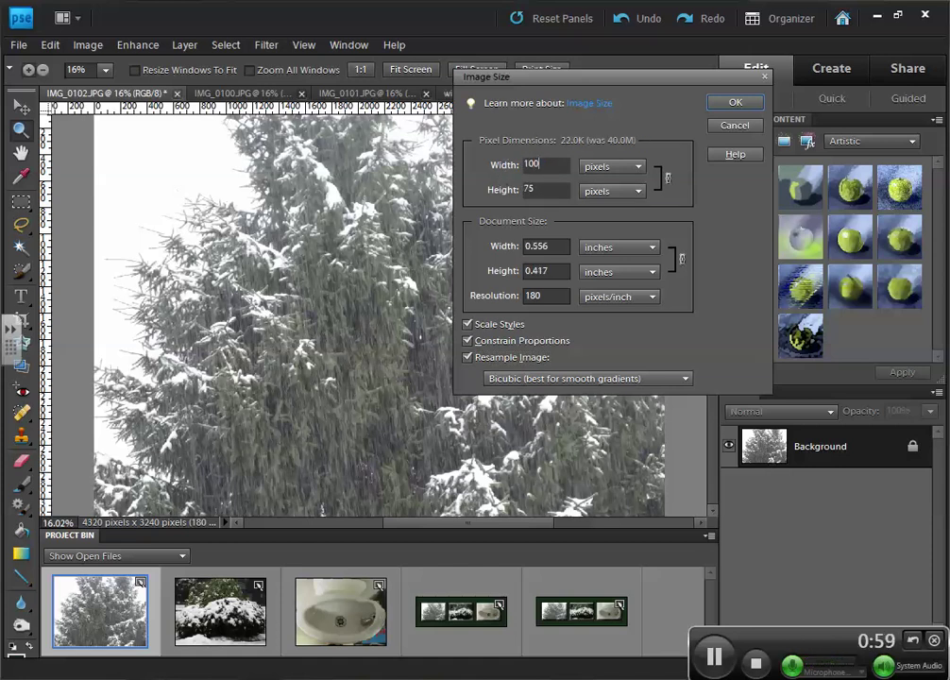
pyautogui.write('12')
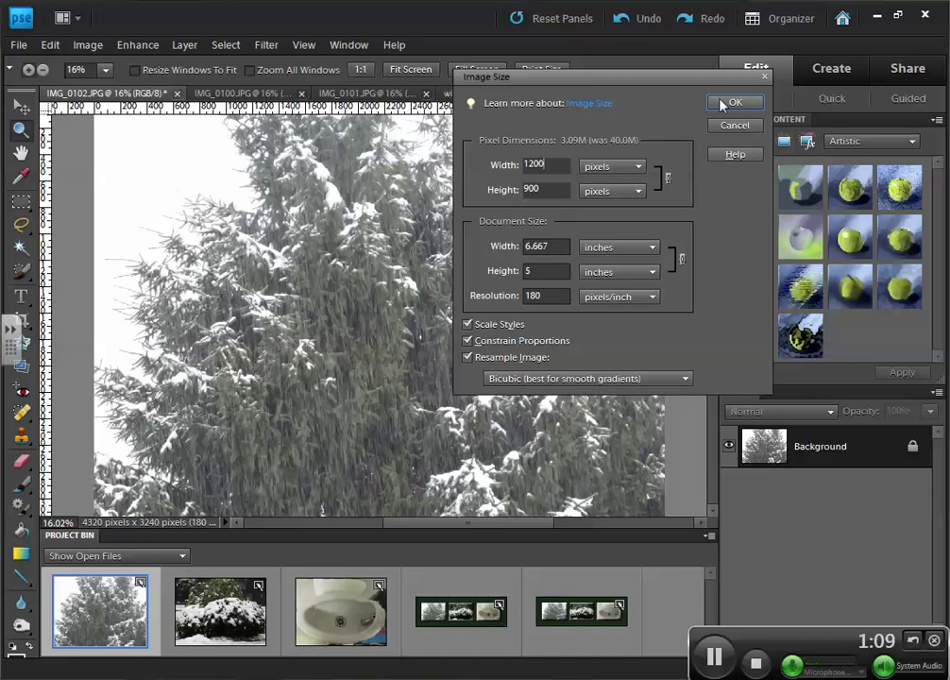
pyautogui.click(736, 102)
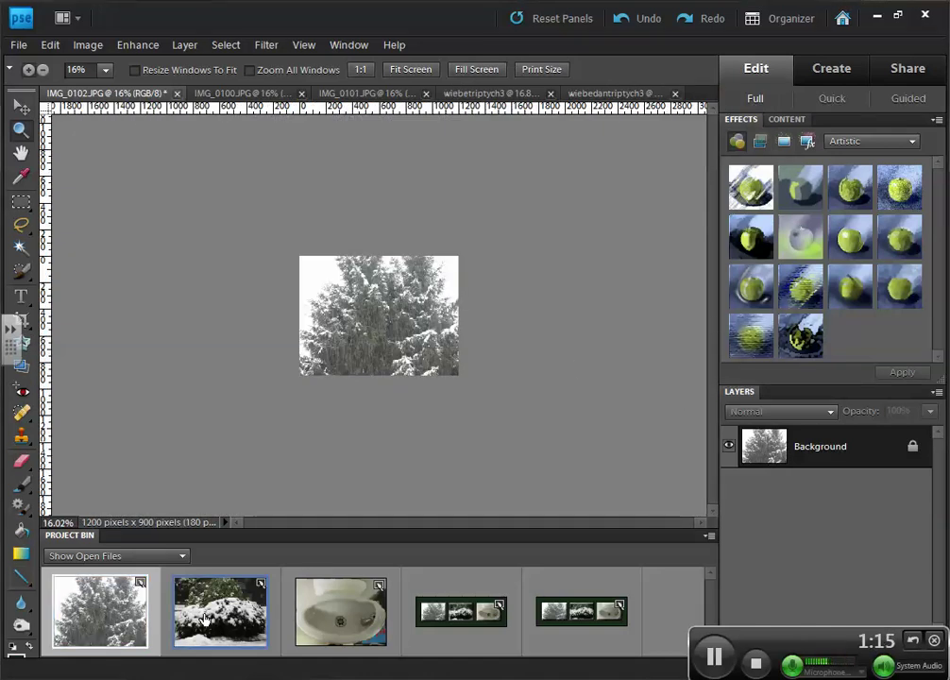
# Resize the snowy bush photo to 1200 × 900 pixels via Image Size
pyautogui.click(87, 46)
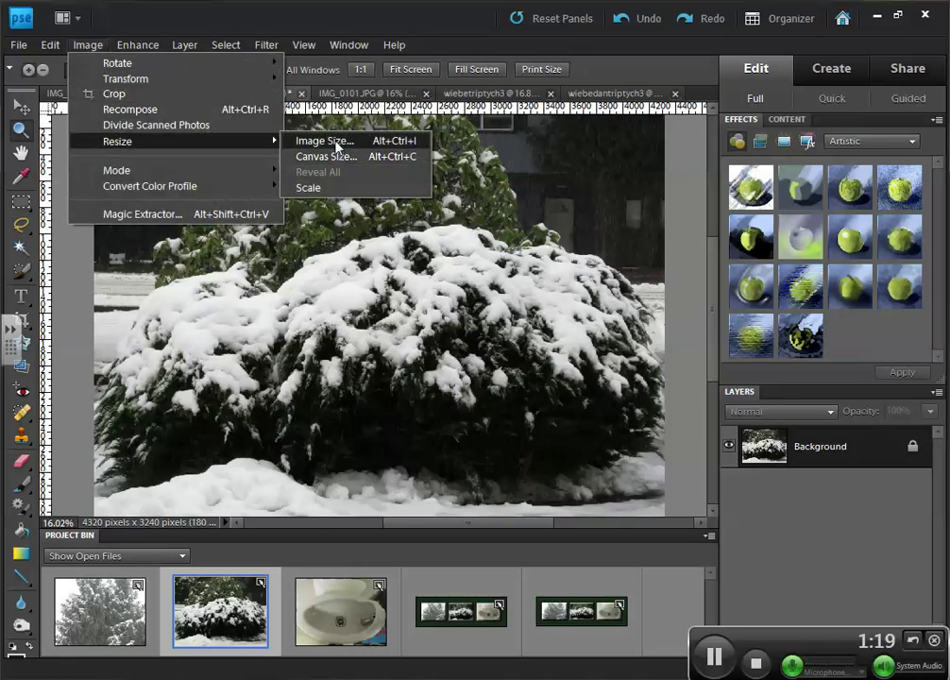
pyautogui.click(321, 140)
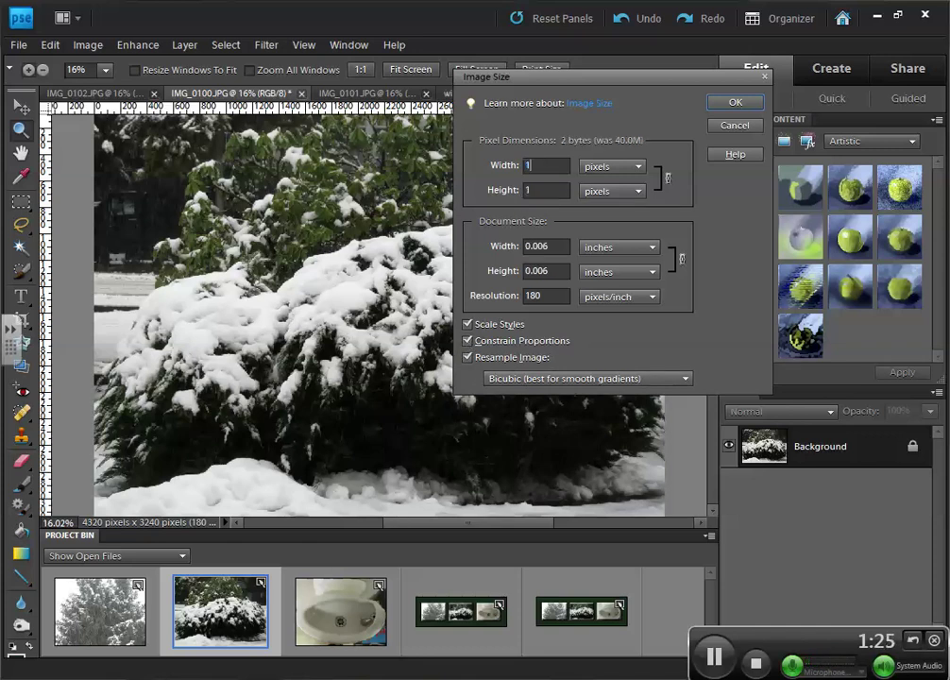
pyautogui.write('1200')
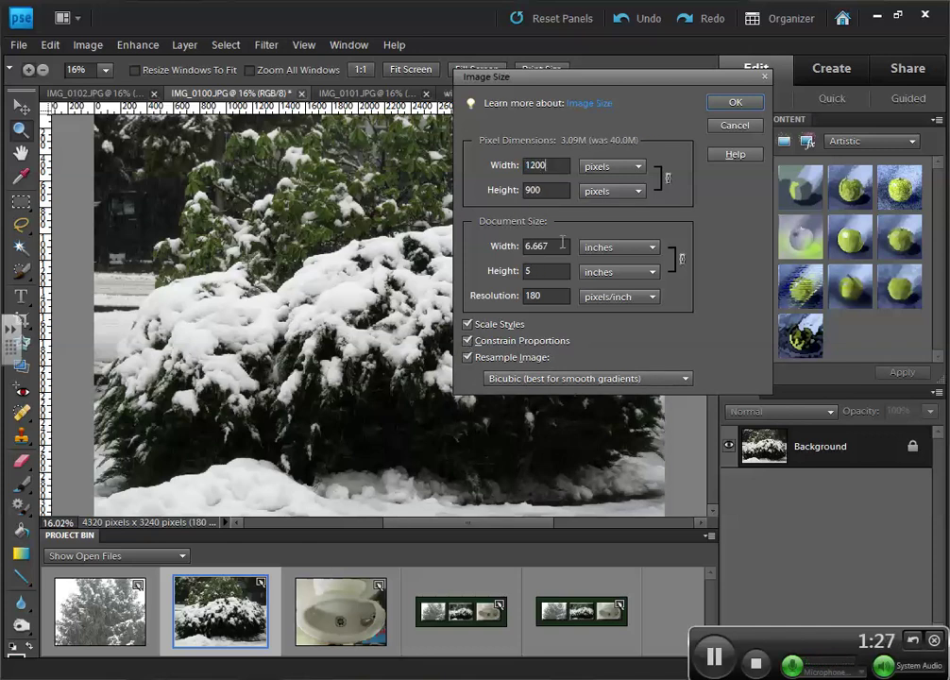
pyautogui.click(733, 102)
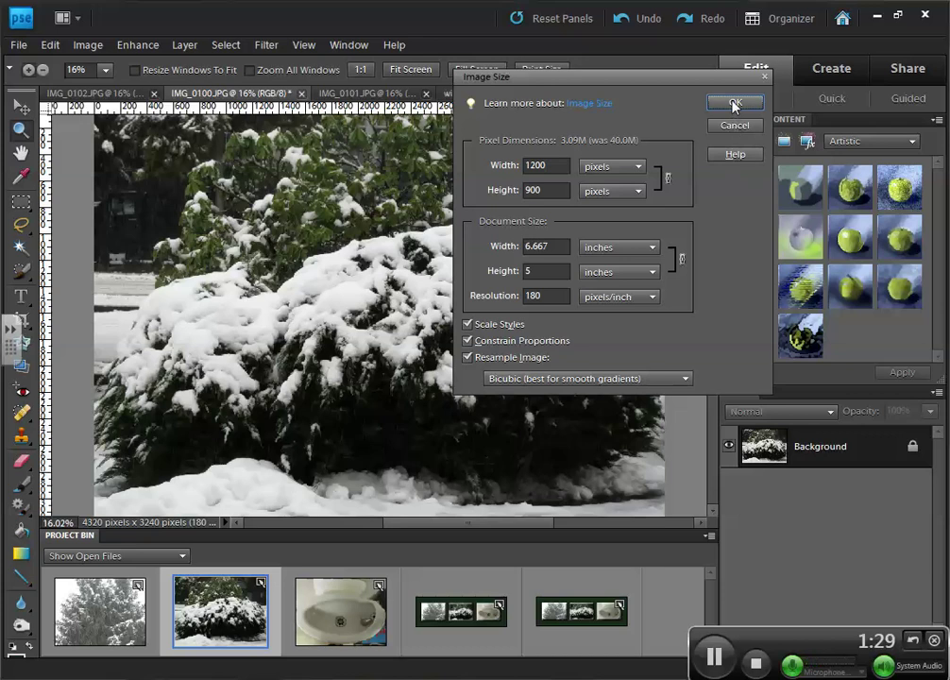
pyautogui.click(729, 102)
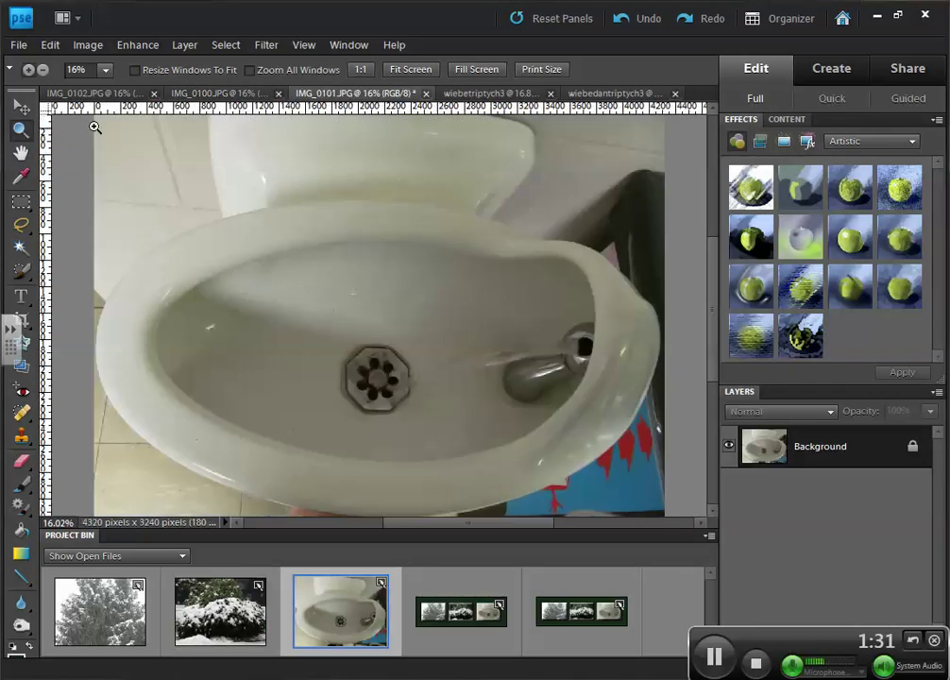
# Set the sink photo's width to 1200 pixels in Image Size
pyautogui.click(87, 45)
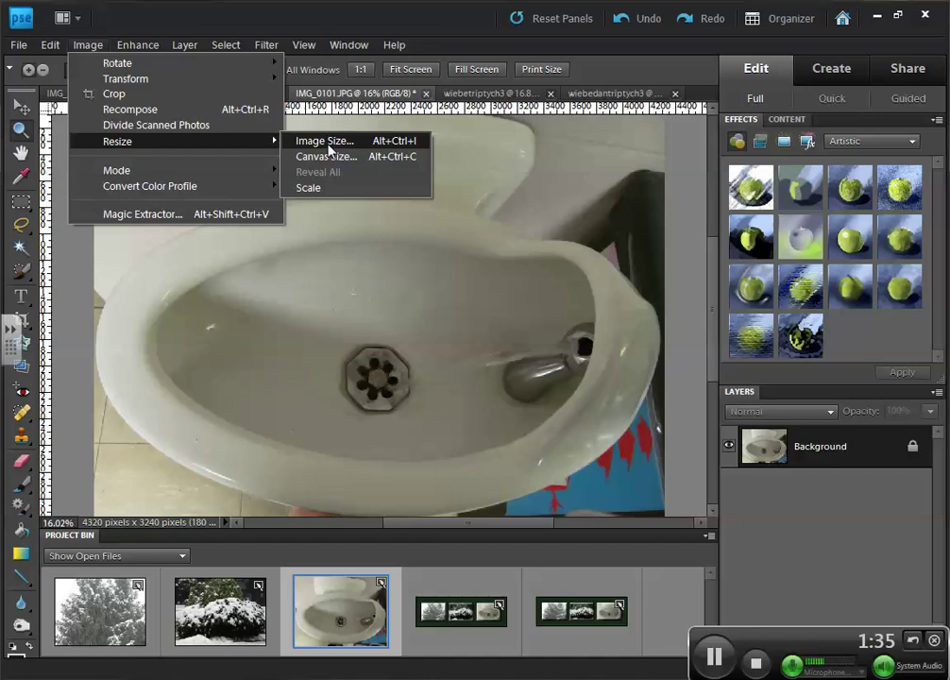
pyautogui.click(323, 140)
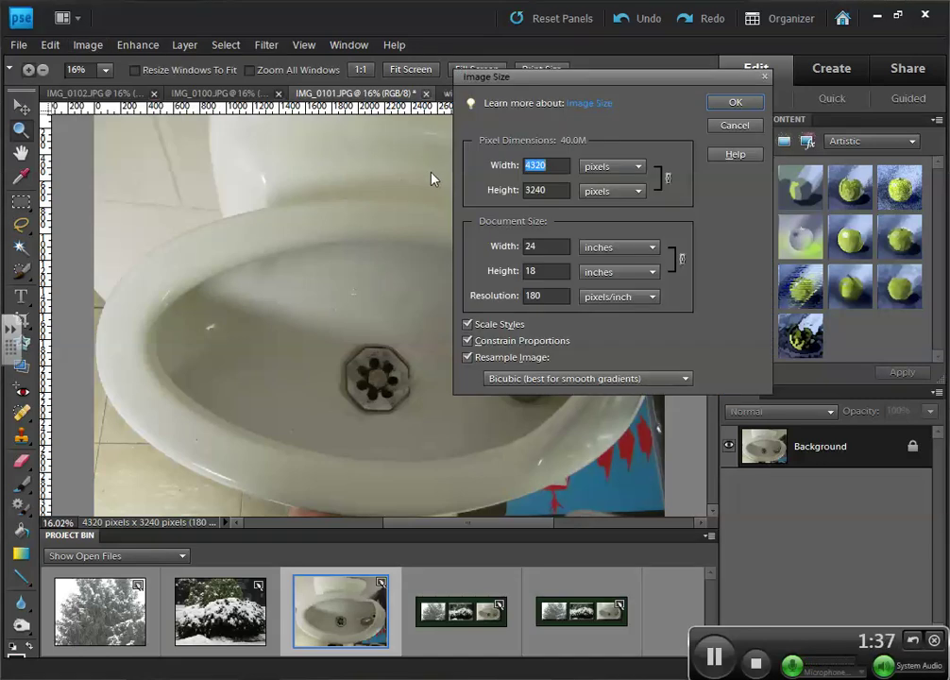
pyautogui.write('1200')
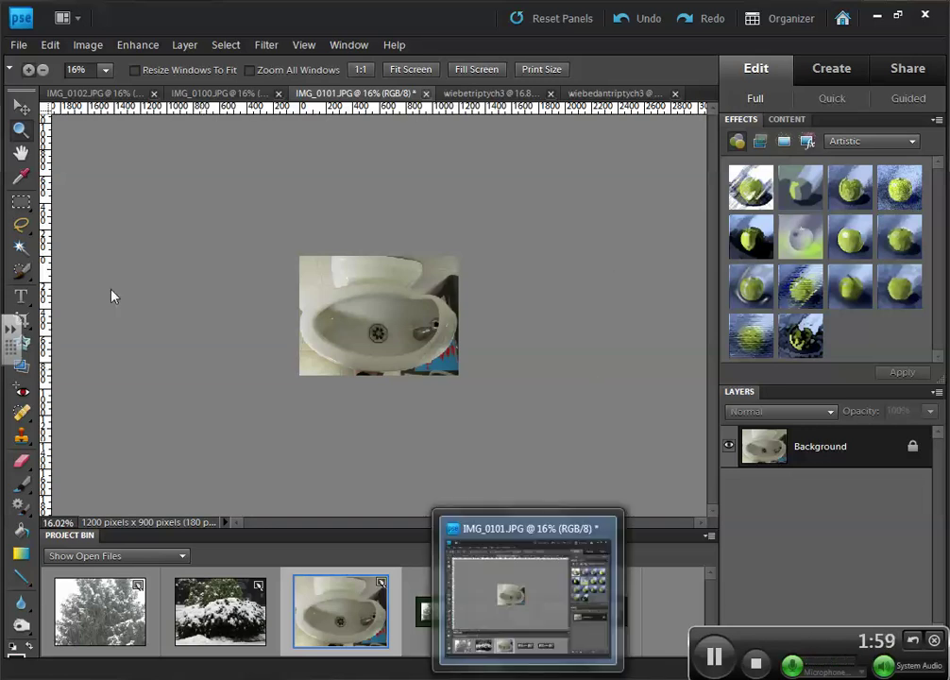
# Create a blank transparent 4500 × 1500 px, 300 ppi document named wiebedantriptych3
pyautogui.click(15, 45)
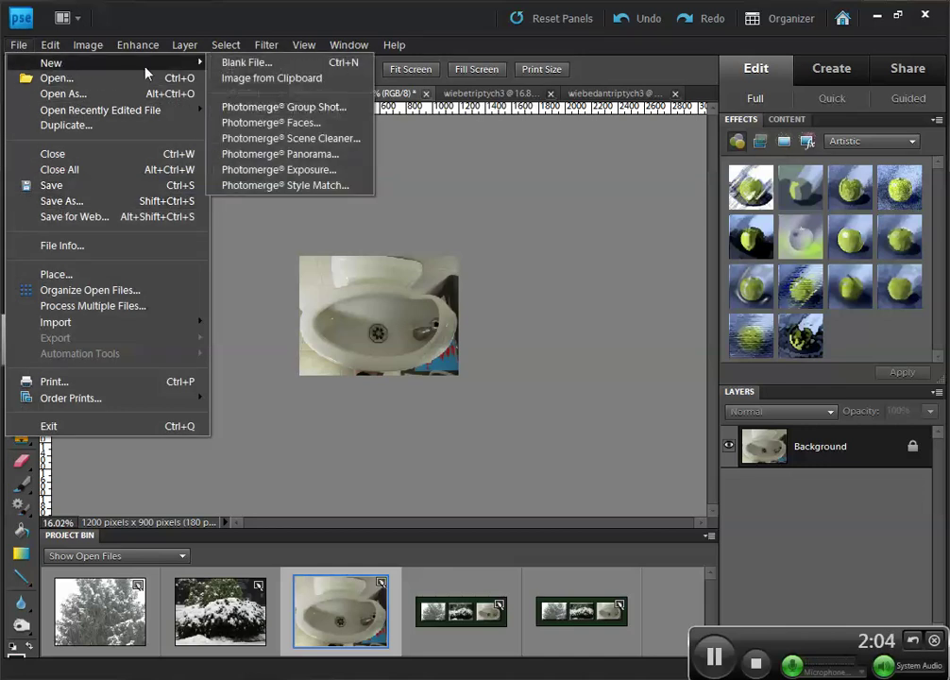
pyautogui.click(246, 61)
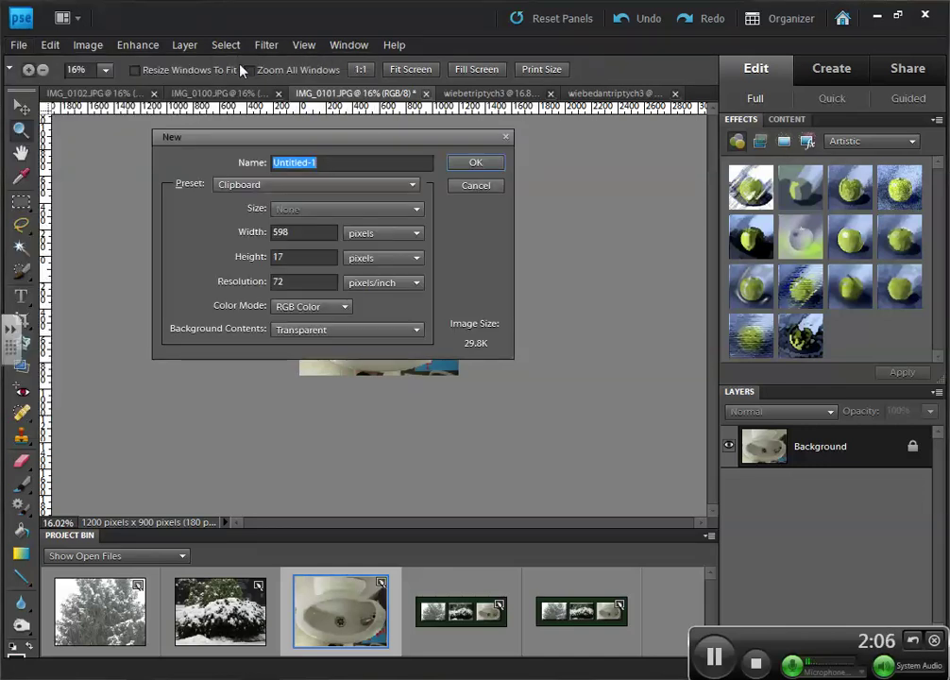
pyautogui.write('wiebedantriptych3')
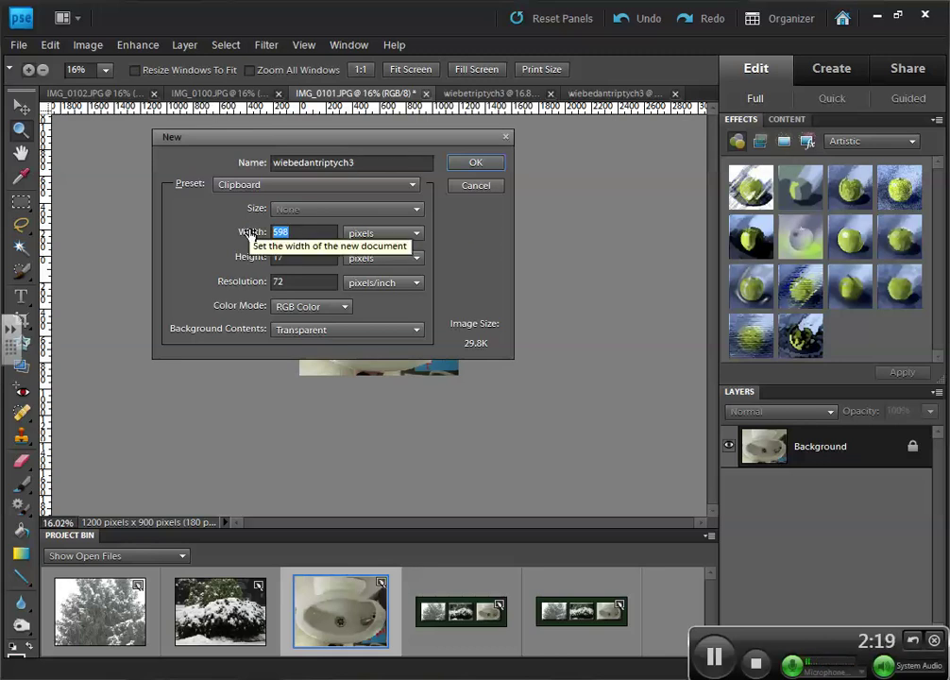
pyautogui.write('4500')
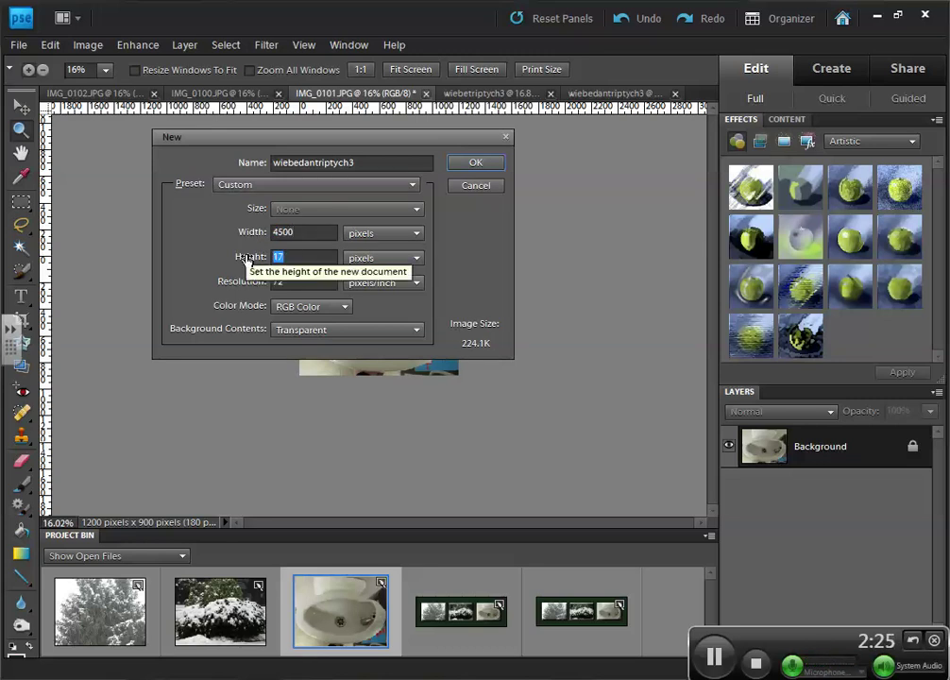
pyautogui.write('1500')
pyautogui.click(304, 281)
pyautogui.write('300')
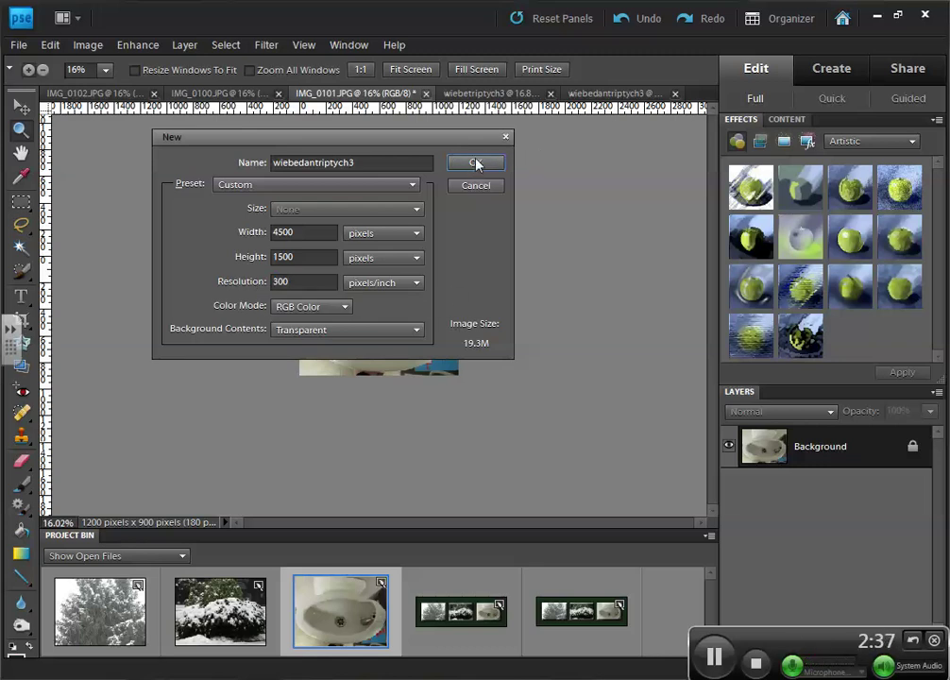
pyautogui.click(476, 162)
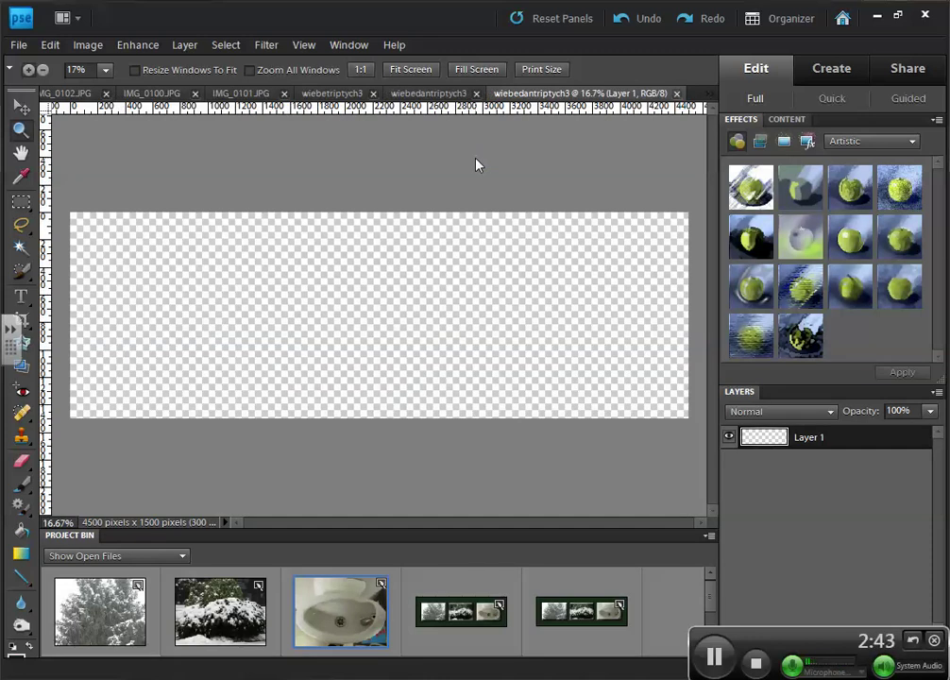
pyautogui.moveTo(673, 285)
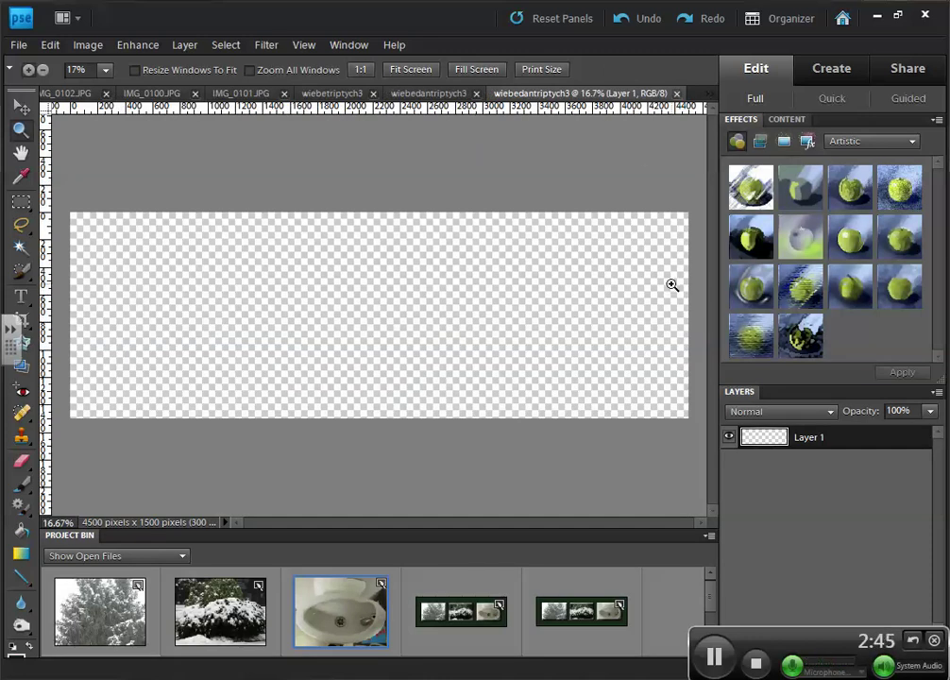
pyautogui.moveTo(574, 260)
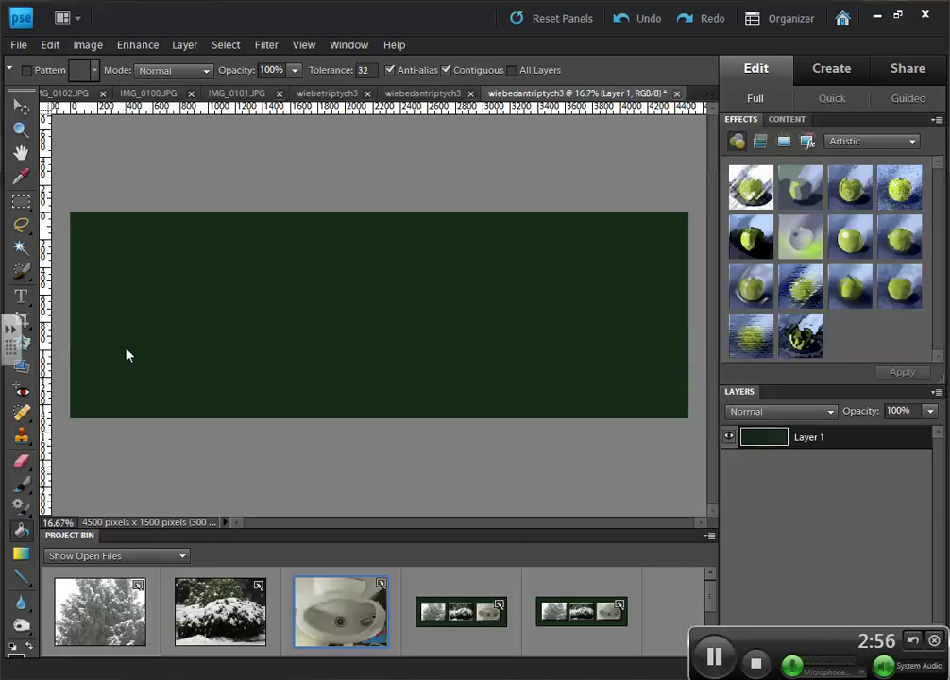
pyautogui.moveTo(302, 46)
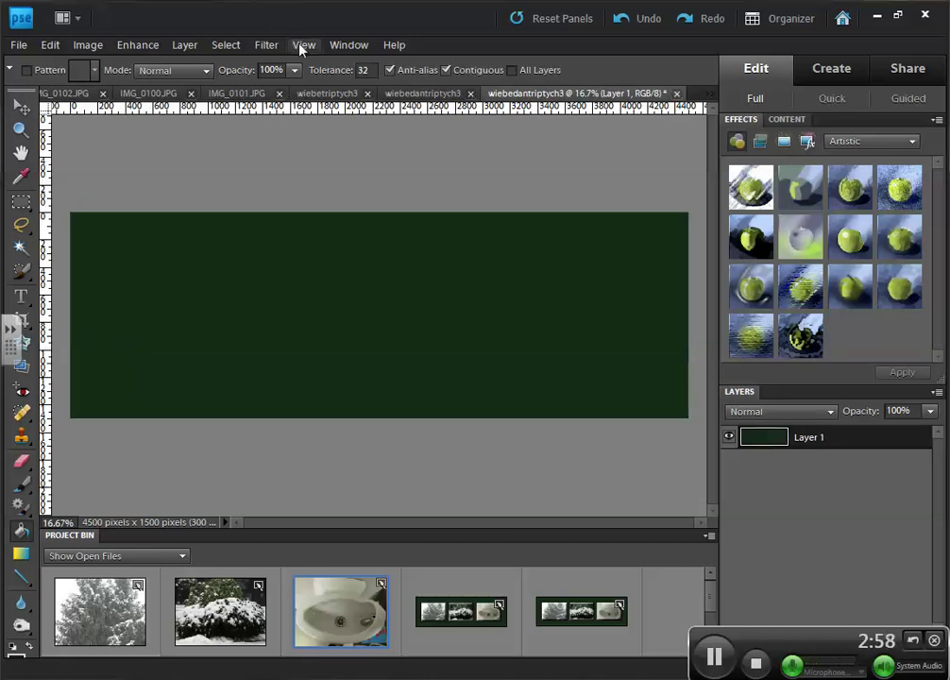
# Turn on the View grid over the green canvas and pick the Move tool
pyautogui.click(303, 45)
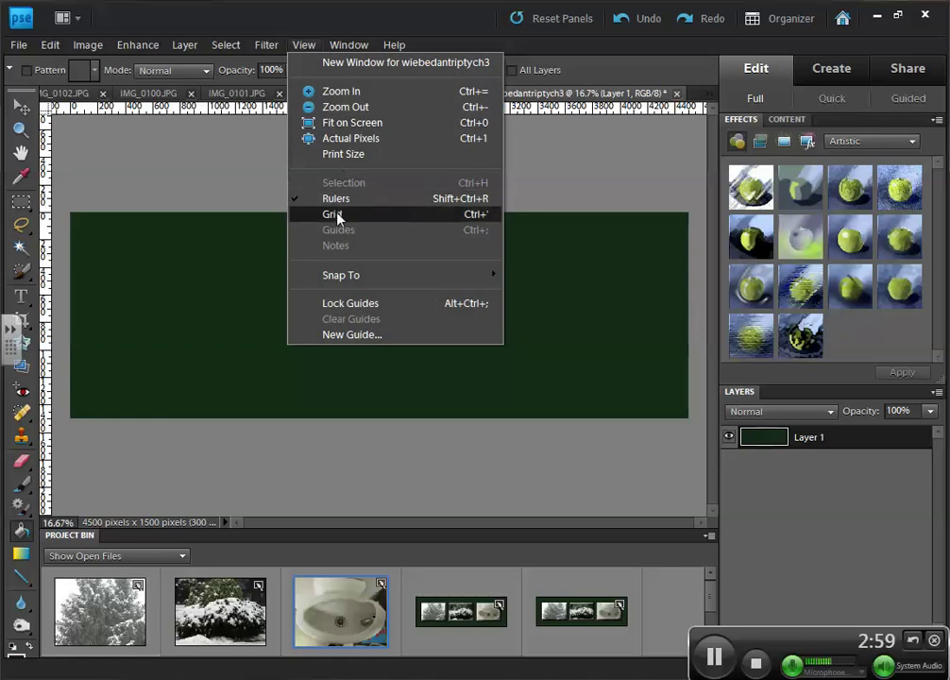
pyautogui.click(329, 216)
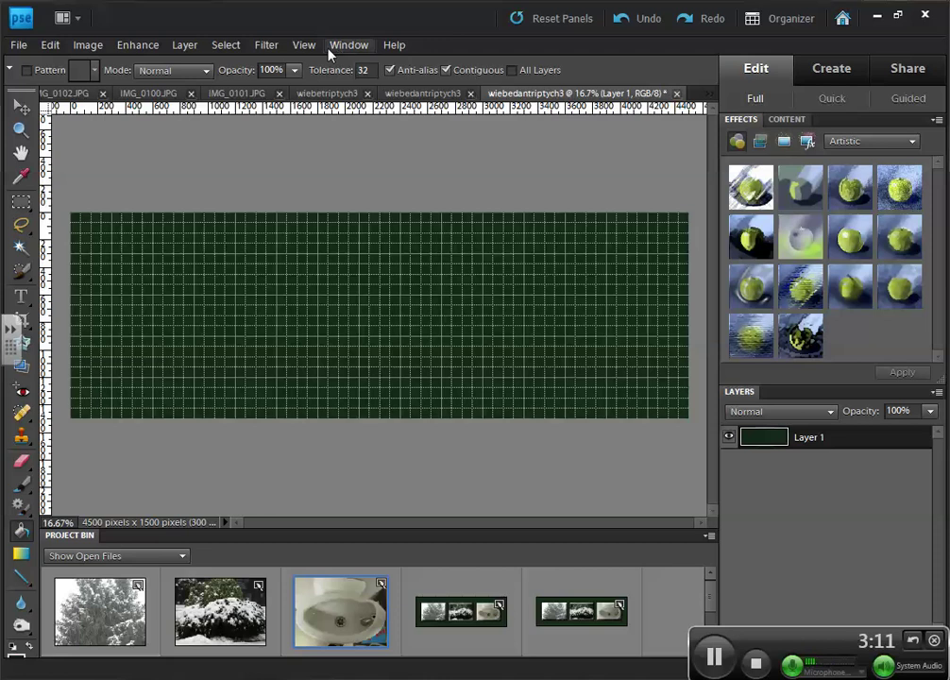
pyautogui.click(302, 45)
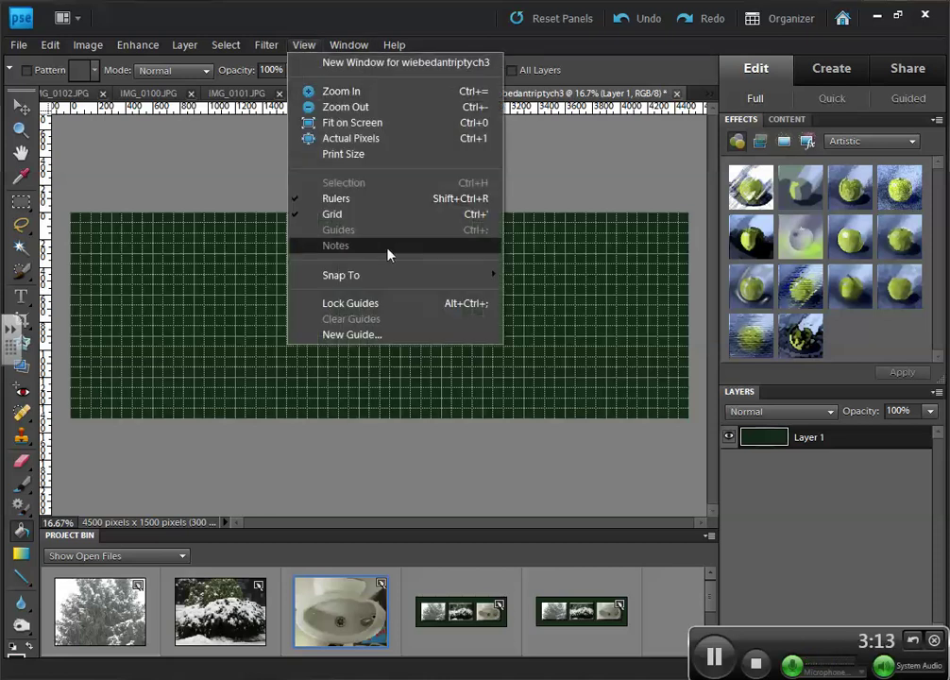
pyautogui.moveTo(340, 276)
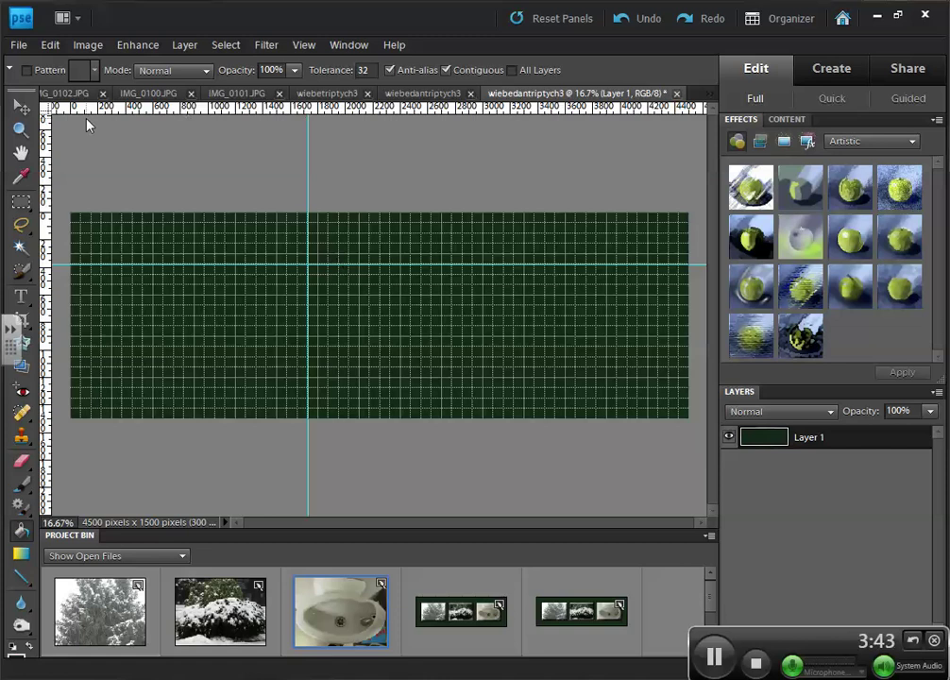
pyautogui.click(15, 105)
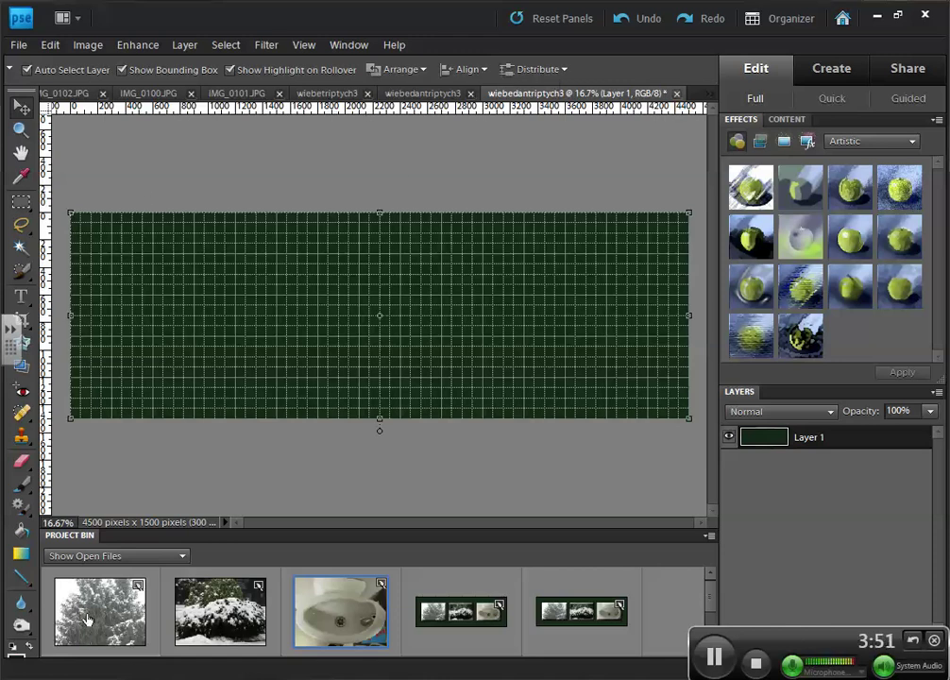
pyautogui.moveTo(382, 261)
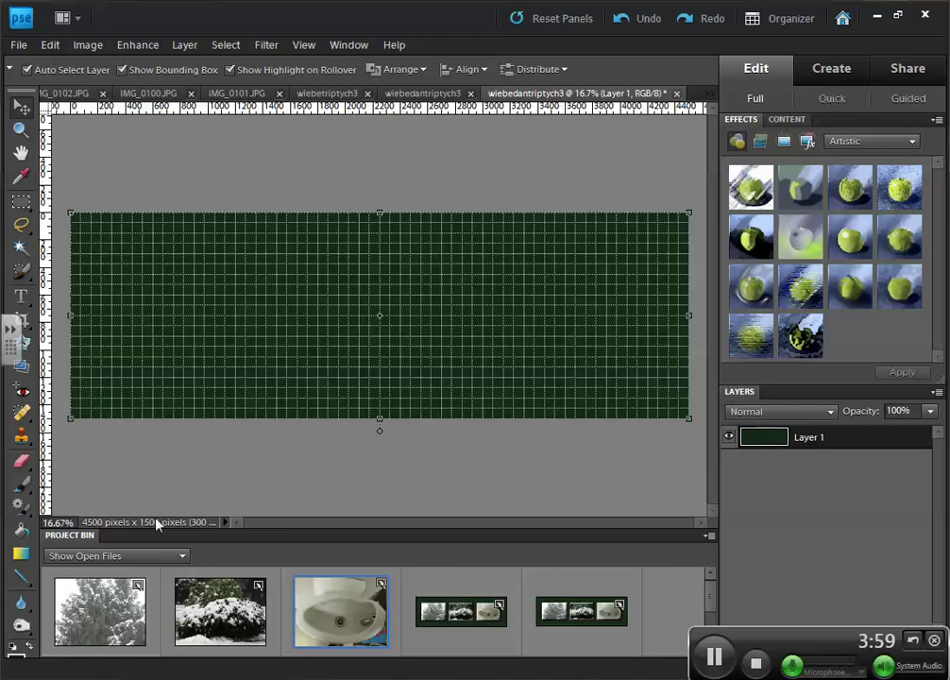
# Select all of the snowy tree photo IMG_0103 and copy it
pyautogui.click(98, 611)
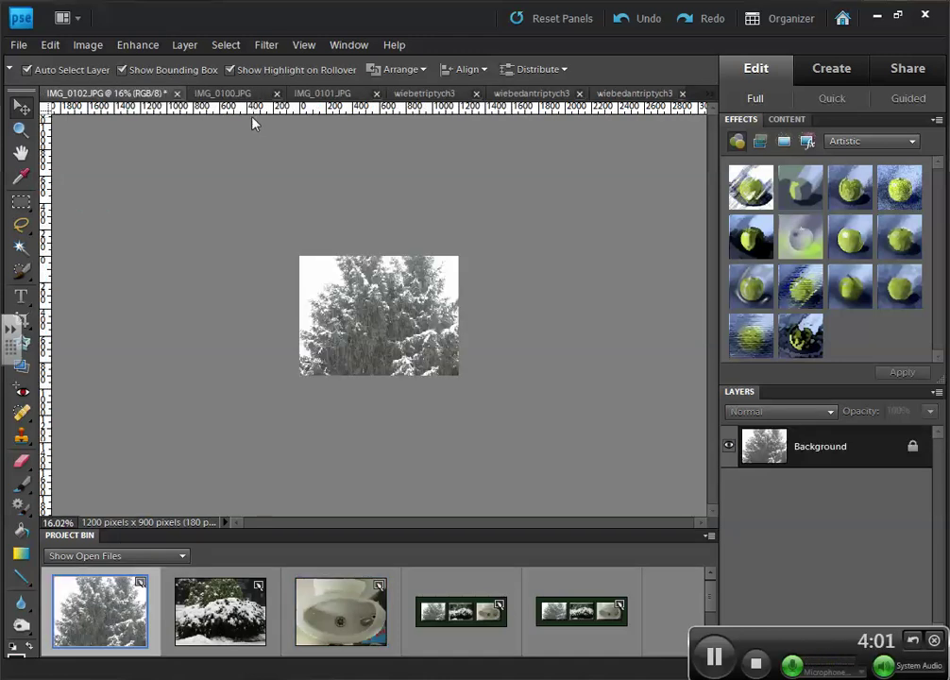
pyautogui.click(225, 45)
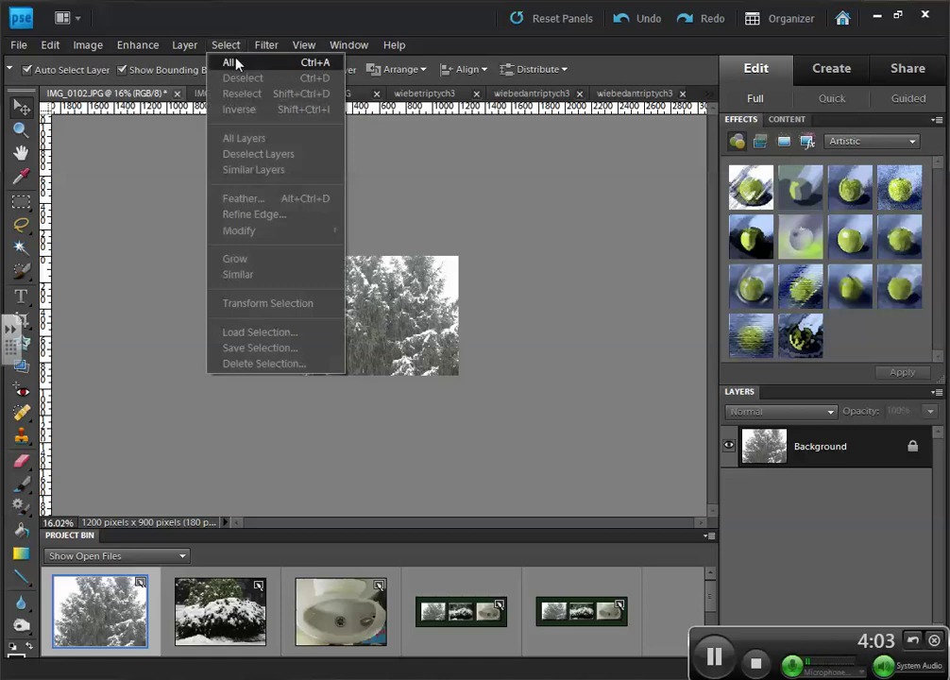
pyautogui.click(223, 60)
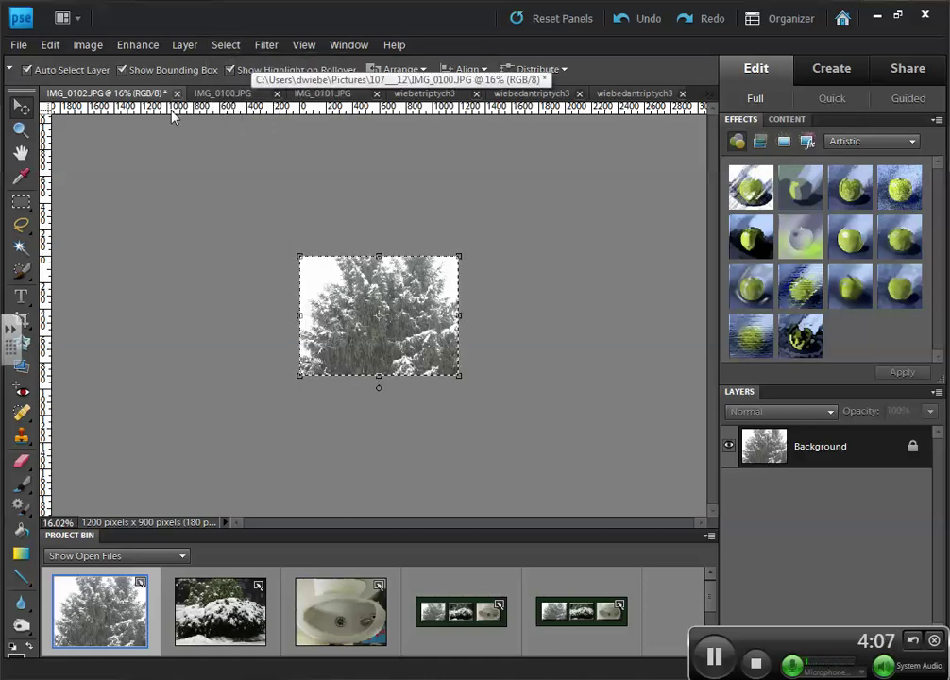
pyautogui.click(49, 46)
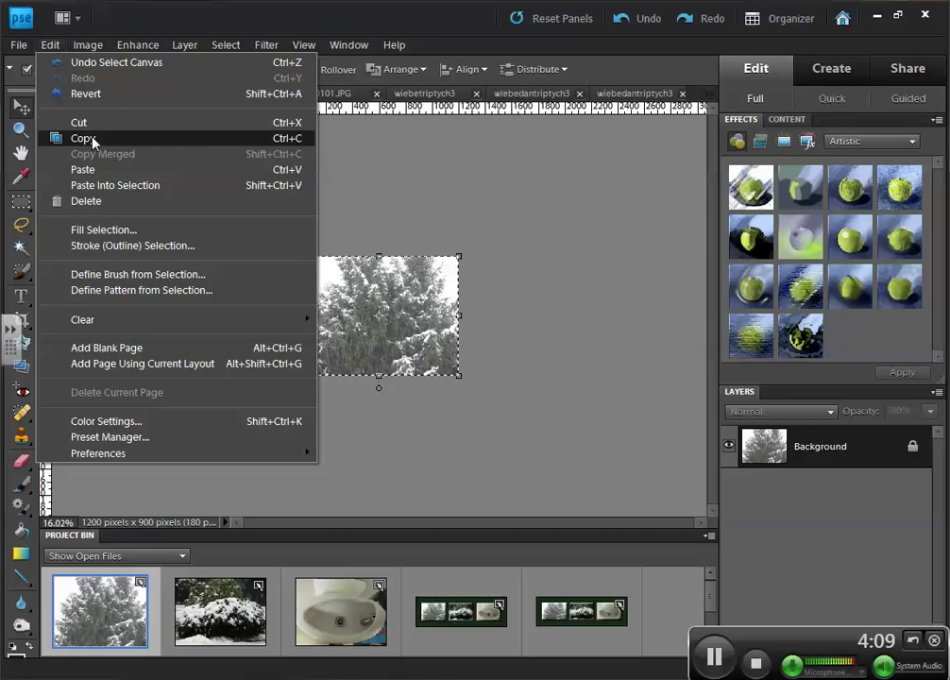
pyautogui.click(81, 140)
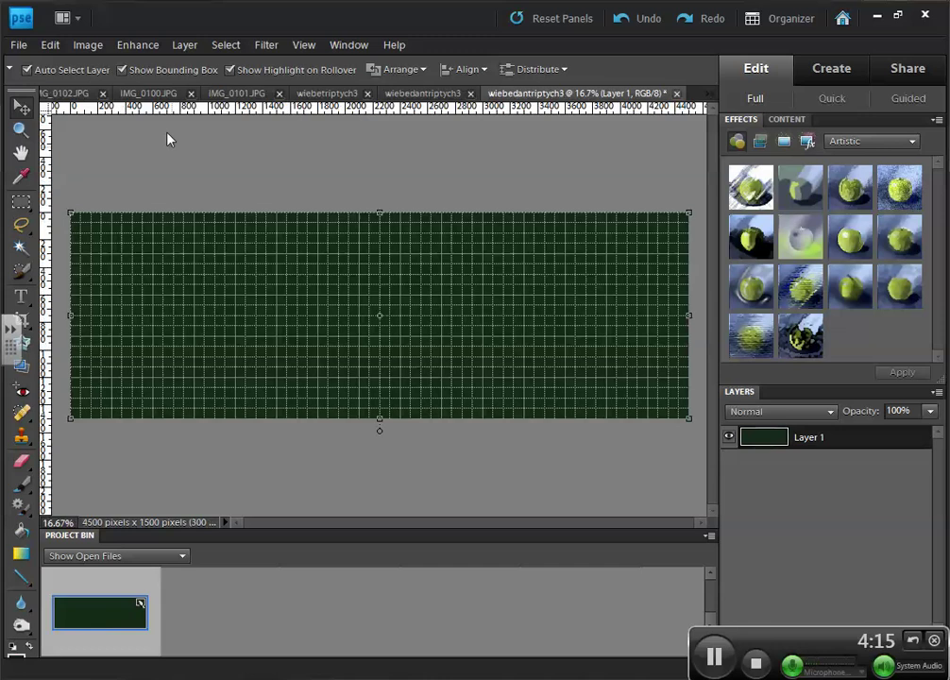
# Paste the tree photo onto the triptych and drag it into place
pyautogui.click(55, 45)
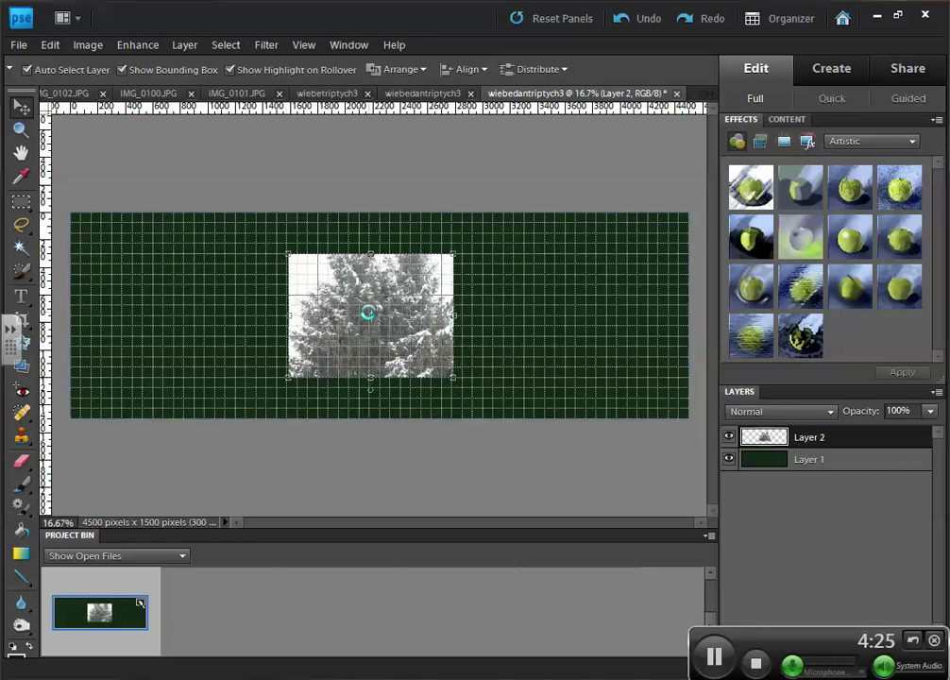
pyautogui.moveTo(368, 318); pyautogui.dragTo(337, 317)
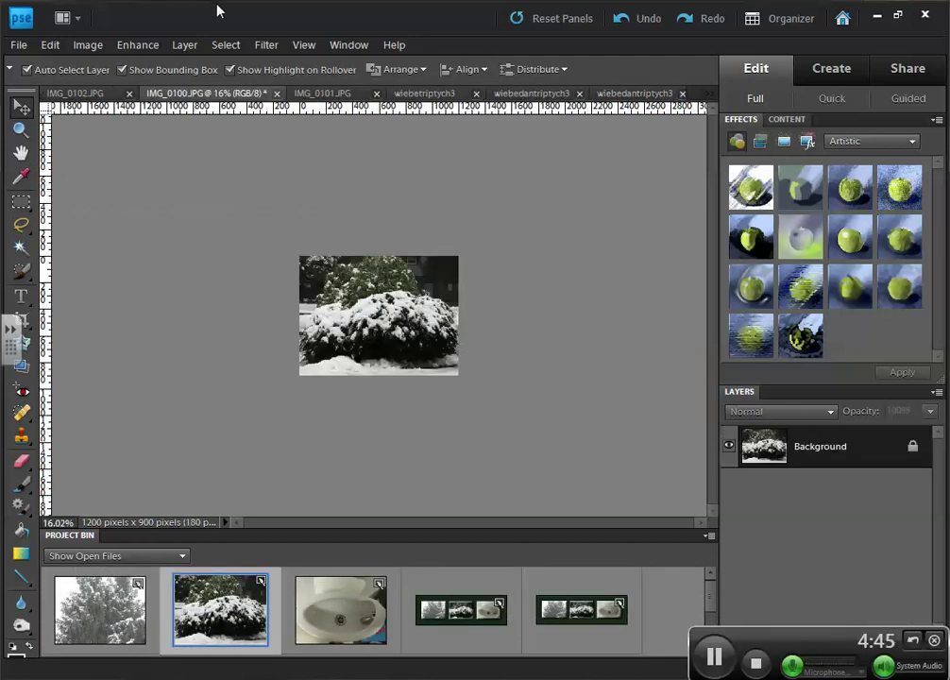
# Copy the whole snowy bush photo IMG_0100 and return to the triptych
pyautogui.click(225, 45)
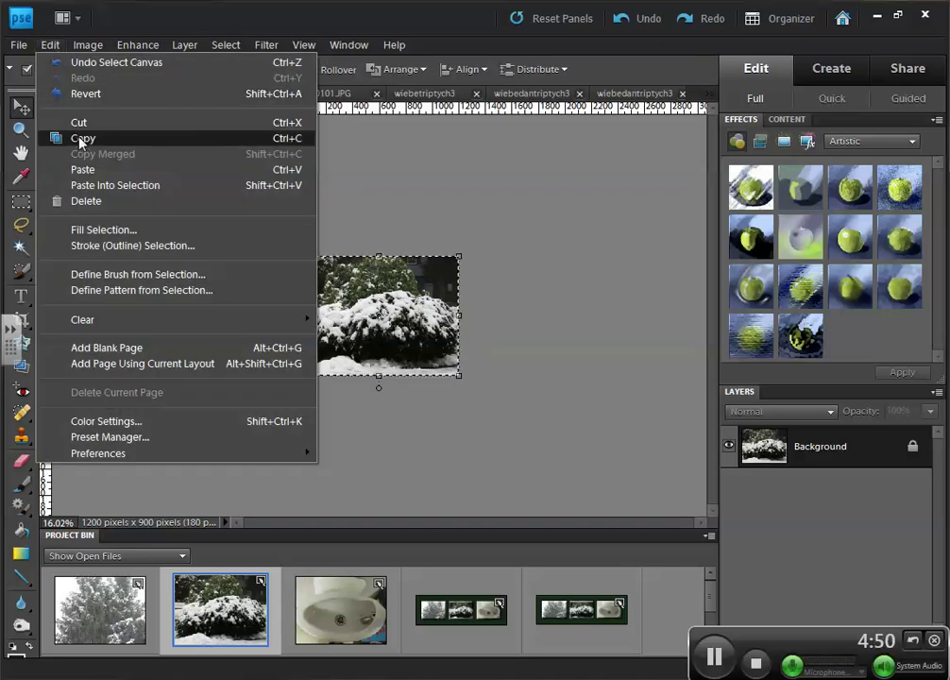
pyautogui.click(83, 140)
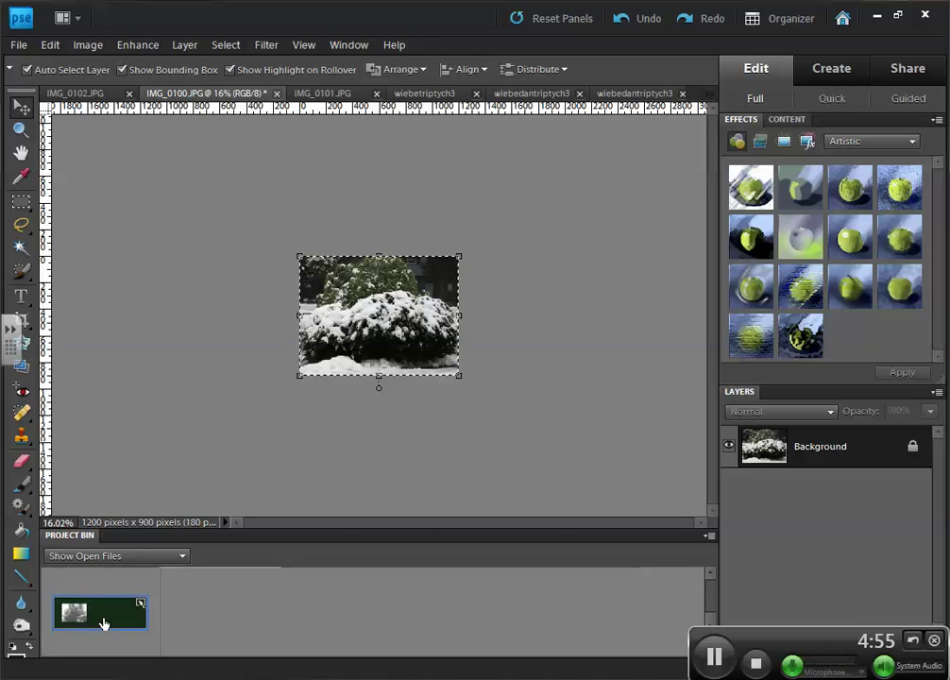
pyautogui.click(49, 43)
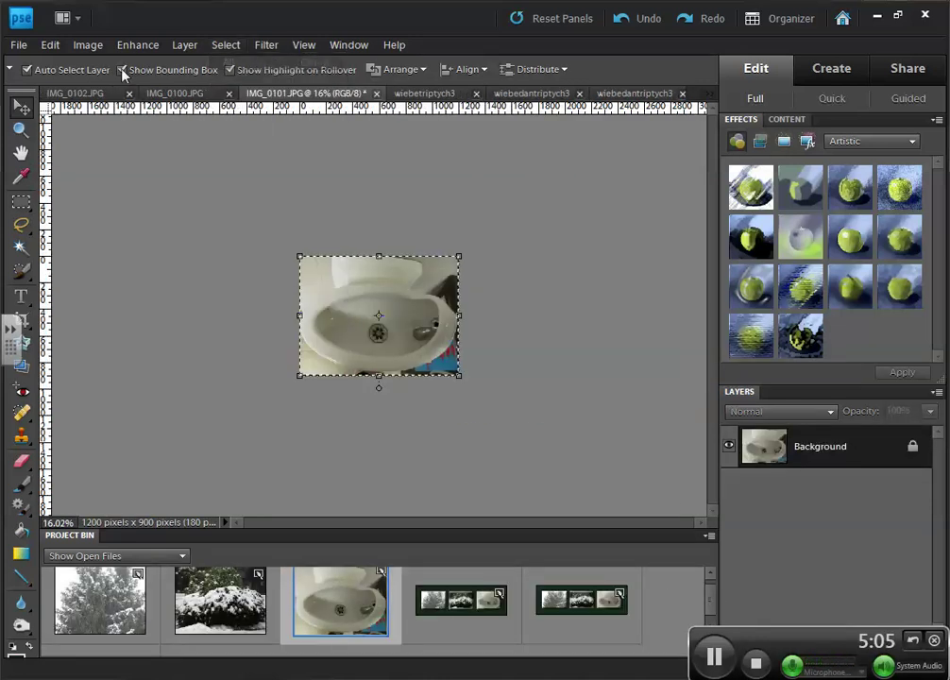
# Copy the whole sink photo IMG_0101 with Edit > Copy
pyautogui.click(61, 45)
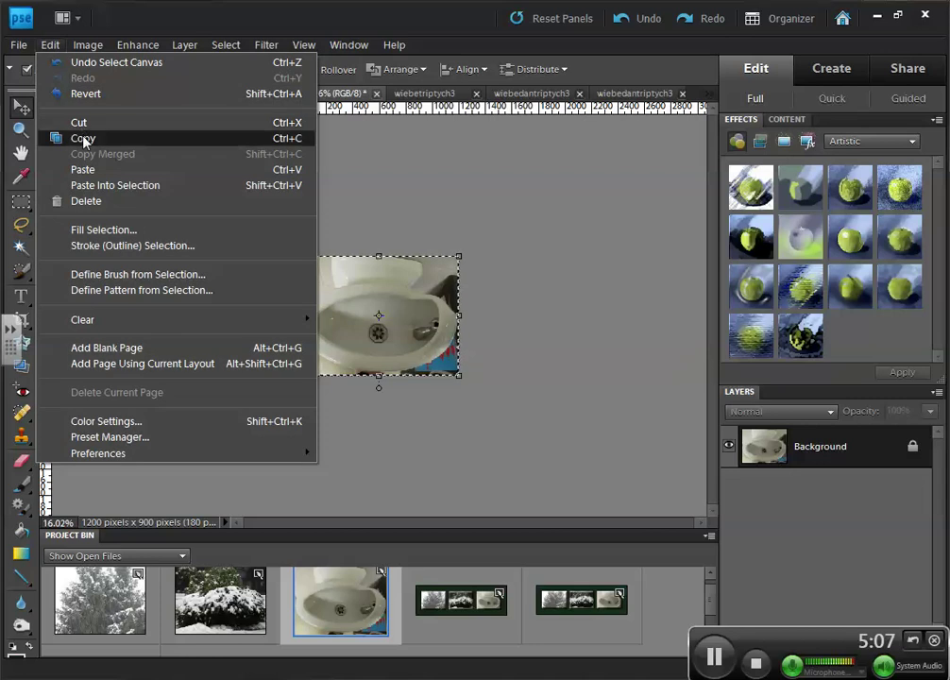
pyautogui.click(83, 138)
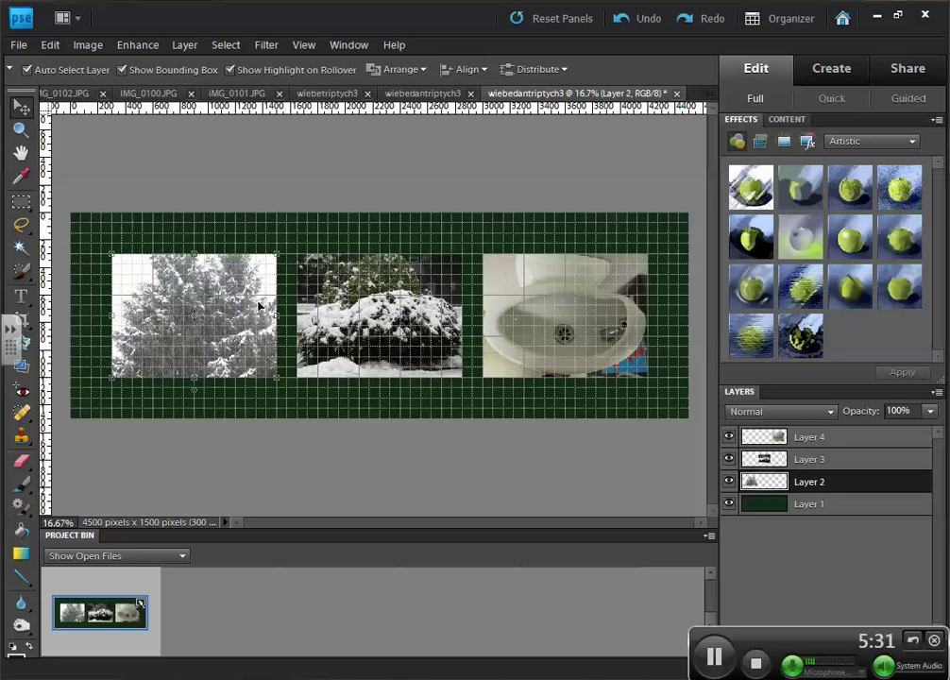
# Select the middle snowy bush layer on the canvas for repositioning
pyautogui.click(809, 459)
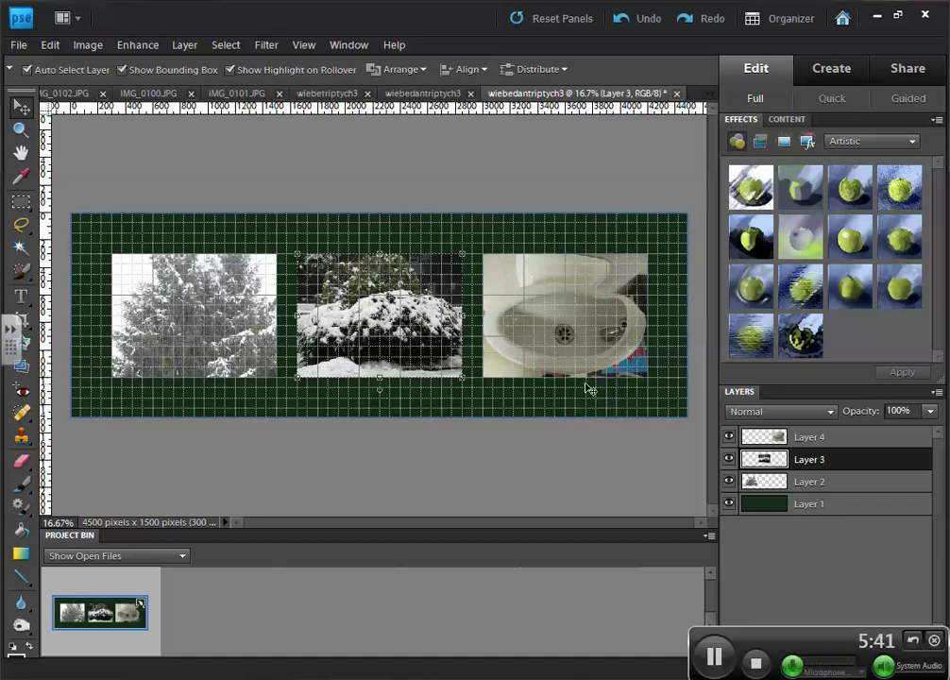
pyautogui.moveTo(593, 438)
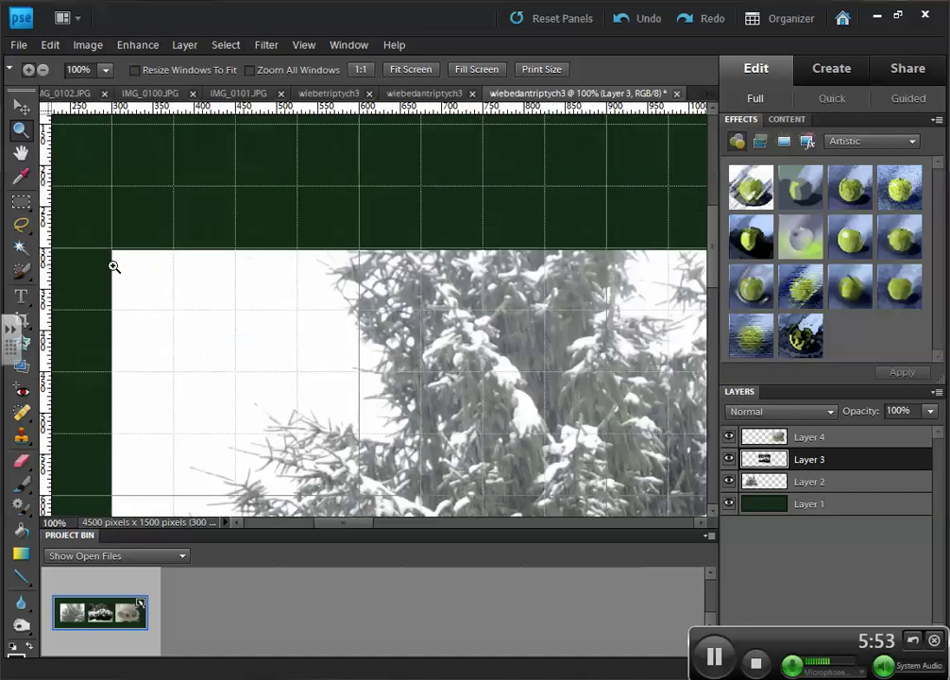
# Zoom into the tree photo's top-left corner and nudge it onto the grid line
pyautogui.click(113, 269)
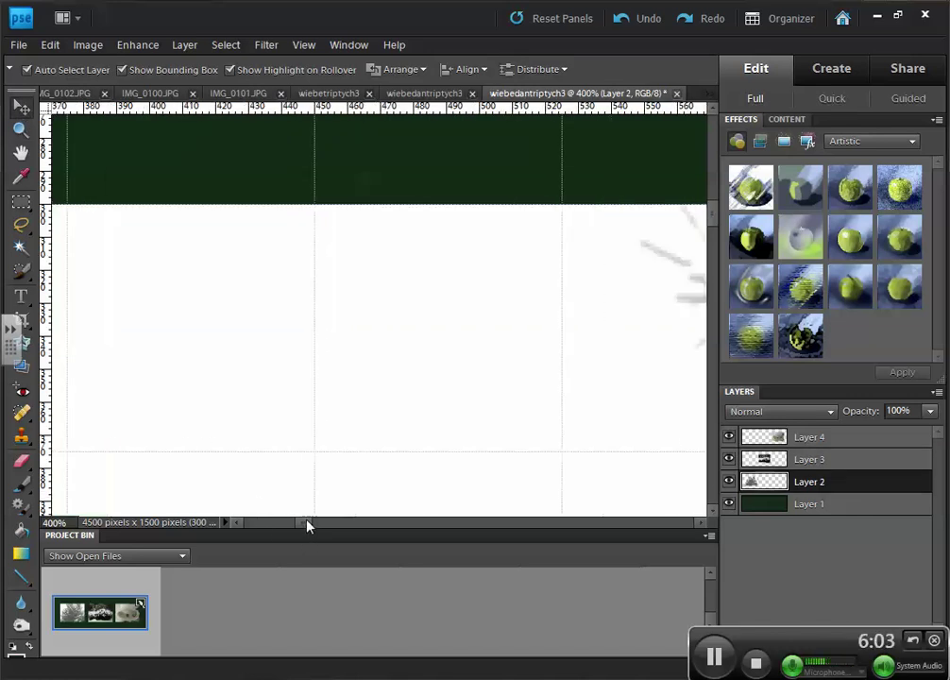
pyautogui.moveTo(306, 525); pyautogui.dragTo(419, 525)
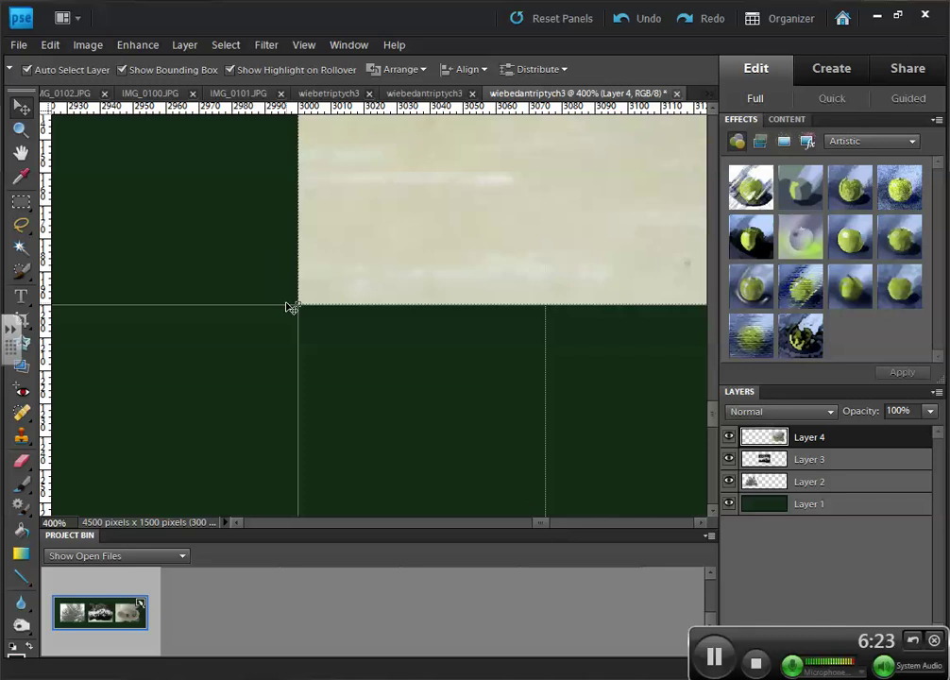
pyautogui.moveTo(532, 527)
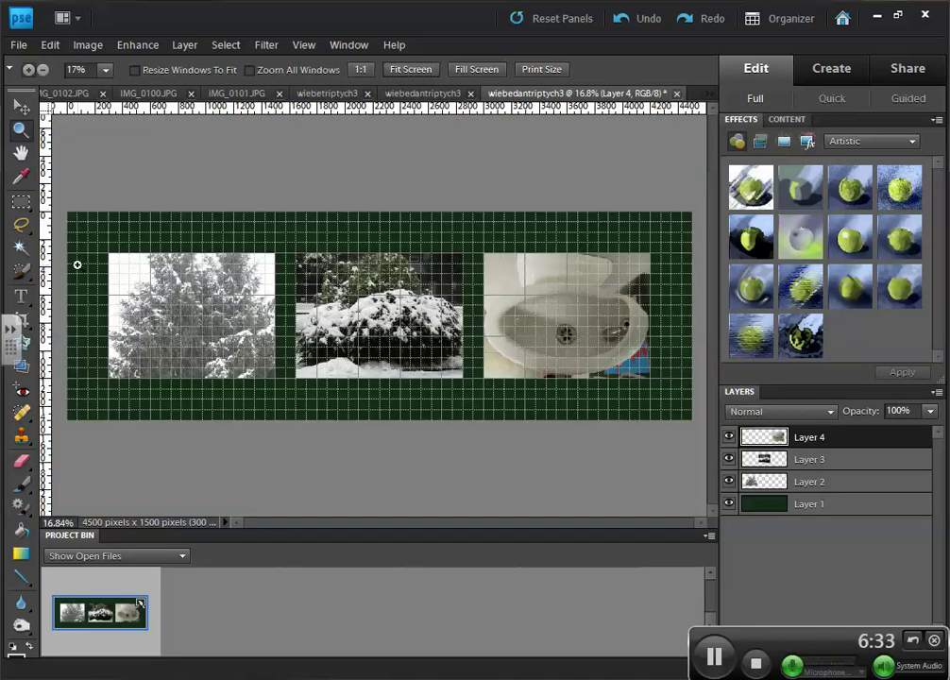
pyautogui.moveTo(661, 306)
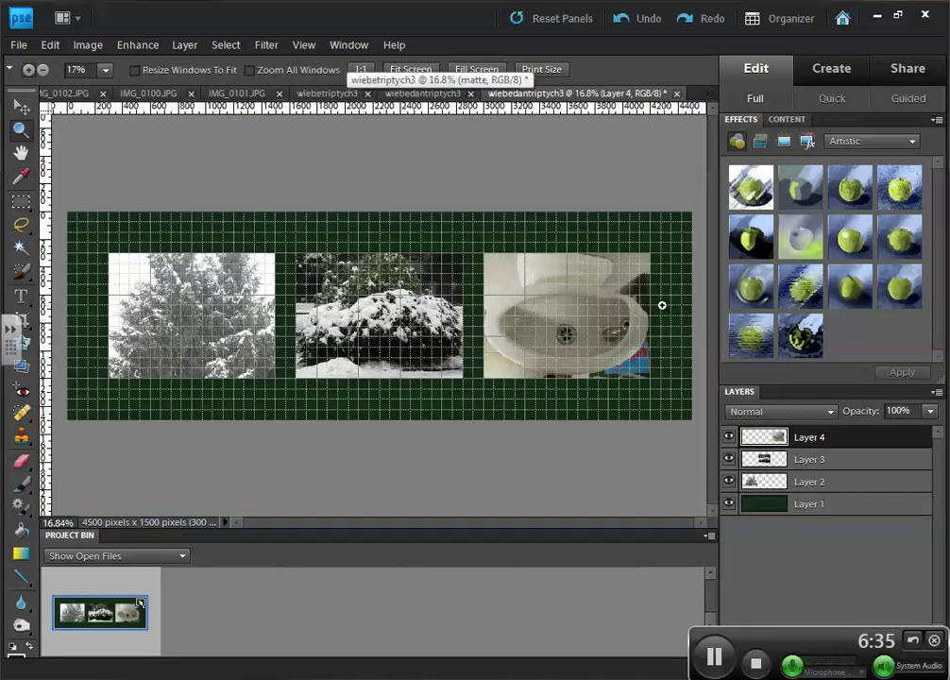
pyautogui.moveTo(536, 382)
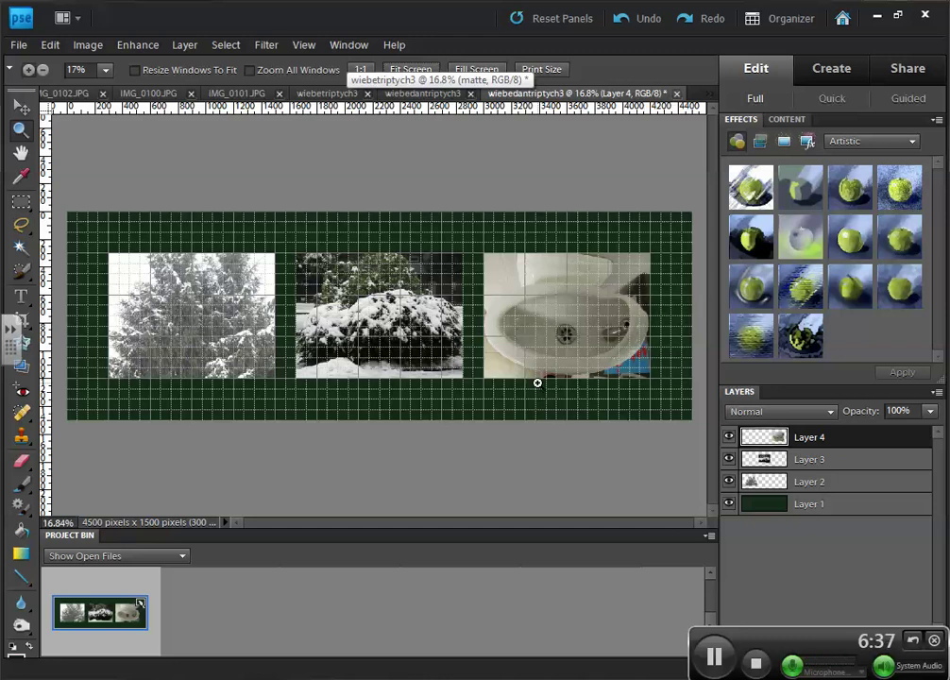
pyautogui.moveTo(482, 233)
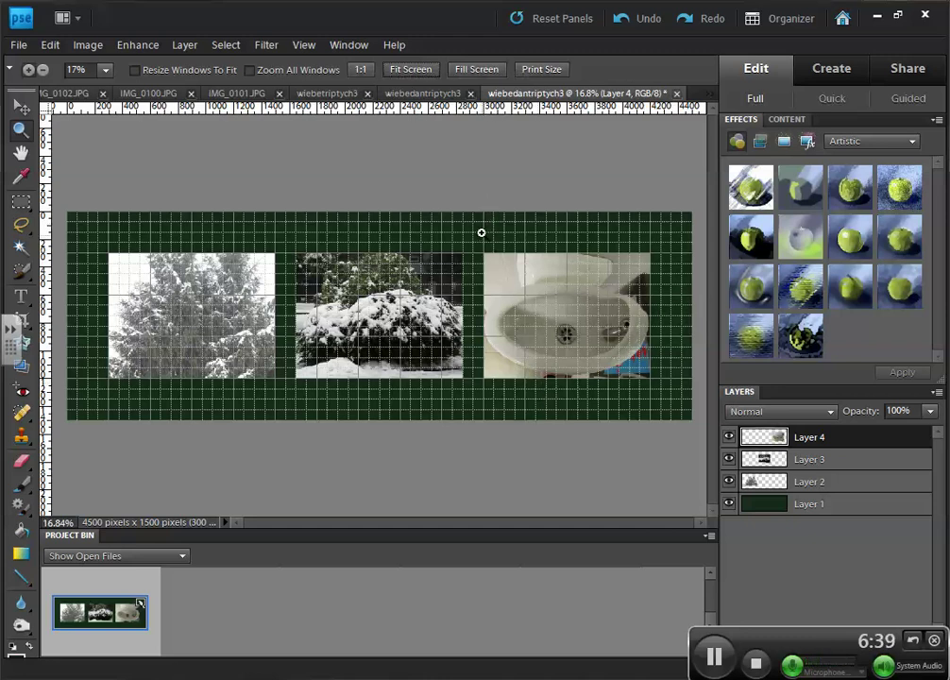
pyautogui.moveTo(114, 260)
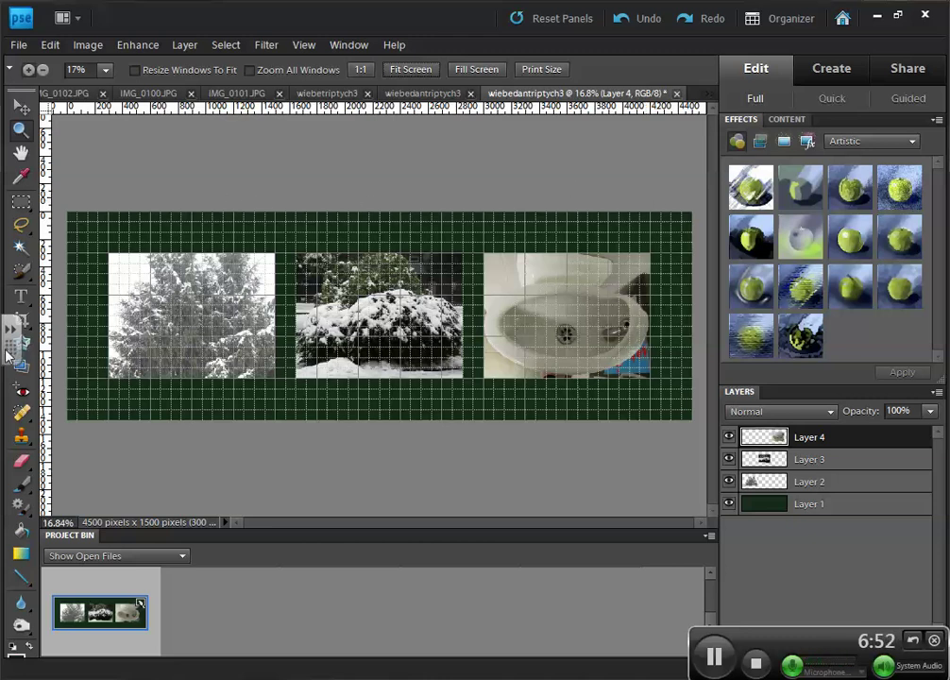
pyautogui.moveTo(125, 319)
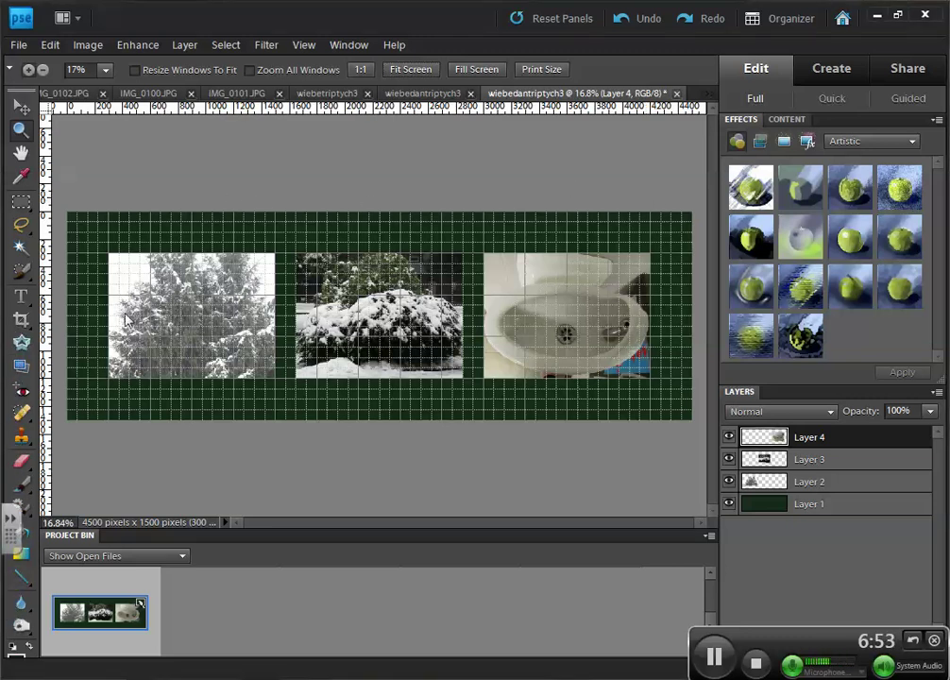
pyautogui.moveTo(625, 419)
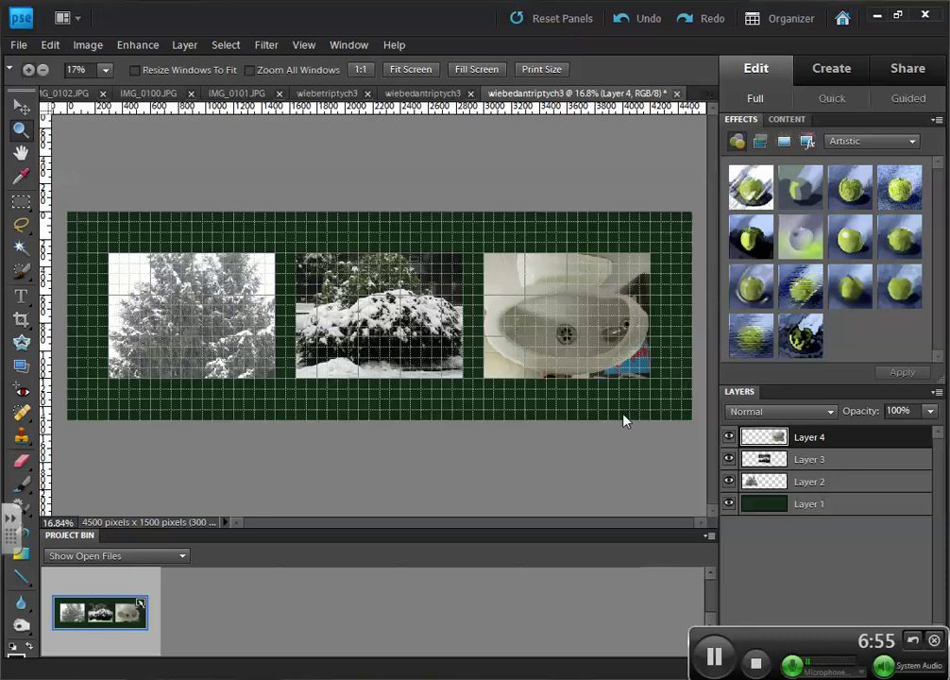
pyautogui.moveTo(687, 238)
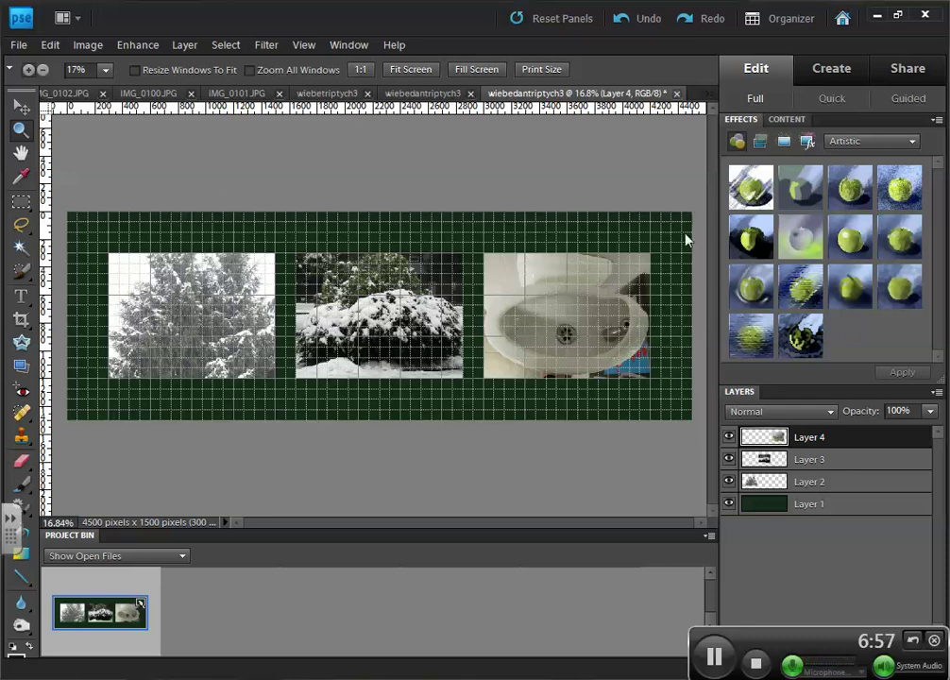
pyautogui.moveTo(576, 211)
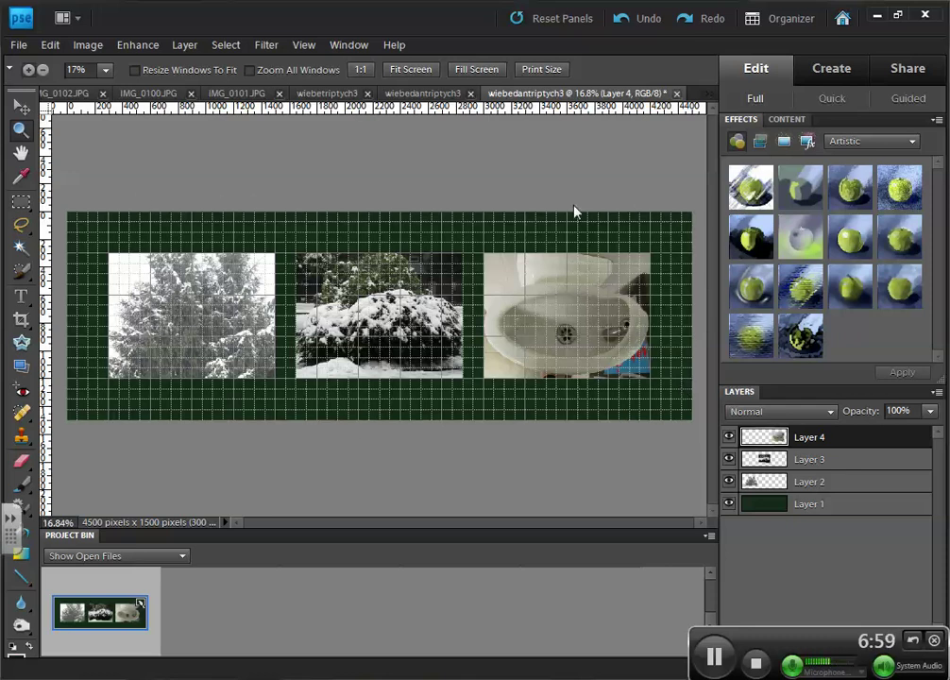
pyautogui.moveTo(695, 220)
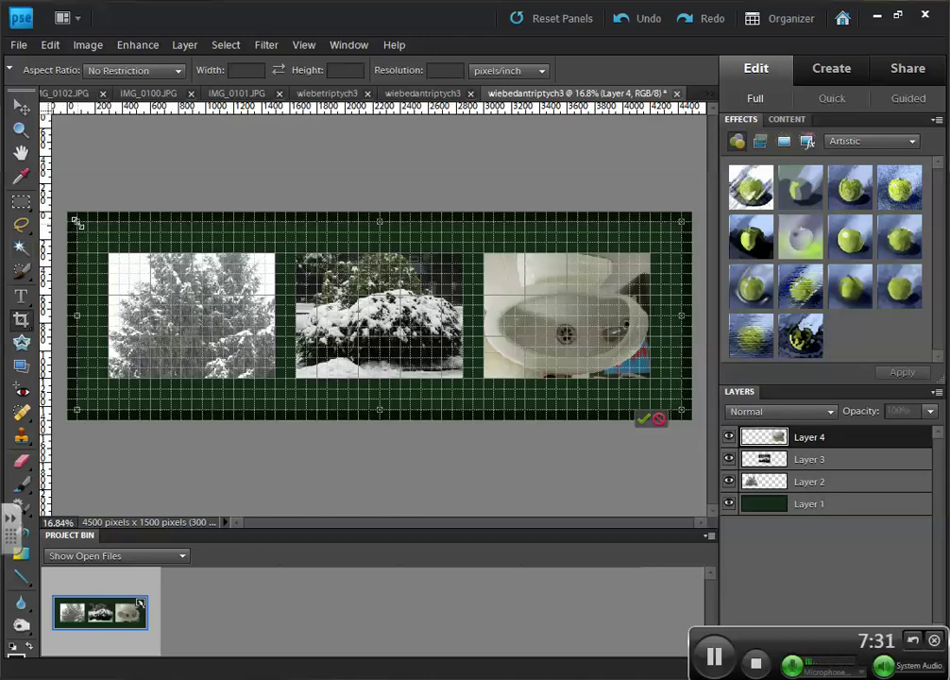
# Check View snapping, then confirm the crop to a 4350 × 1350 px triptych
pyautogui.click(302, 46)
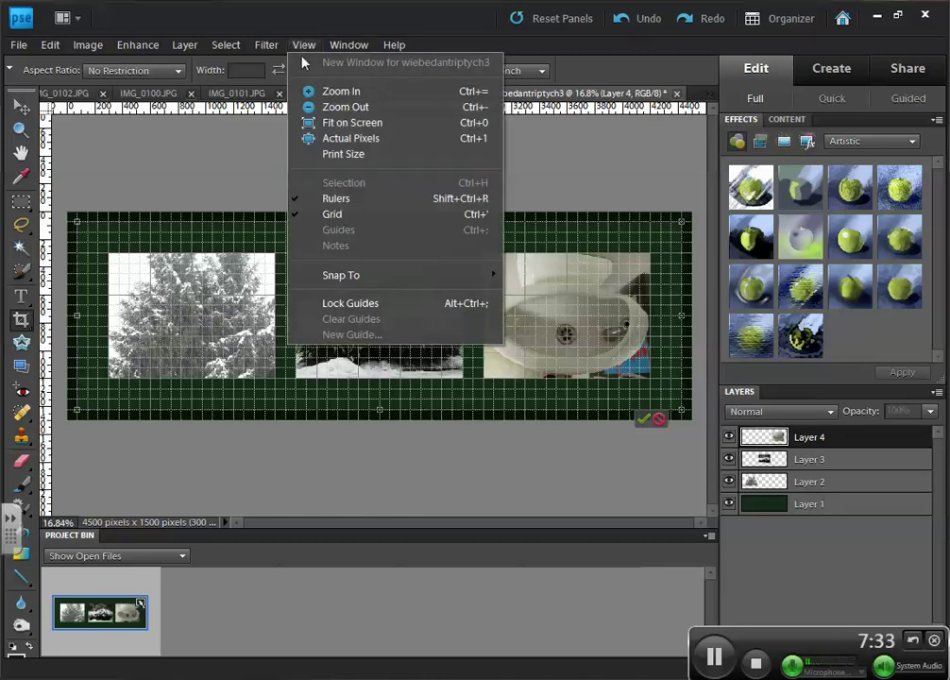
pyautogui.moveTo(341, 275)
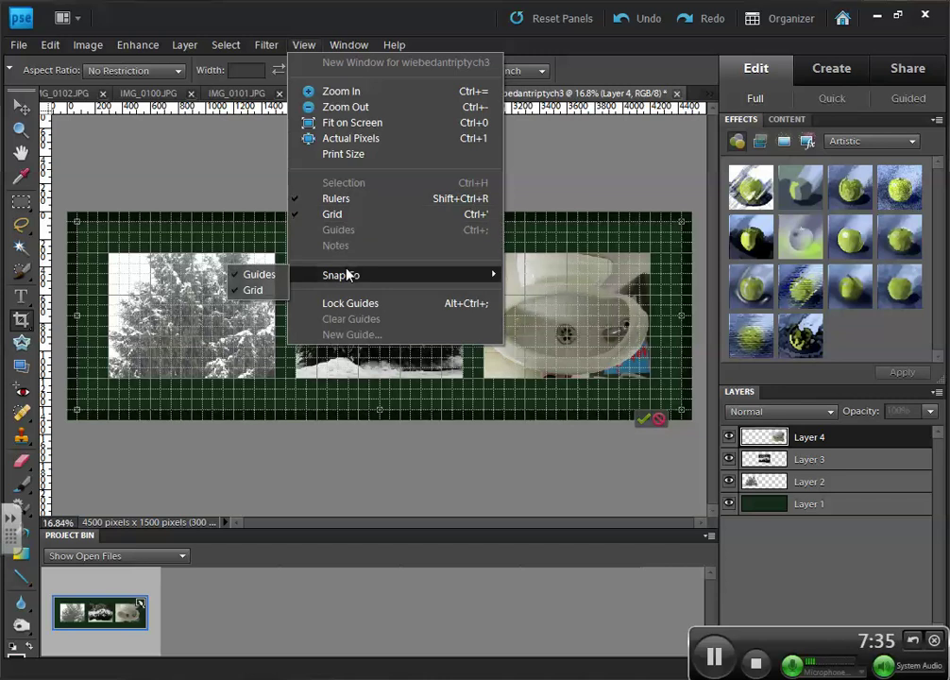
pyautogui.moveTo(219, 140)
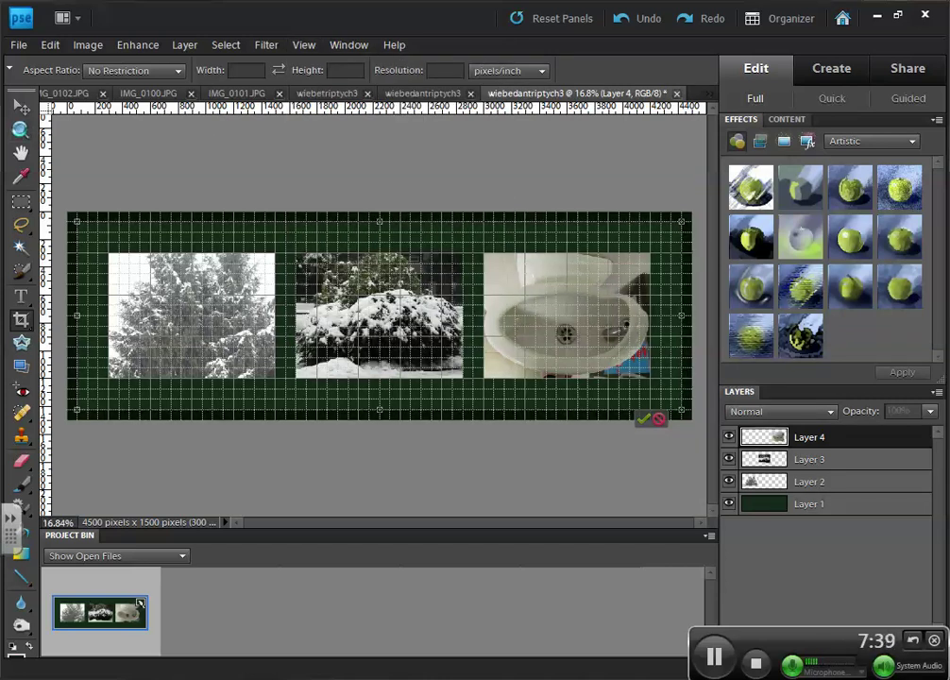
pyautogui.click(643, 419)
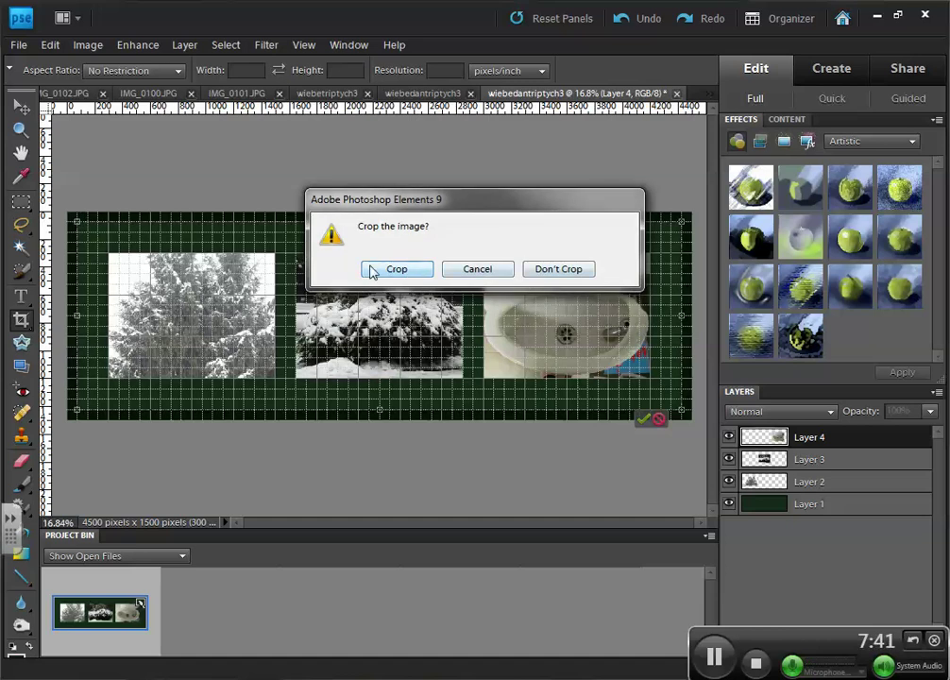
pyautogui.click(397, 268)
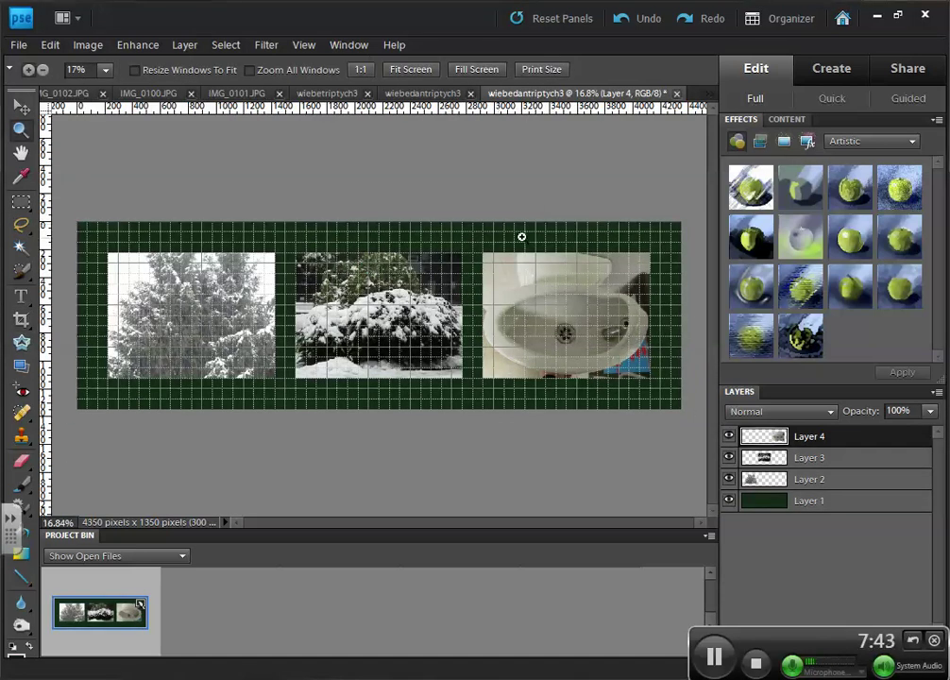
pyautogui.moveTo(105, 385)
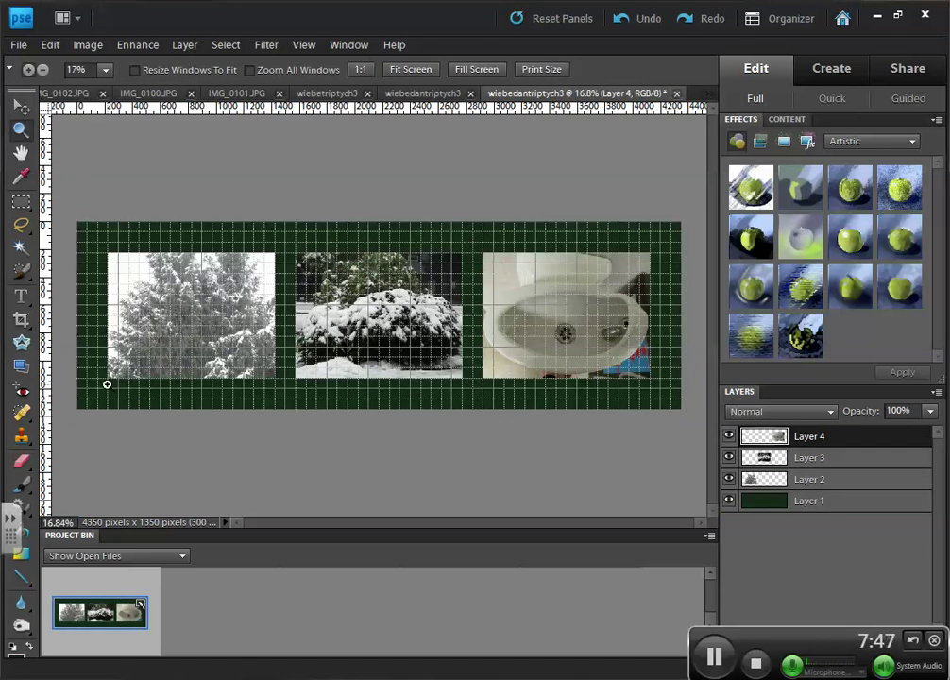
pyautogui.moveTo(309, 404)
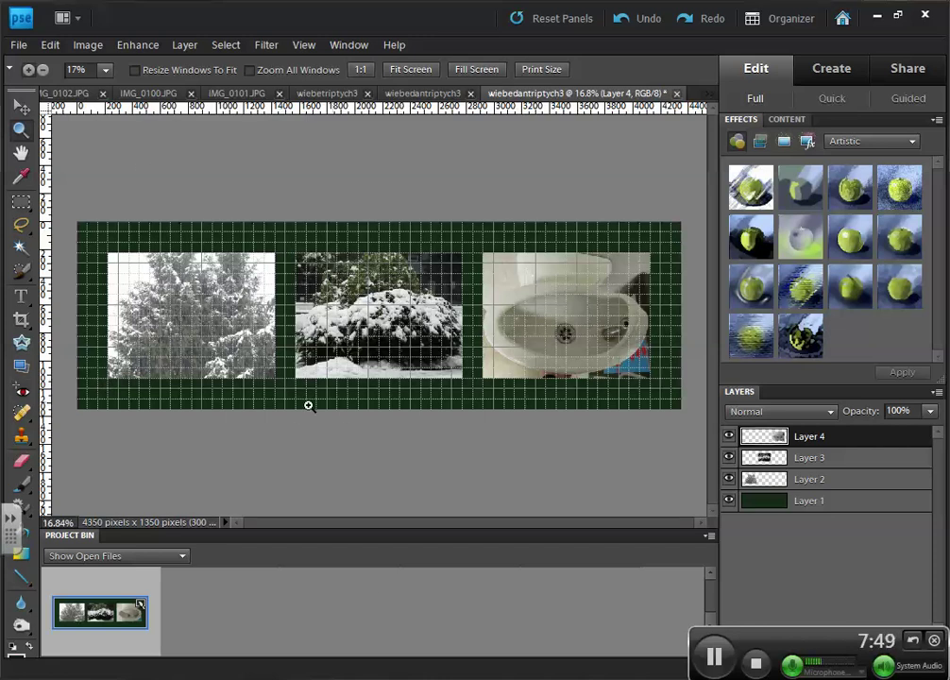
pyautogui.moveTo(17, 321)
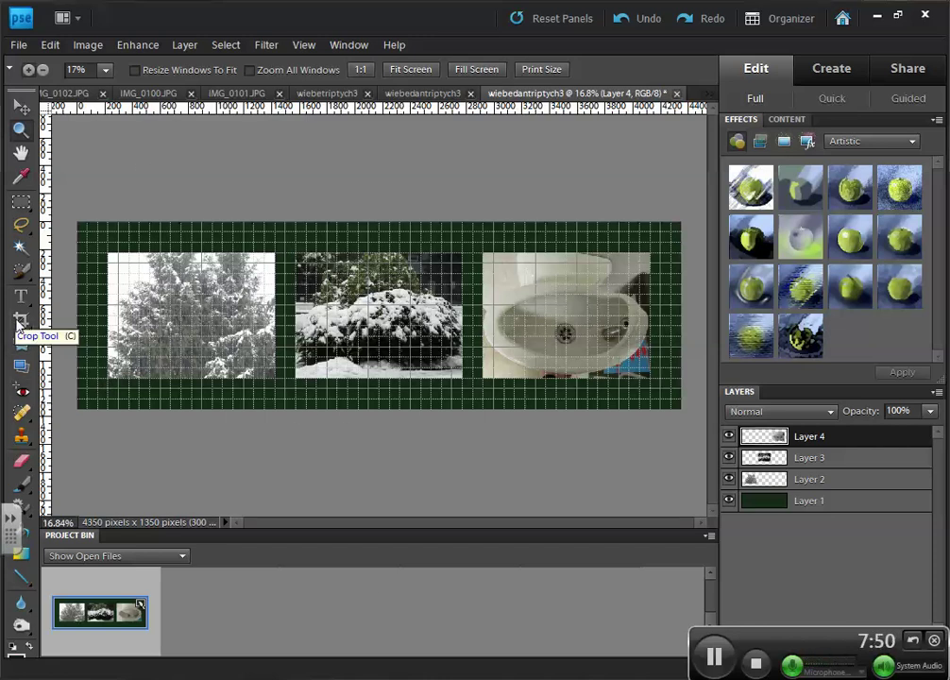
pyautogui.moveTo(68, 298)
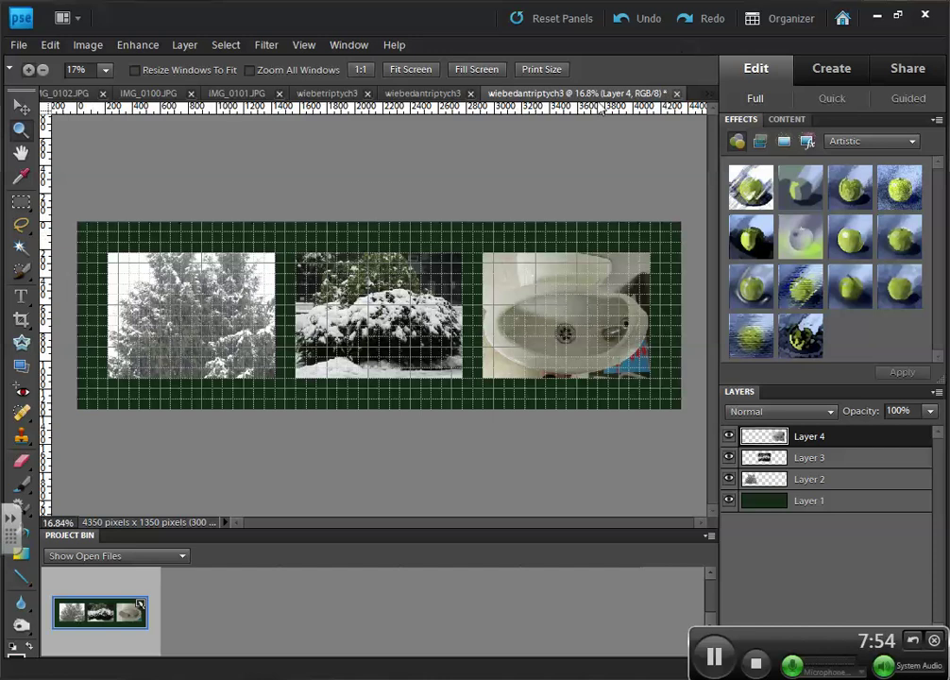
# Turn off View > Grid so the cropped triptych shows without overlay lines
pyautogui.click(302, 46)
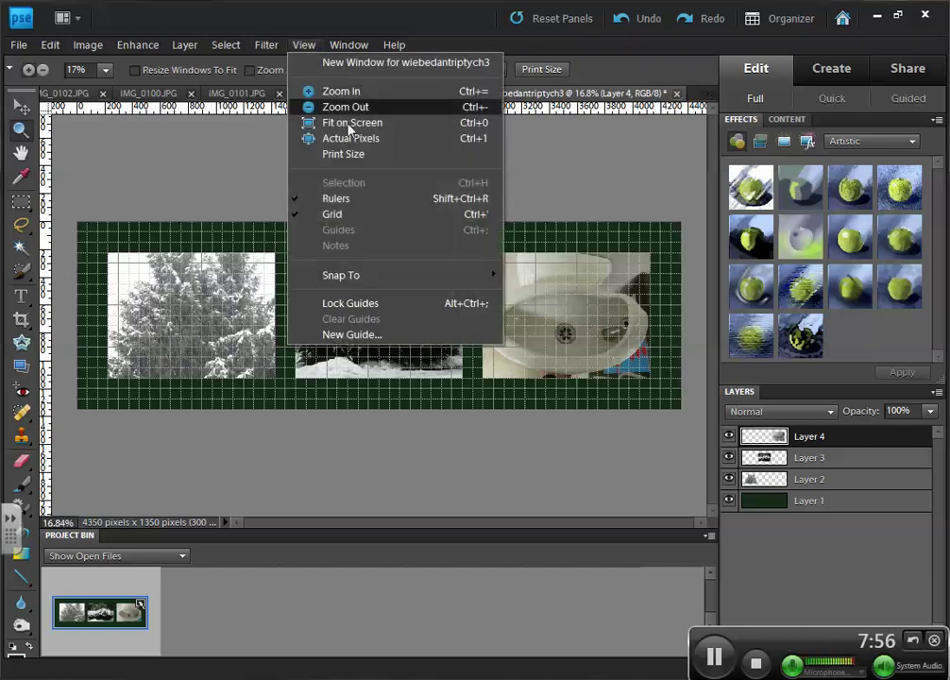
pyautogui.moveTo(344, 221)
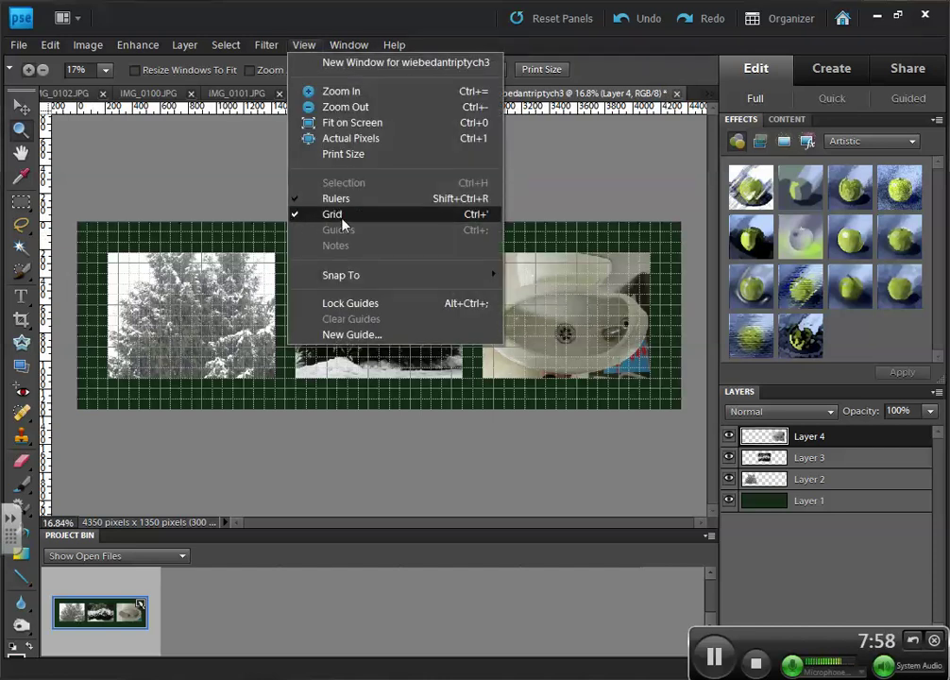
pyautogui.moveTo(337, 216)
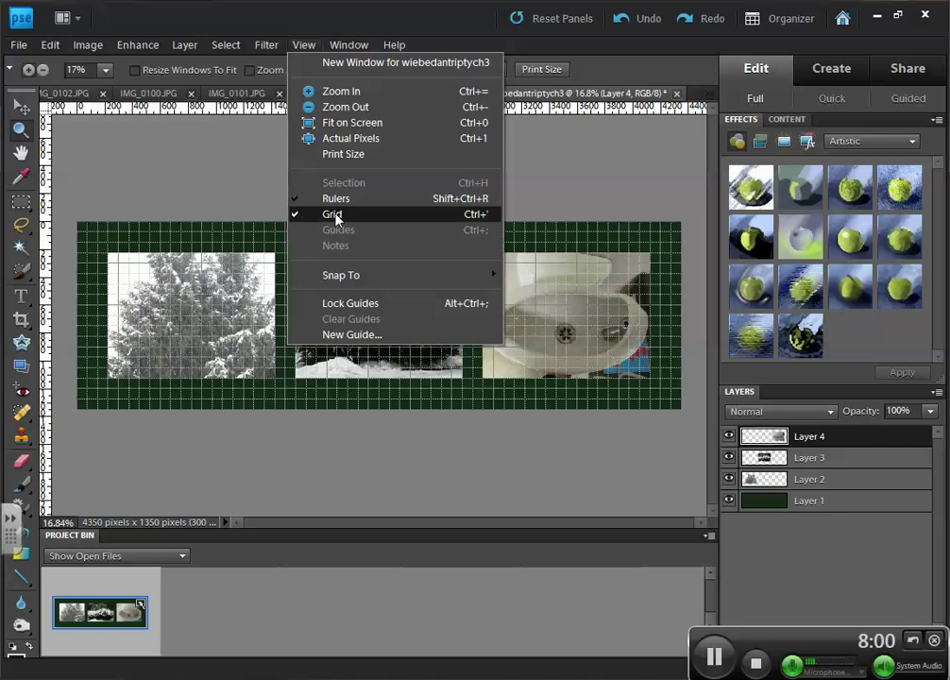
pyautogui.click(333, 213)
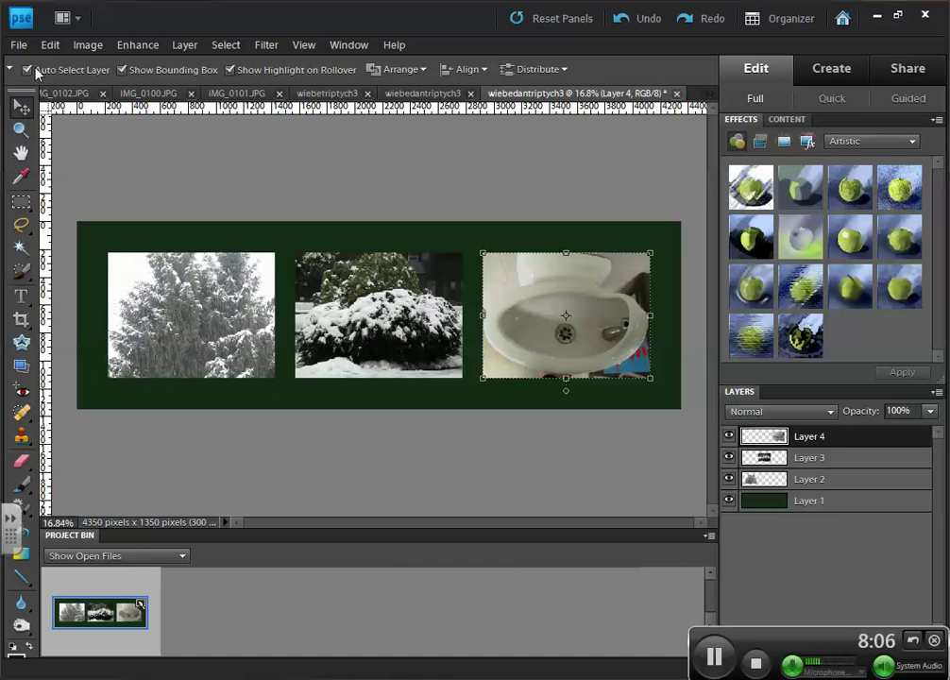
# Rename the green background layer to 'matte'
pyautogui.click(27, 70)
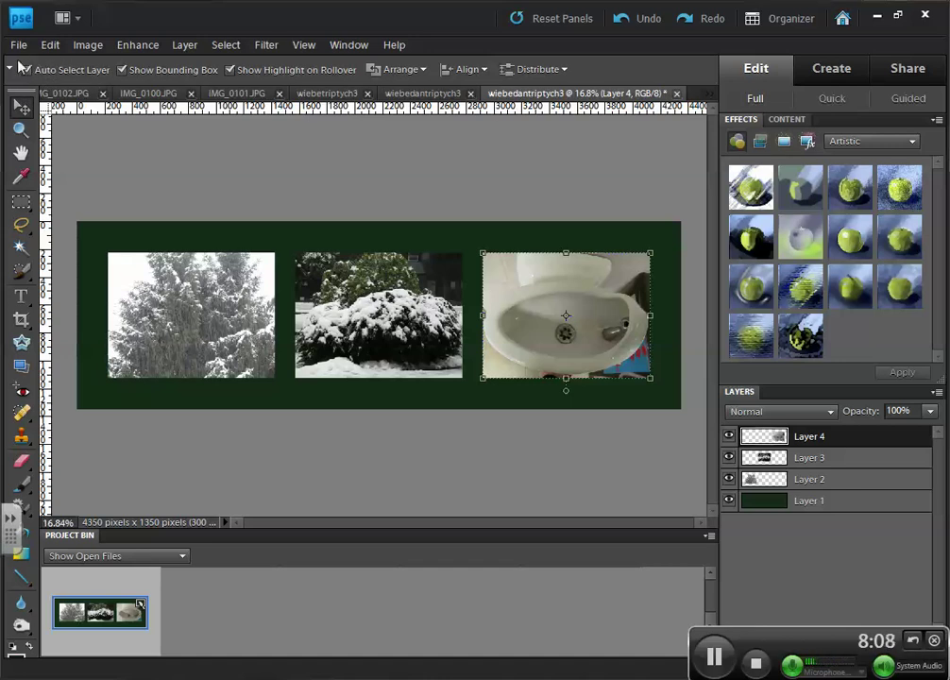
pyautogui.click(22, 70)
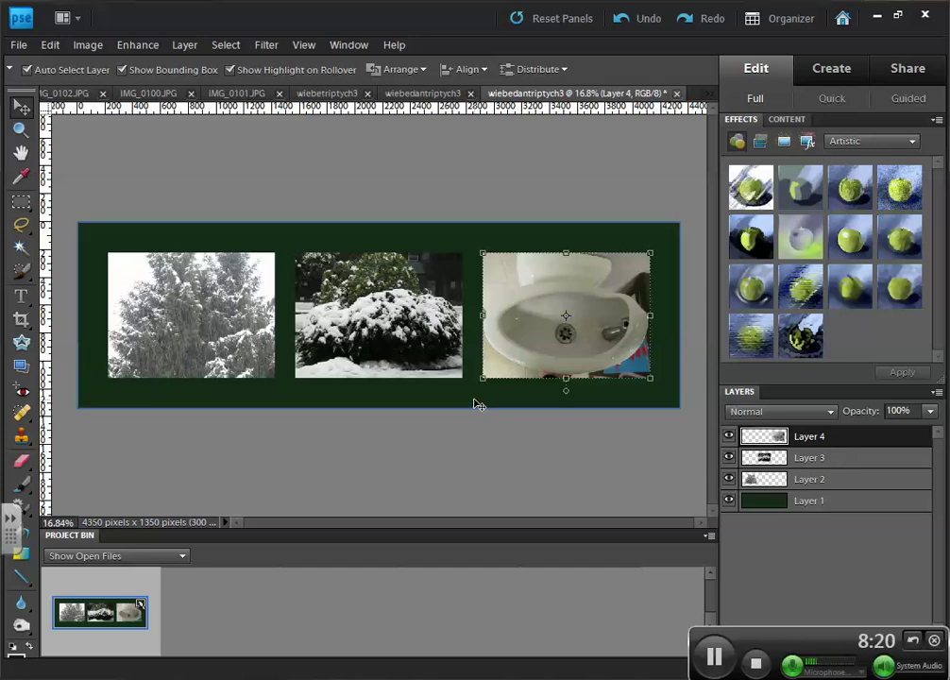
pyautogui.doubleClick(809, 501)
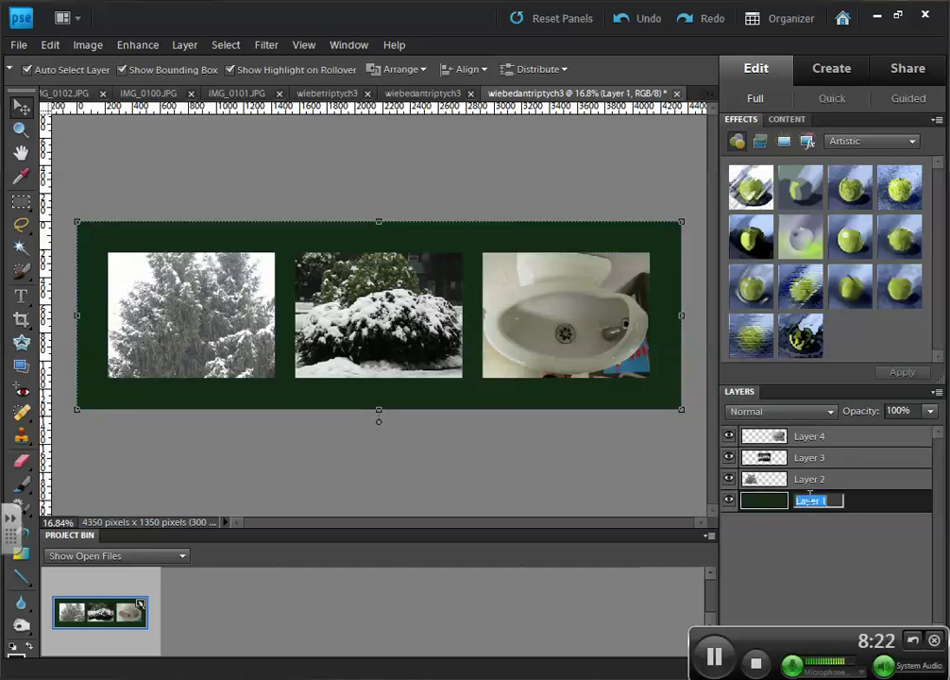
pyautogui.write('matte')
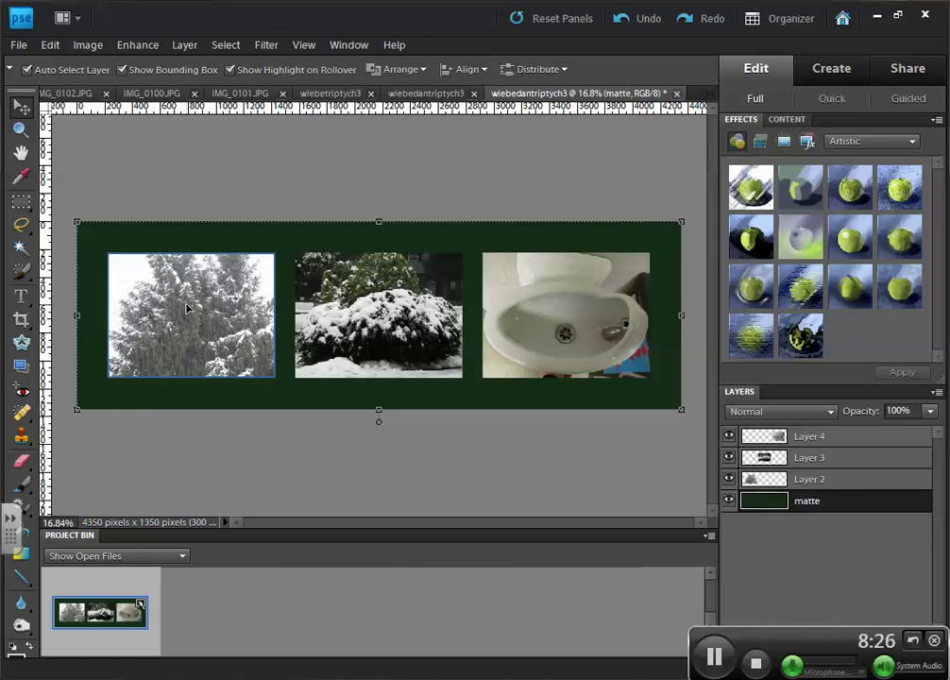
# Rename the tree photo layer 'left' and the bush photo layer 'right'
pyautogui.click(189, 311)
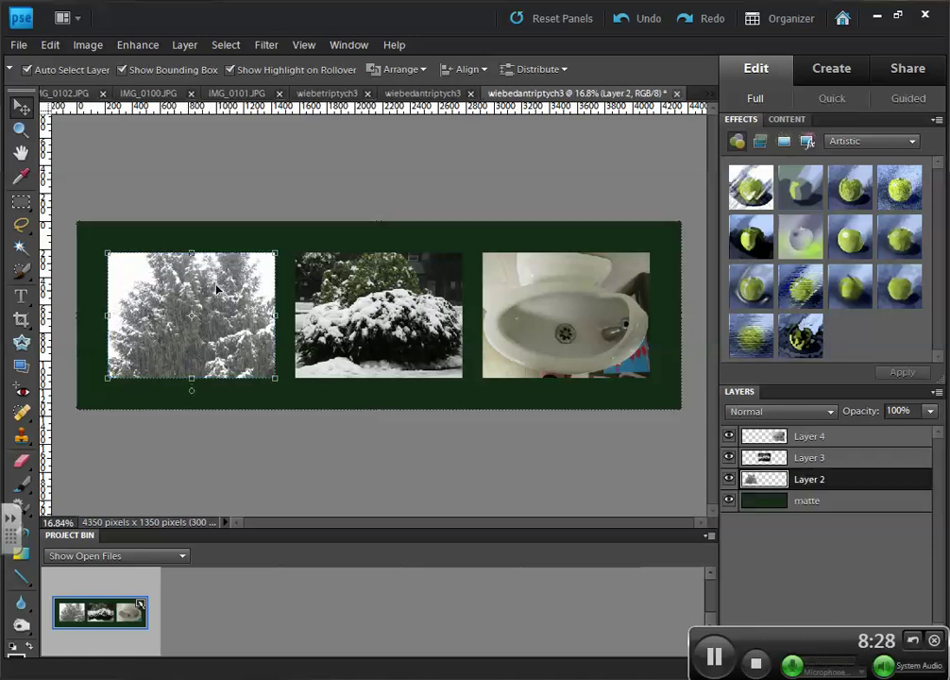
pyautogui.doubleClick(808, 480)
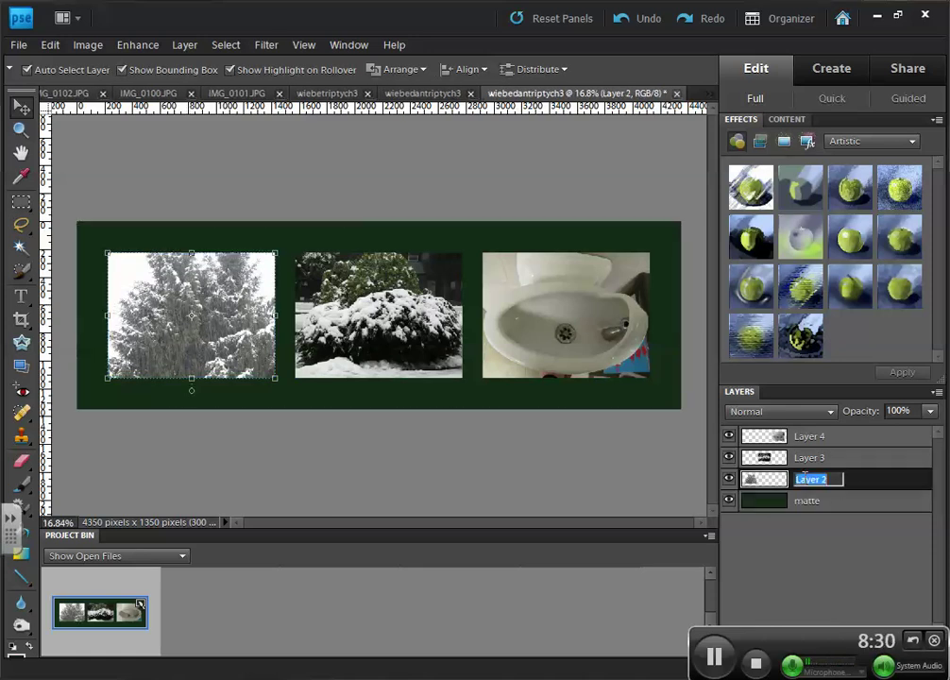
pyautogui.write('left')
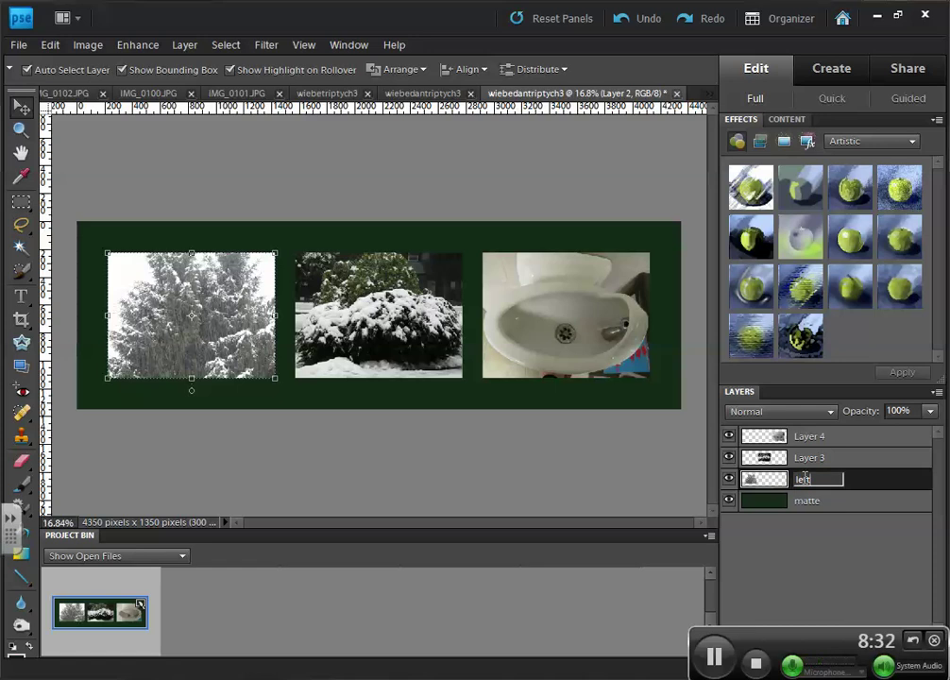
pyautogui.click(810, 457)
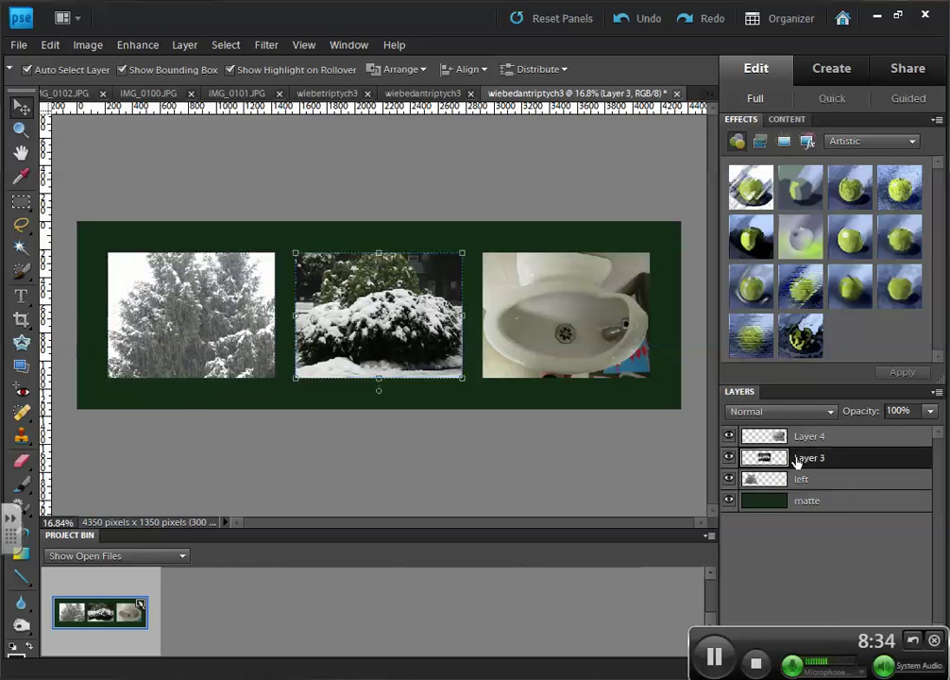
pyautogui.doubleClick(808, 457)
pyautogui.write('cente')
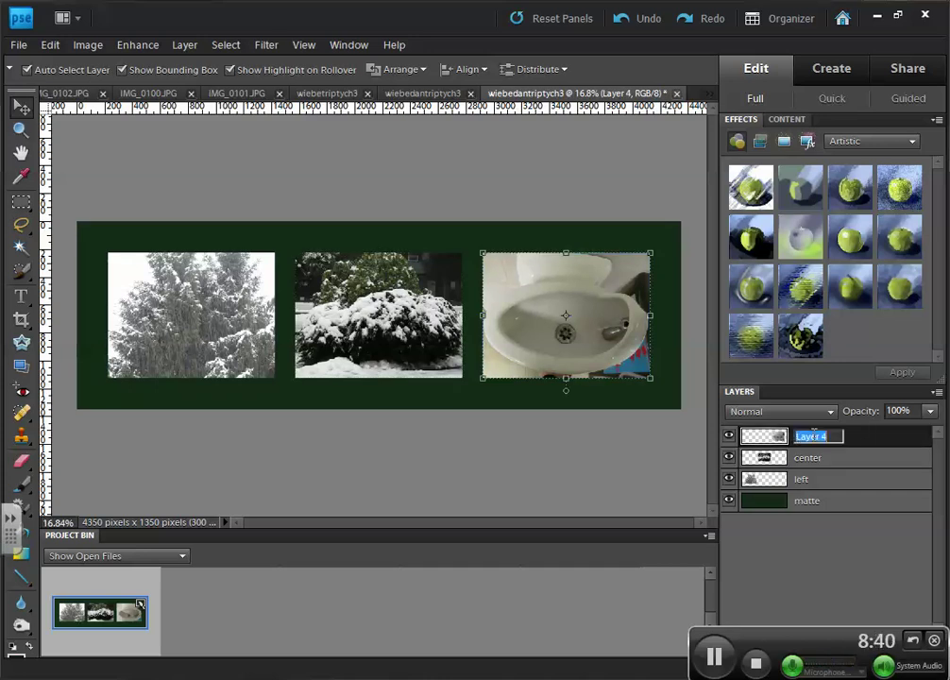
pyautogui.write('right')
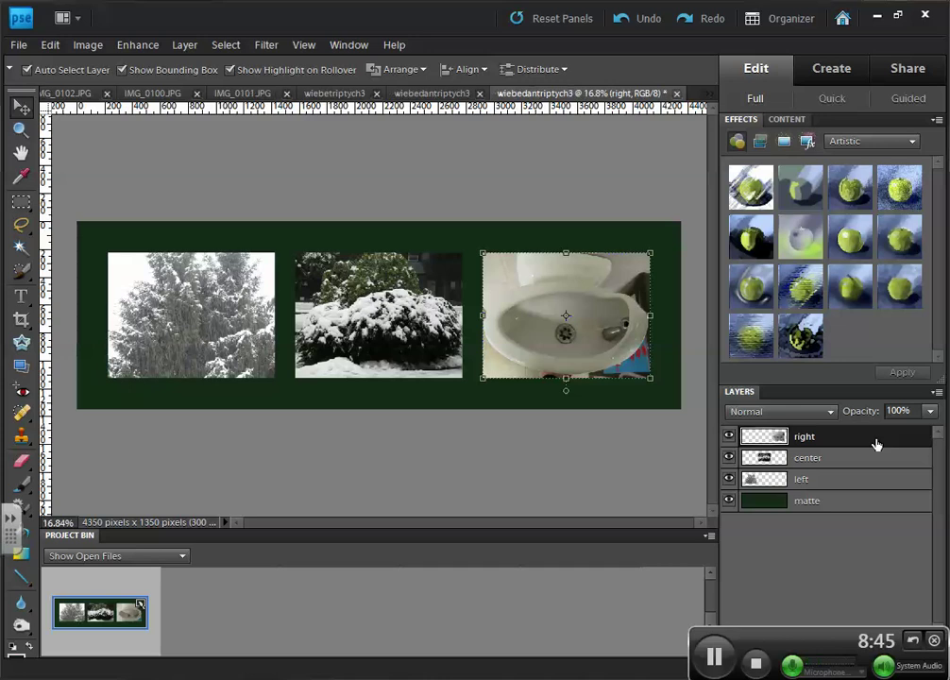
pyautogui.moveTo(540, 315)
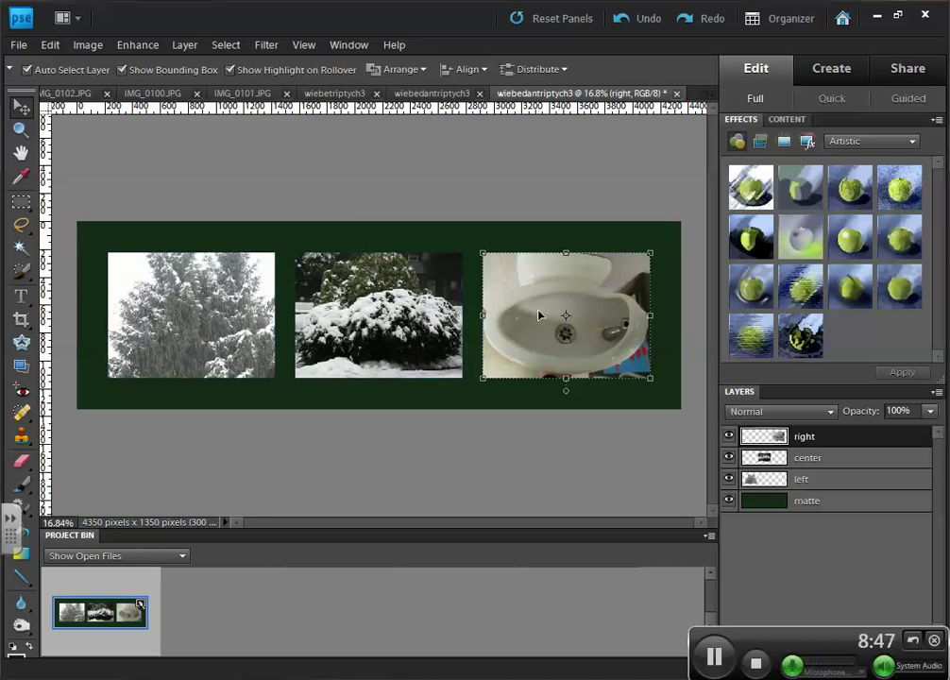
pyautogui.moveTo(495, 324)
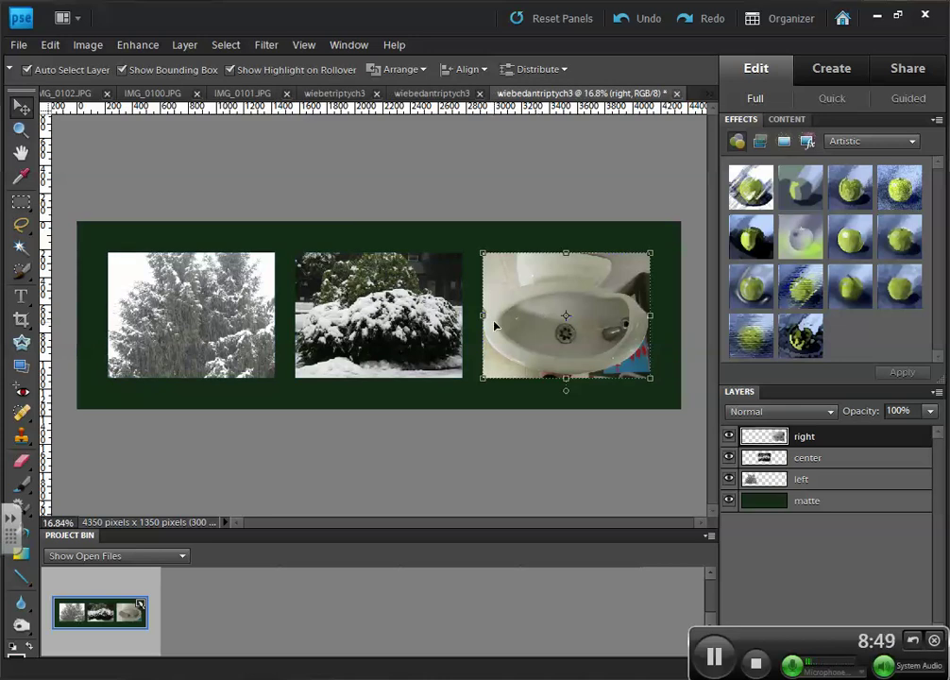
# Make the left tree-photo layer active and bring up the Layer menu commands
pyautogui.click(189, 311)
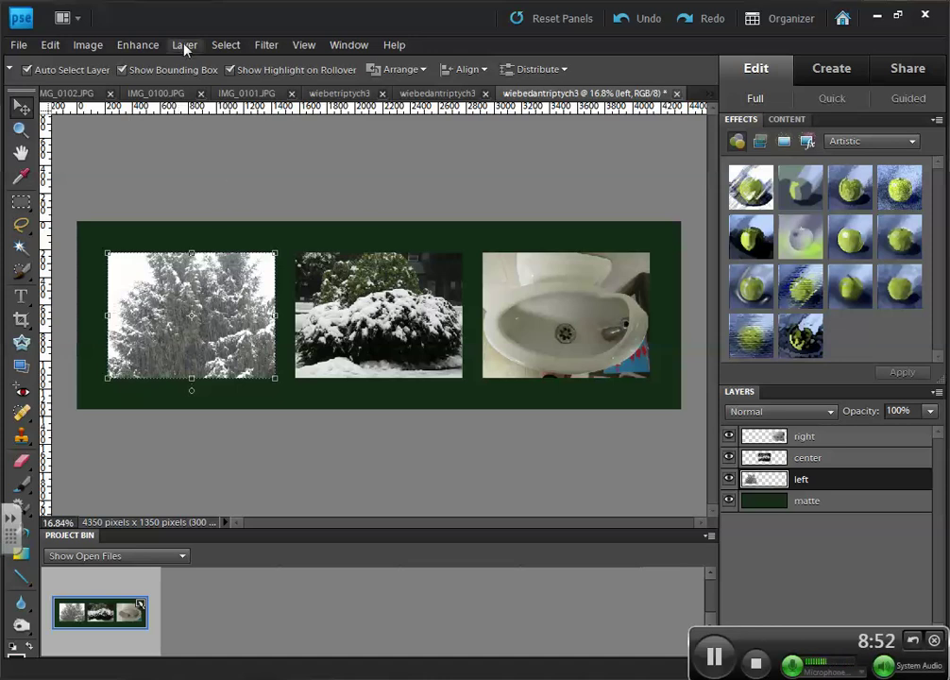
pyautogui.click(185, 45)
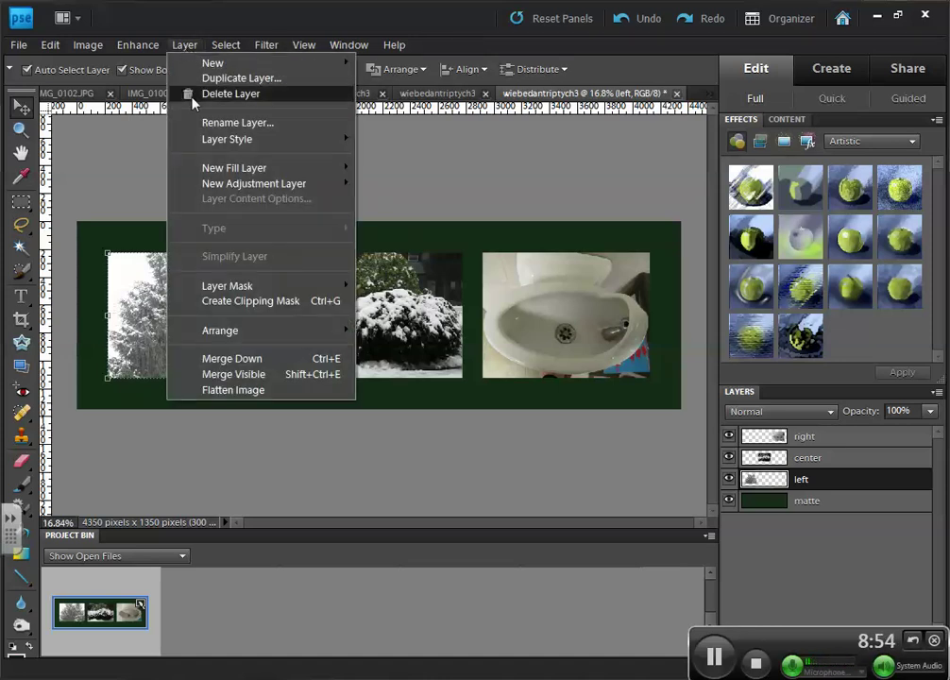
pyautogui.moveTo(227, 139)
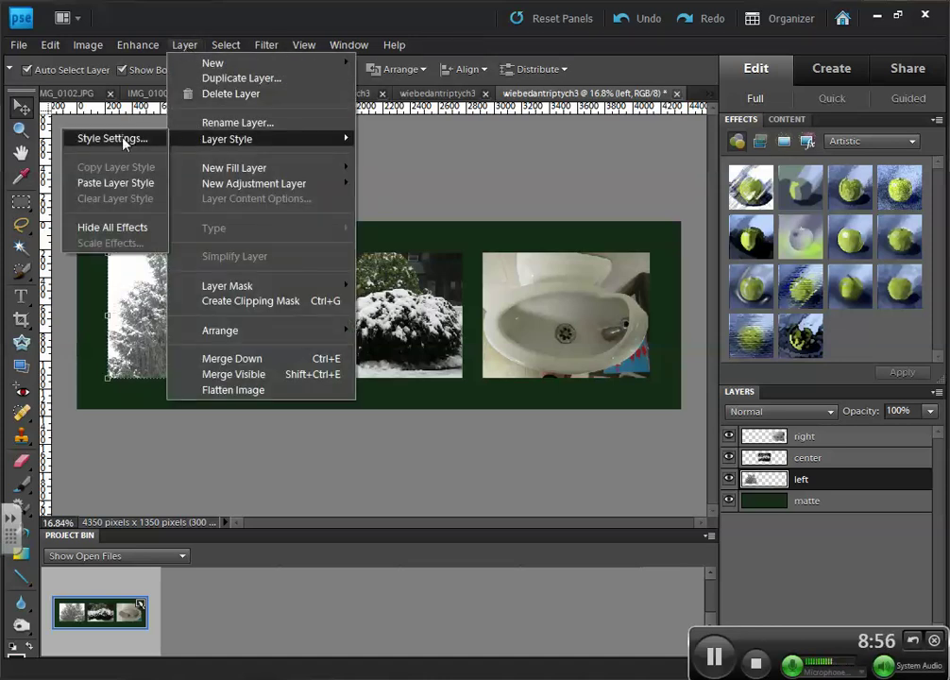
# In Style Settings, enable a black stroke of 29 px on the left photo
pyautogui.click(111, 140)
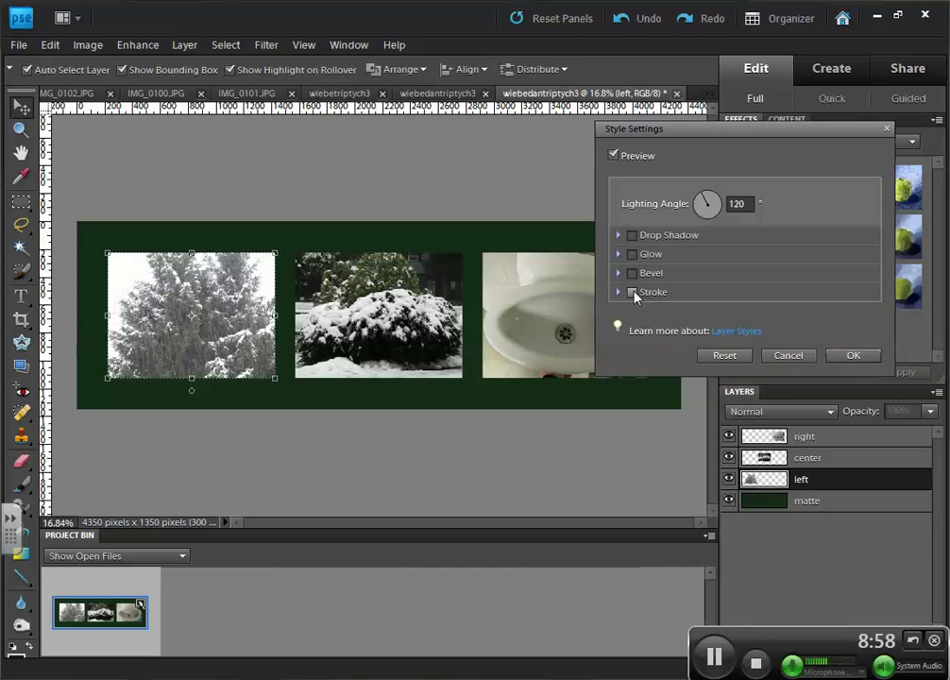
pyautogui.click(631, 291)
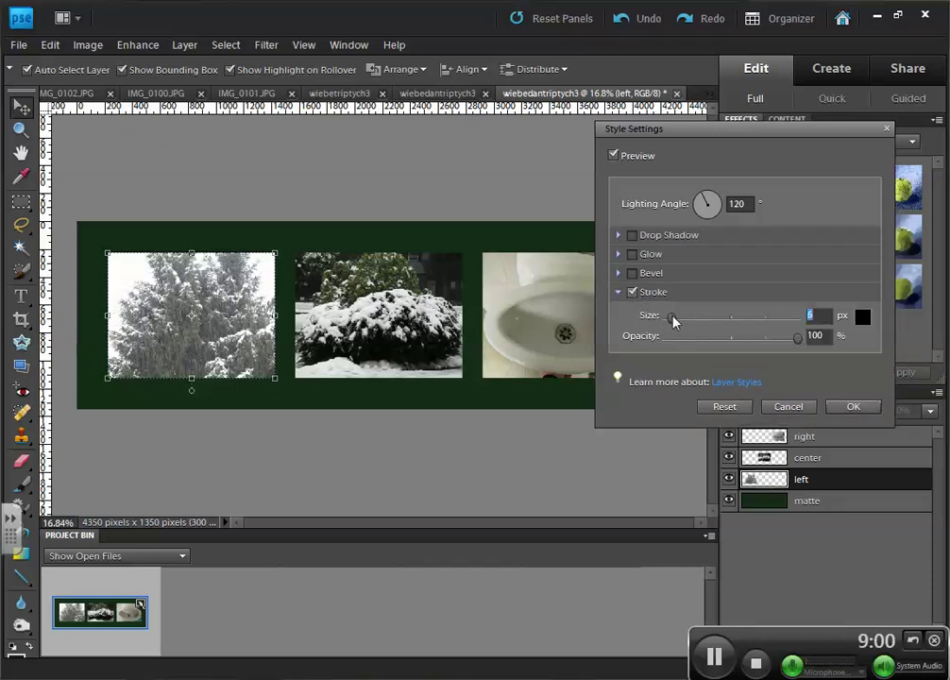
pyautogui.moveTo(673, 323); pyautogui.dragTo(678, 323)
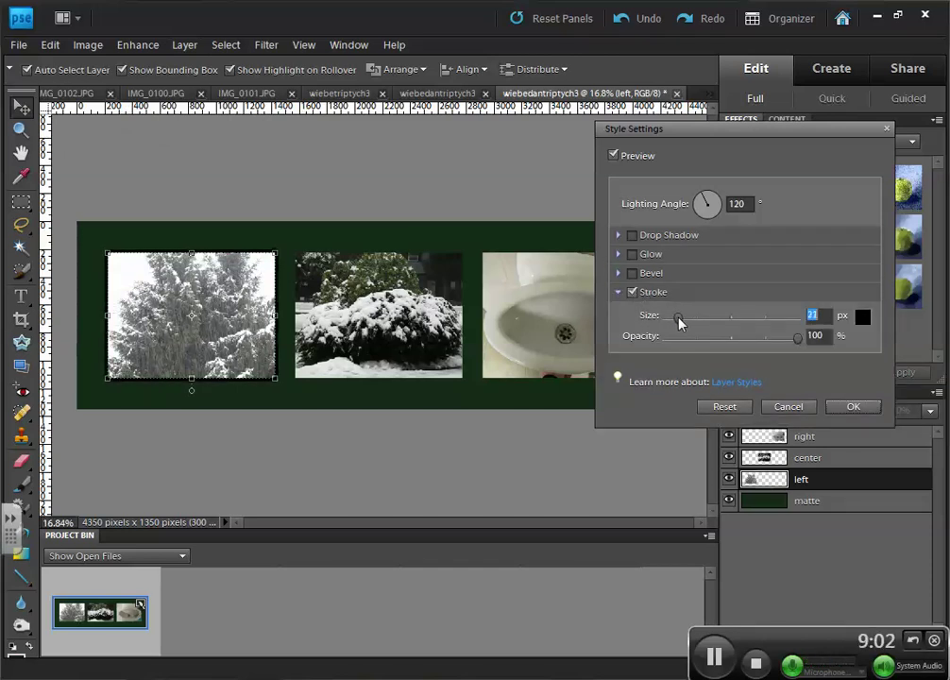
pyautogui.moveTo(676, 315); pyautogui.dragTo(684, 316)
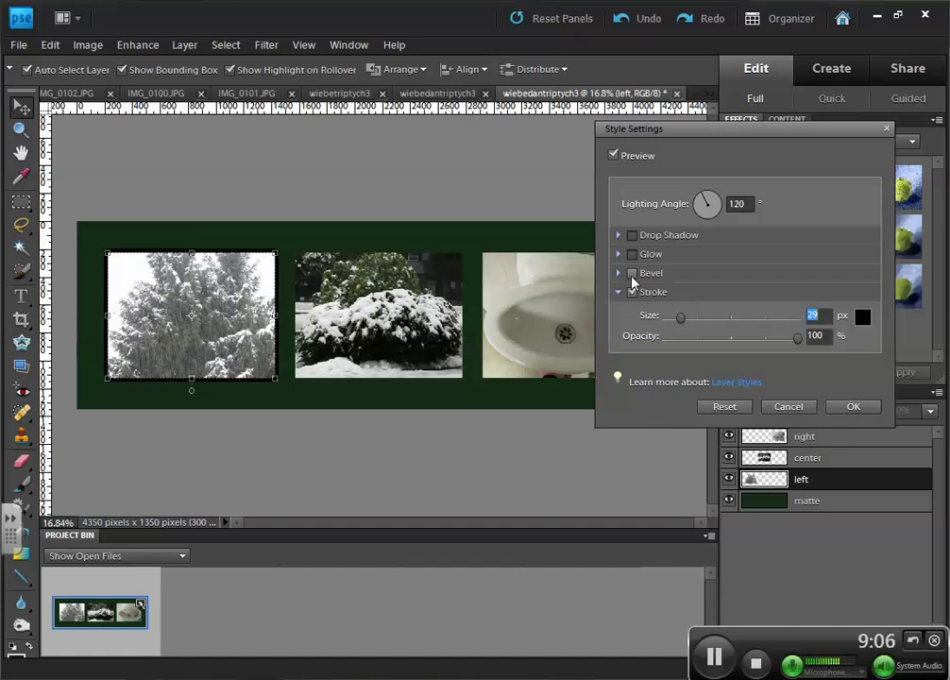
# Enable an upward bevel and settle its size at about 32 px
pyautogui.click(619, 272)
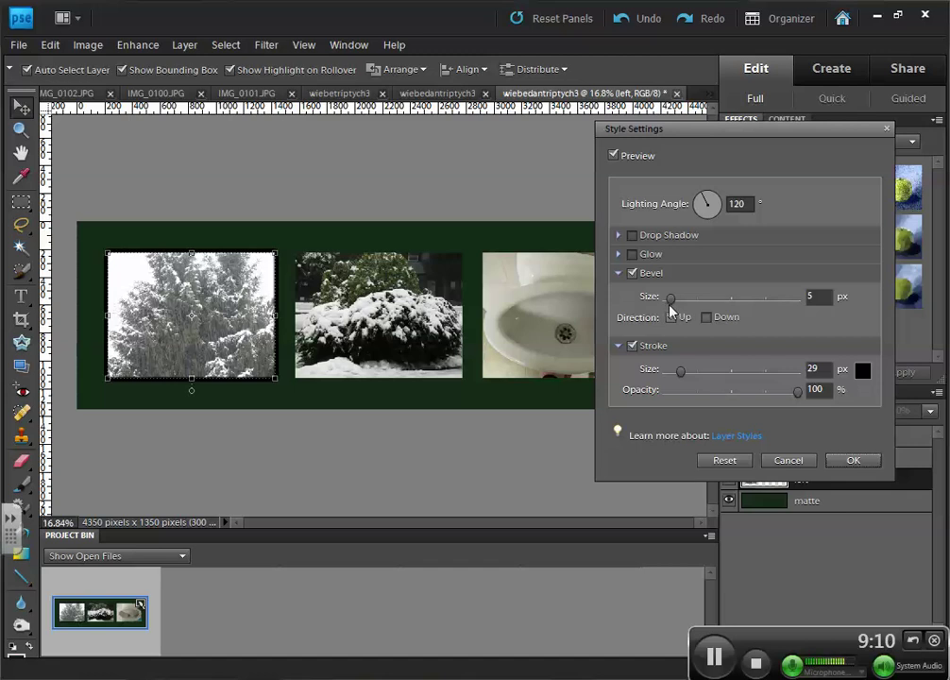
pyautogui.moveTo(670, 296); pyautogui.dragTo(678, 296)
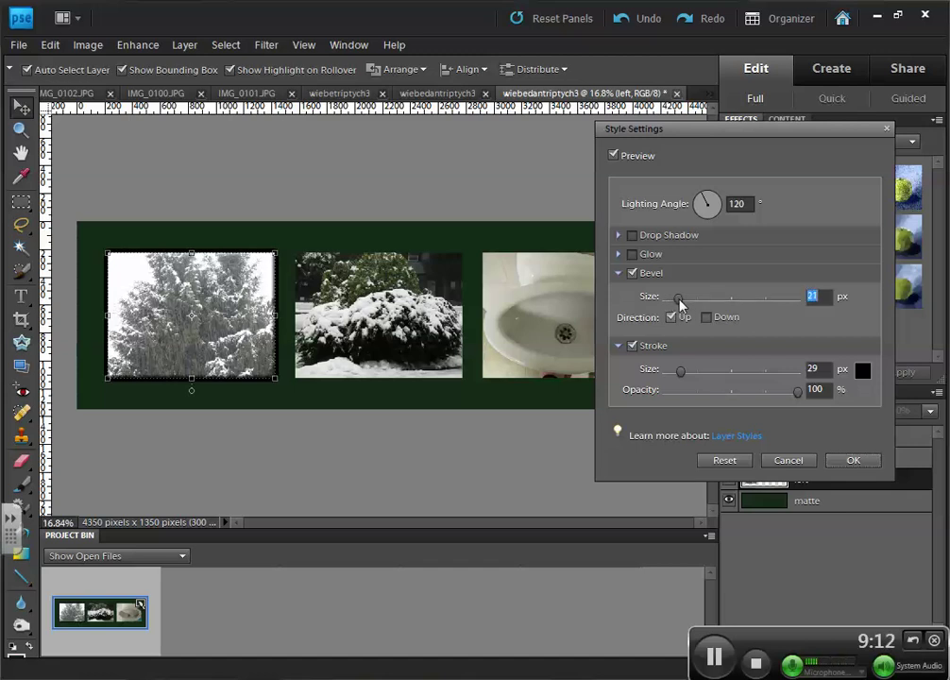
pyautogui.moveTo(678, 295); pyautogui.dragTo(752, 295)
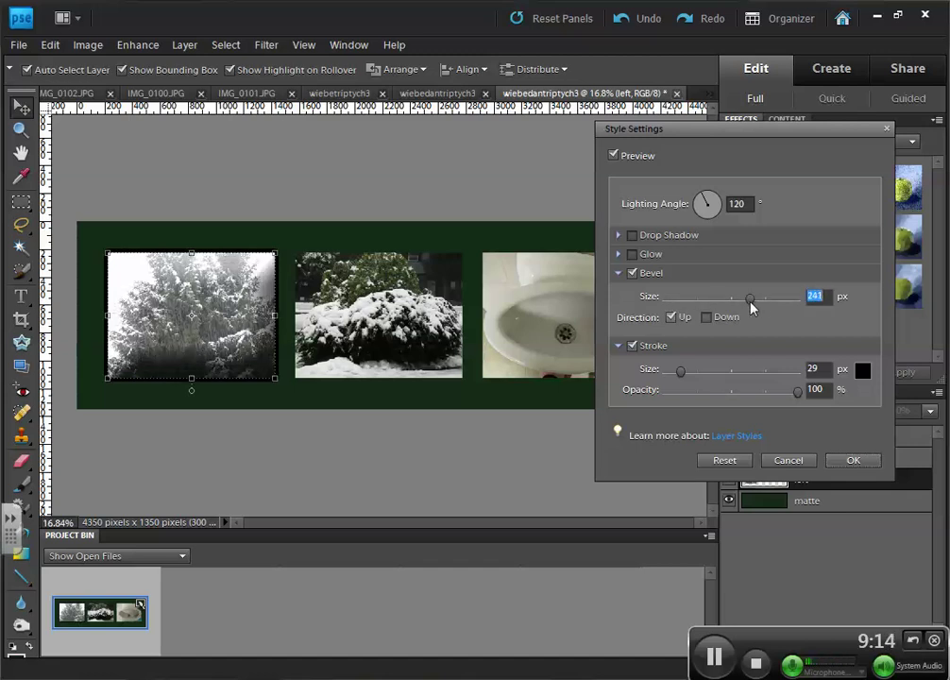
pyautogui.moveTo(750, 296); pyautogui.dragTo(792, 296)
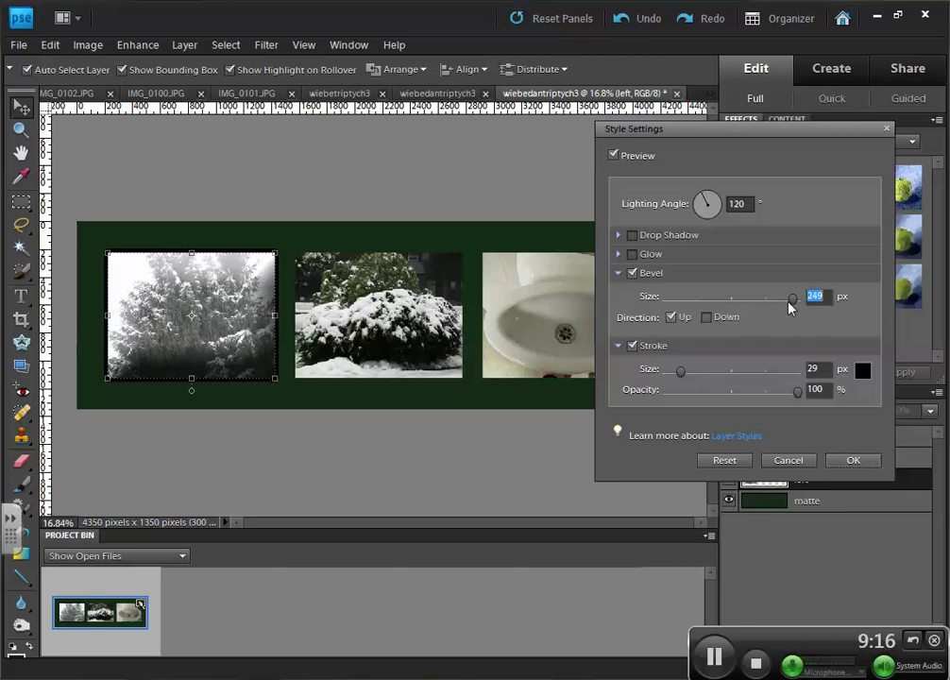
pyautogui.moveTo(791, 295); pyautogui.dragTo(678, 294)
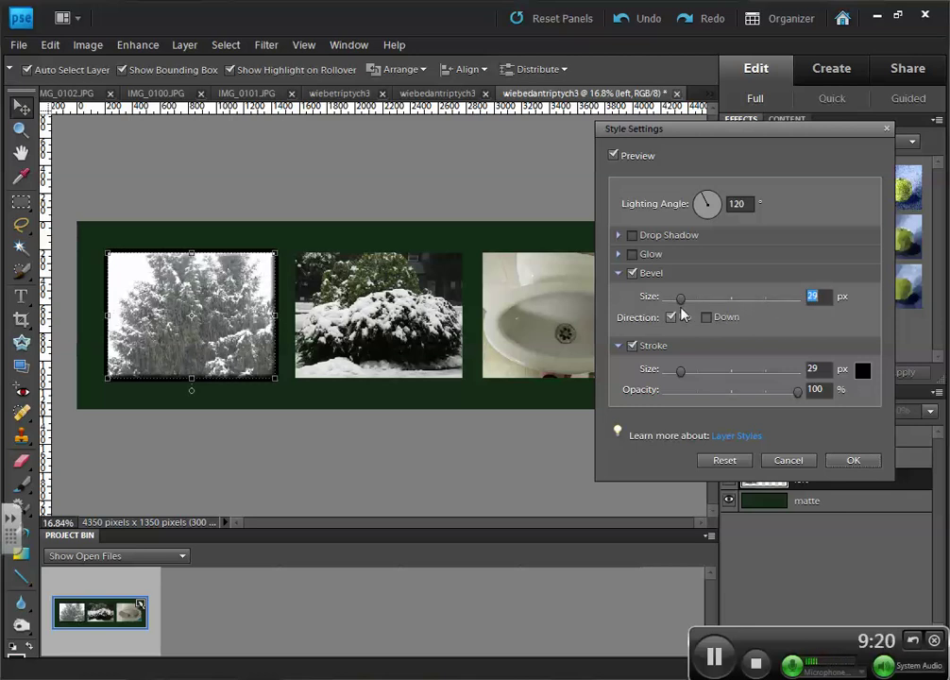
# Enable an inner glow and set its colour to magenta
pyautogui.click(618, 253)
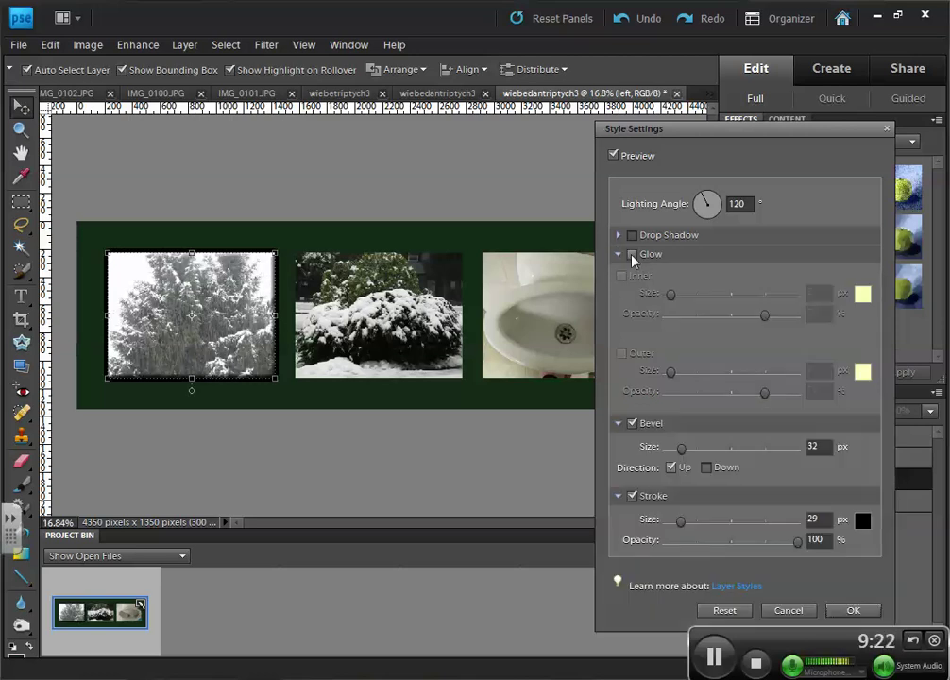
pyautogui.click(622, 276)
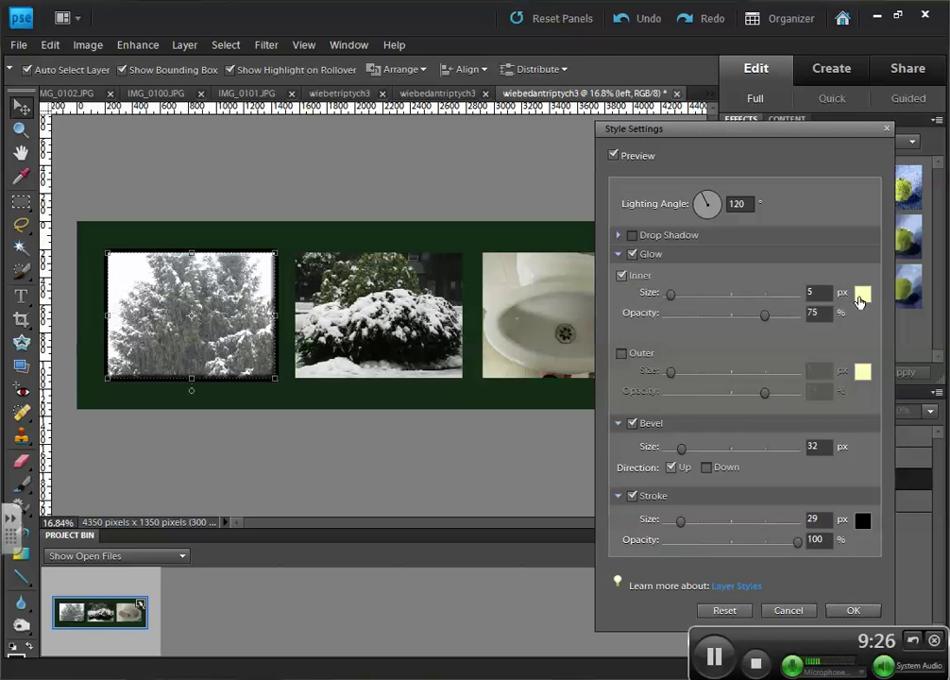
pyautogui.click(869, 295)
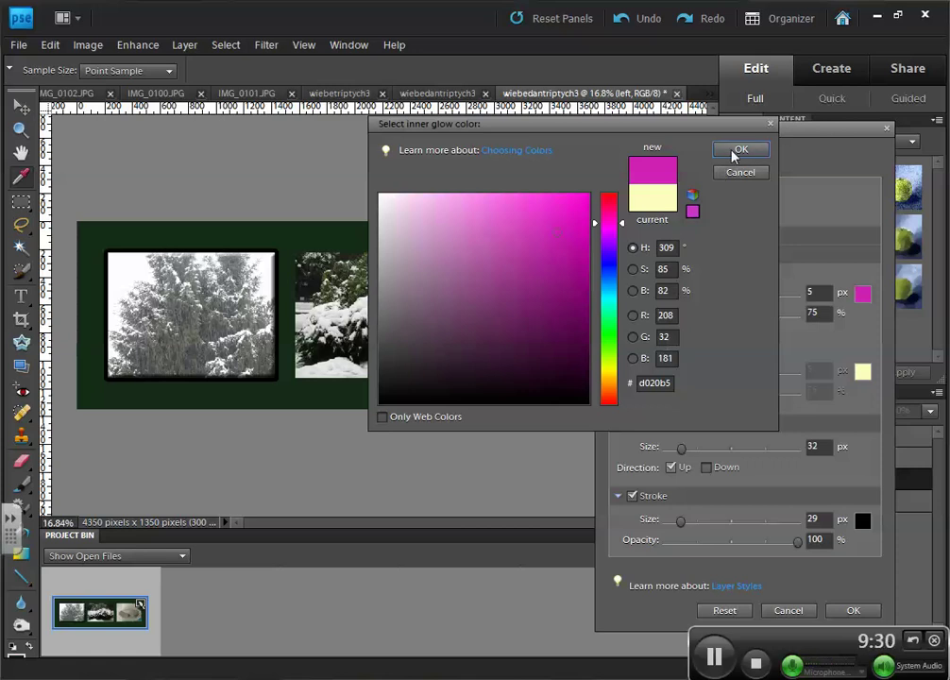
pyautogui.click(740, 149)
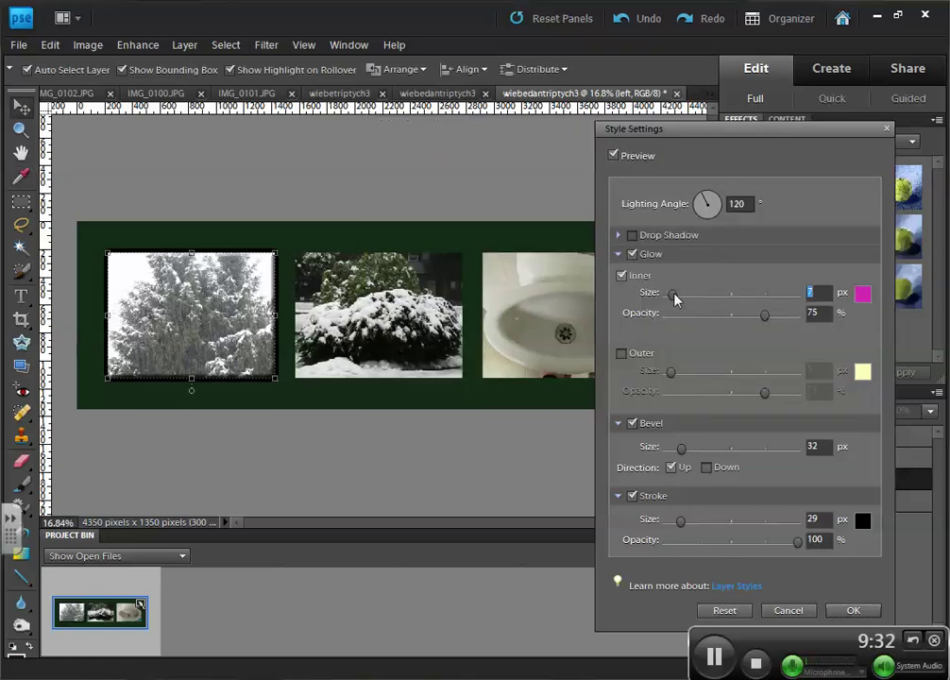
# Adjust the inner glow size slider to fine-tune the magenta glow
pyautogui.moveTo(674, 293); pyautogui.dragTo(737, 292)
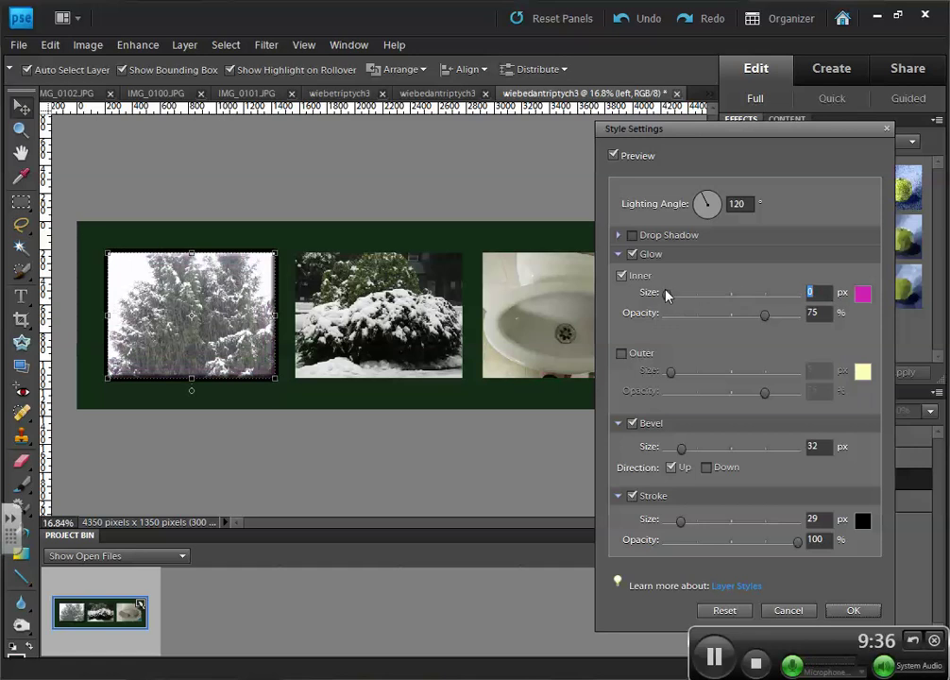
pyautogui.moveTo(665, 291); pyautogui.dragTo(676, 291)
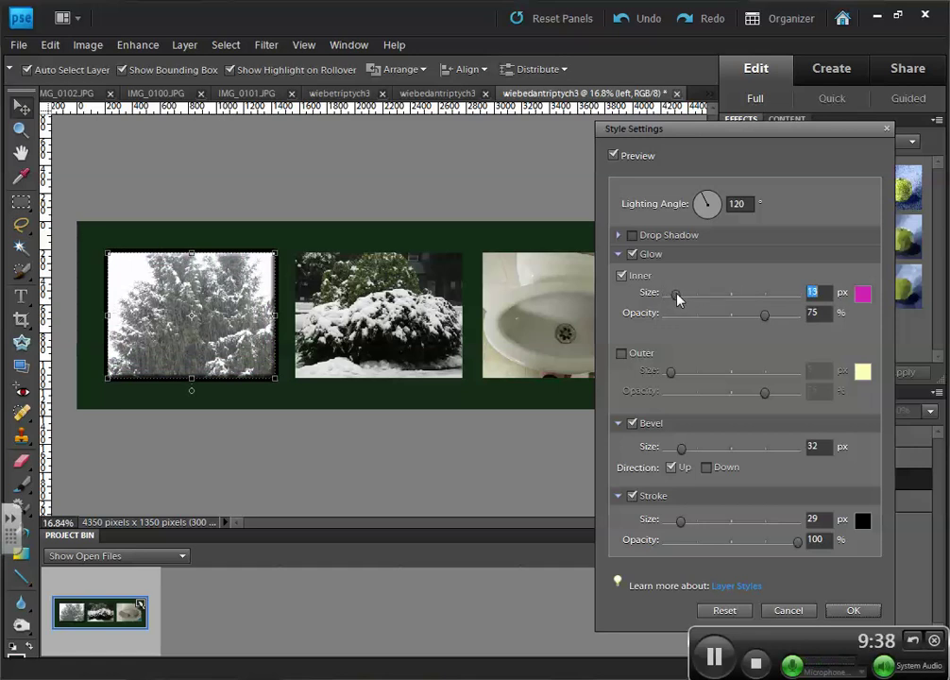
pyautogui.moveTo(677, 293); pyautogui.dragTo(751, 293)
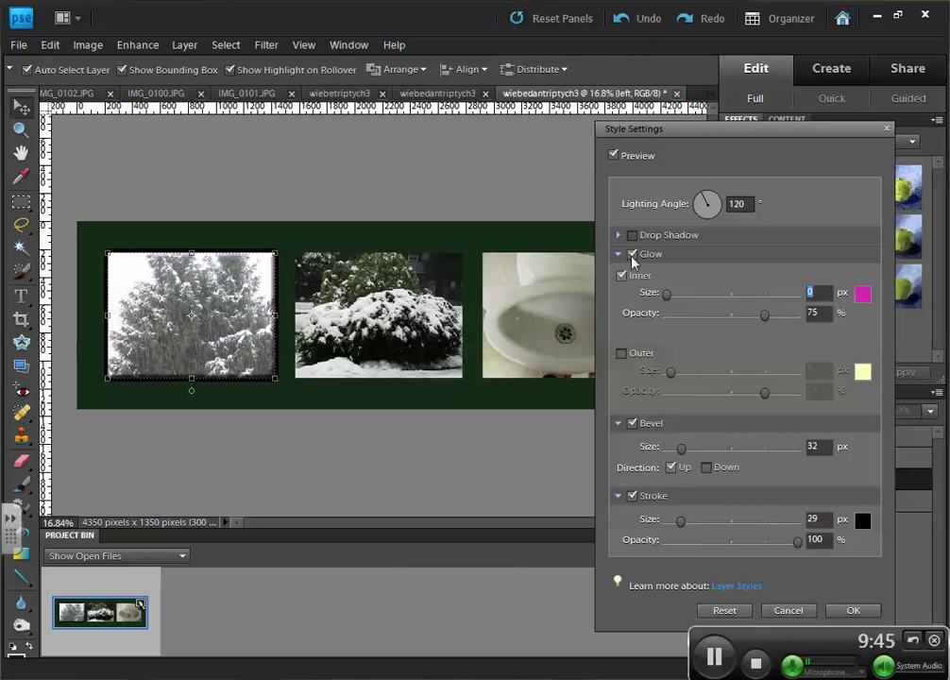
# Apply a drop shadow of size 13 px, distance 65 px, 50% opacity and -56° lighting angle
pyautogui.click(631, 253)
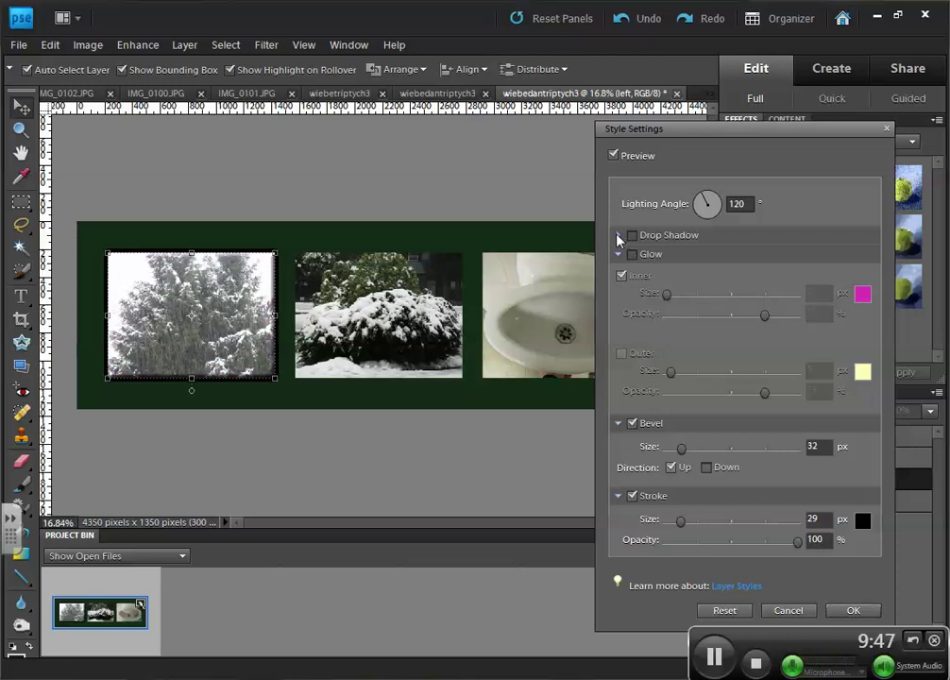
pyautogui.click(631, 234)
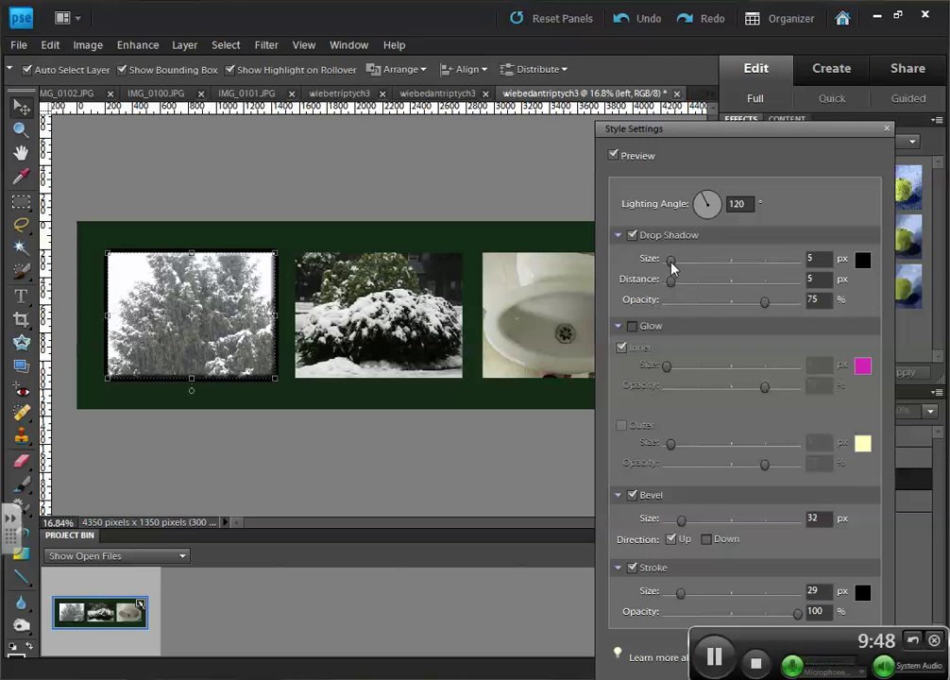
pyautogui.moveTo(672, 261); pyautogui.dragTo(678, 260)
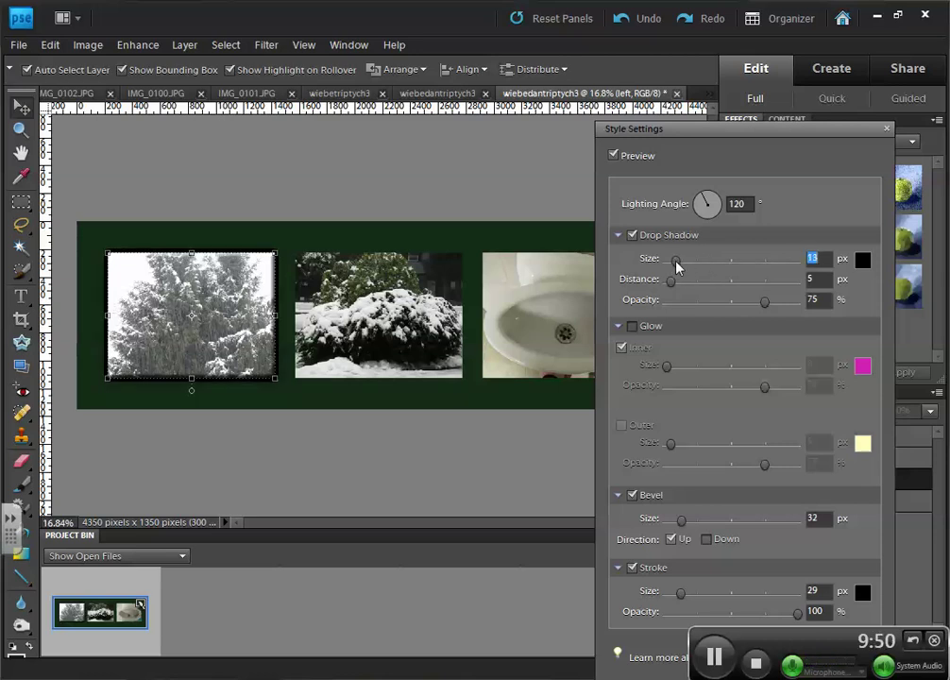
pyautogui.moveTo(695, 279); pyautogui.dragTo(734, 280)
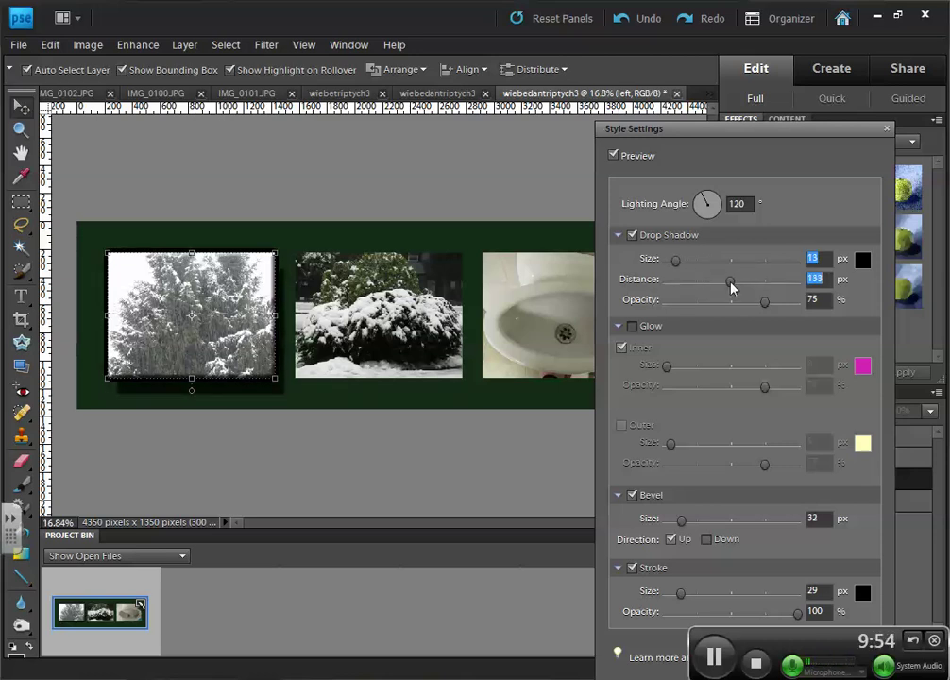
pyautogui.moveTo(732, 279); pyautogui.dragTo(725, 280)
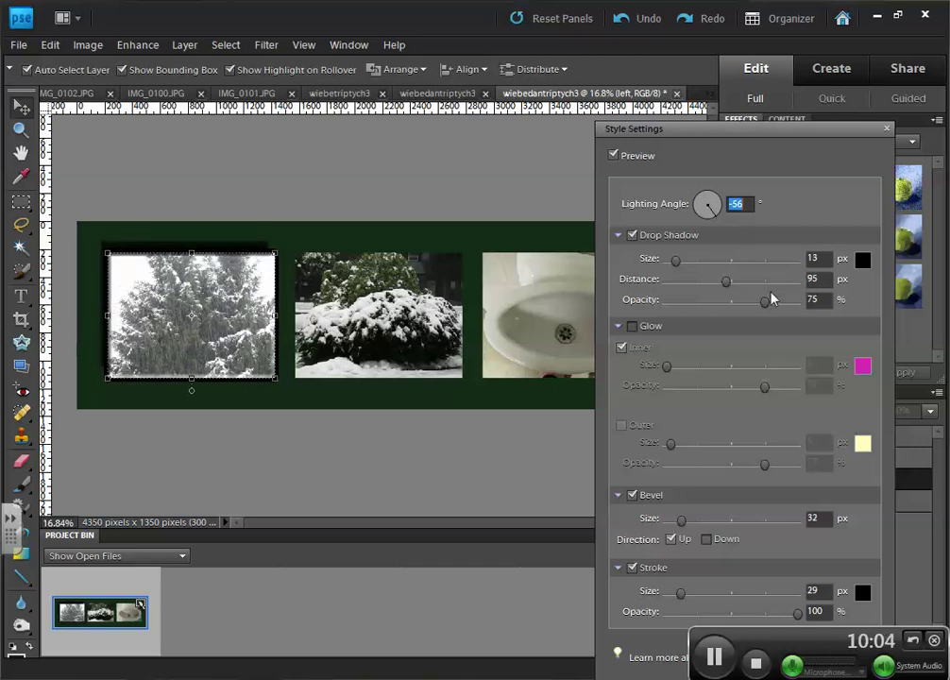
pyautogui.moveTo(767, 306)
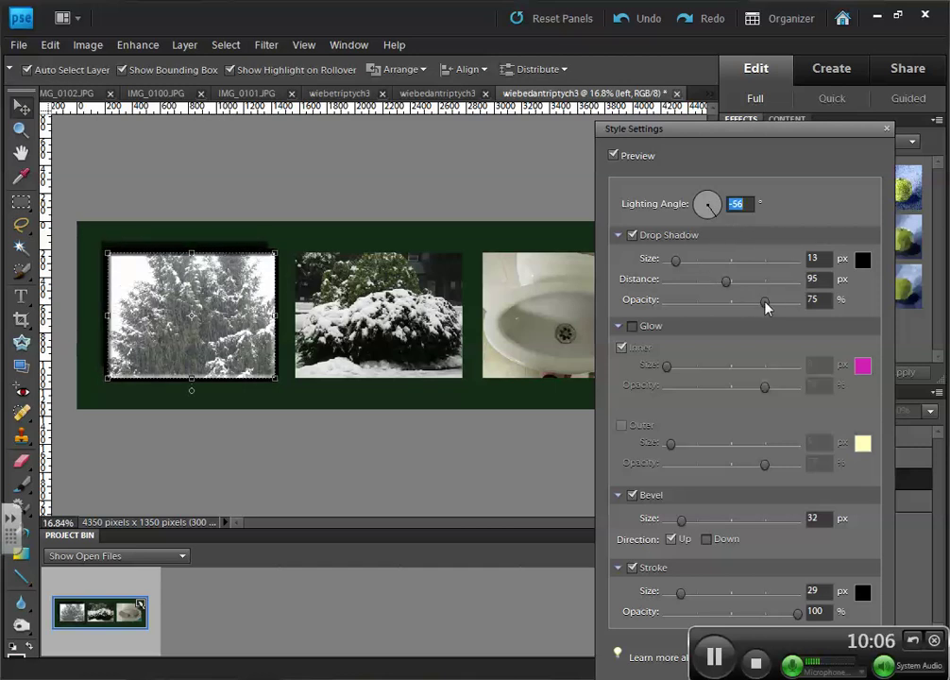
pyautogui.moveTo(767, 300); pyautogui.dragTo(733, 301)
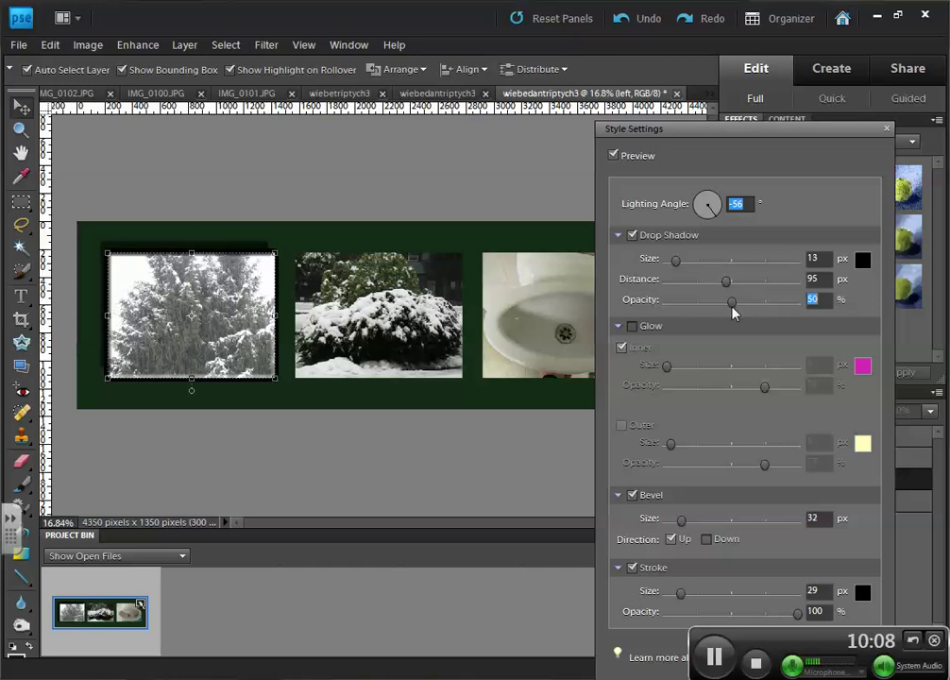
pyautogui.moveTo(725, 280); pyautogui.dragTo(718, 279)
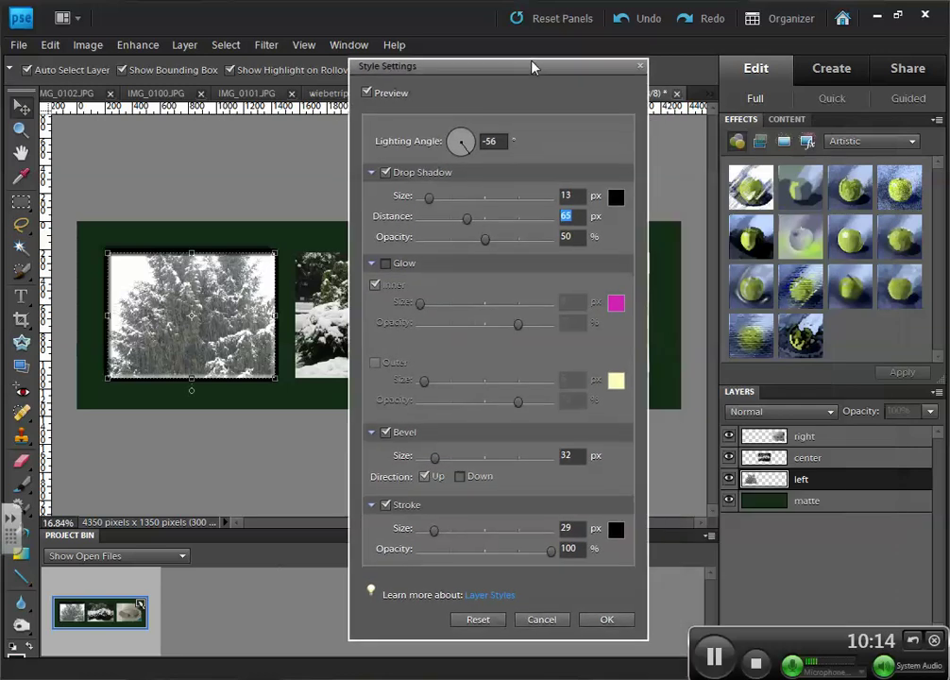
pyautogui.click(605, 619)
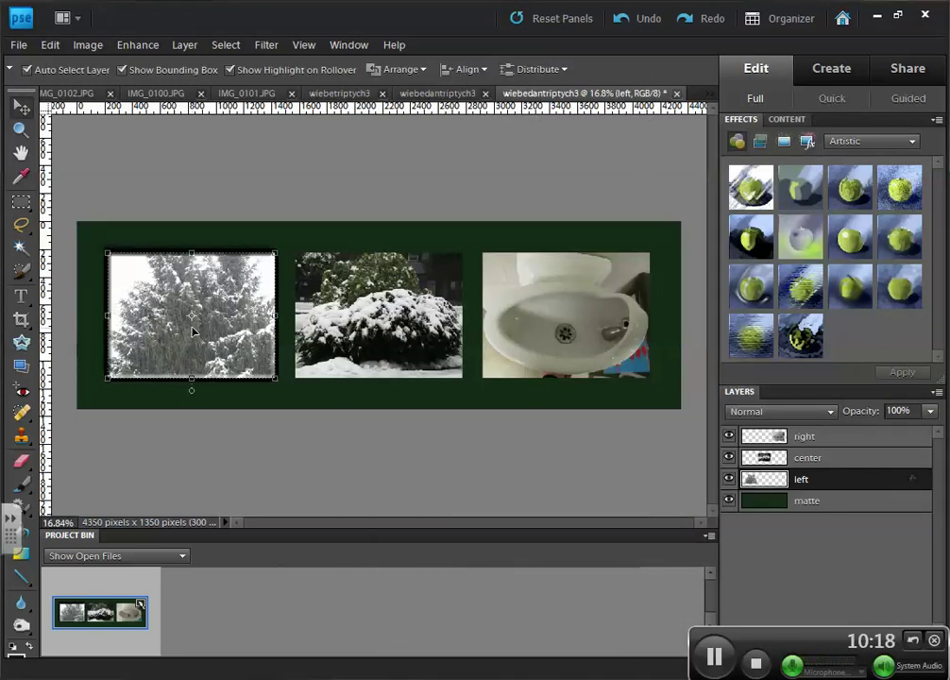
pyautogui.moveTo(199, 363)
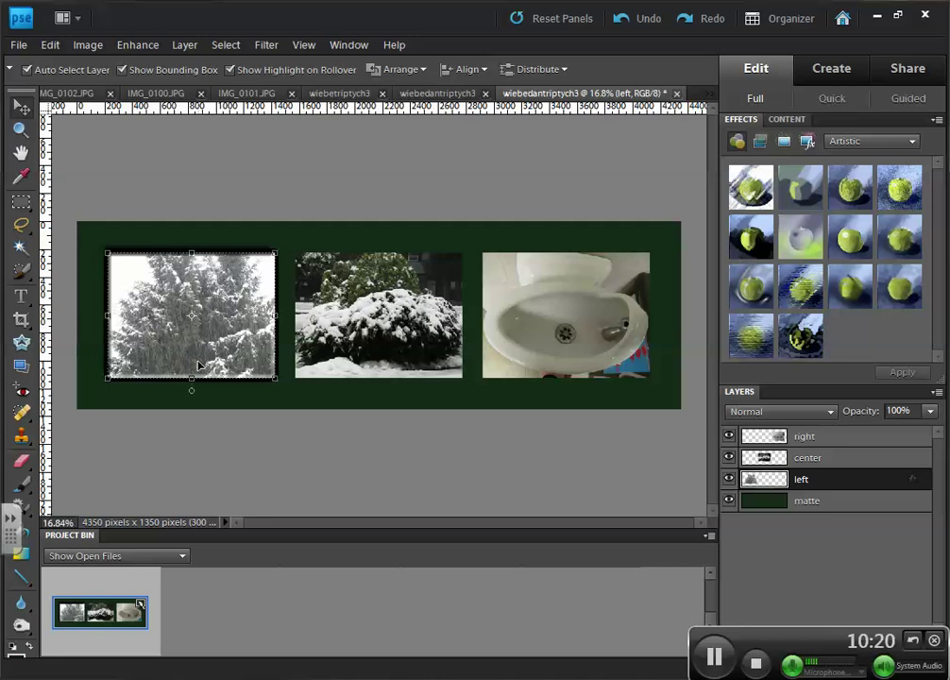
pyautogui.moveTo(914, 484)
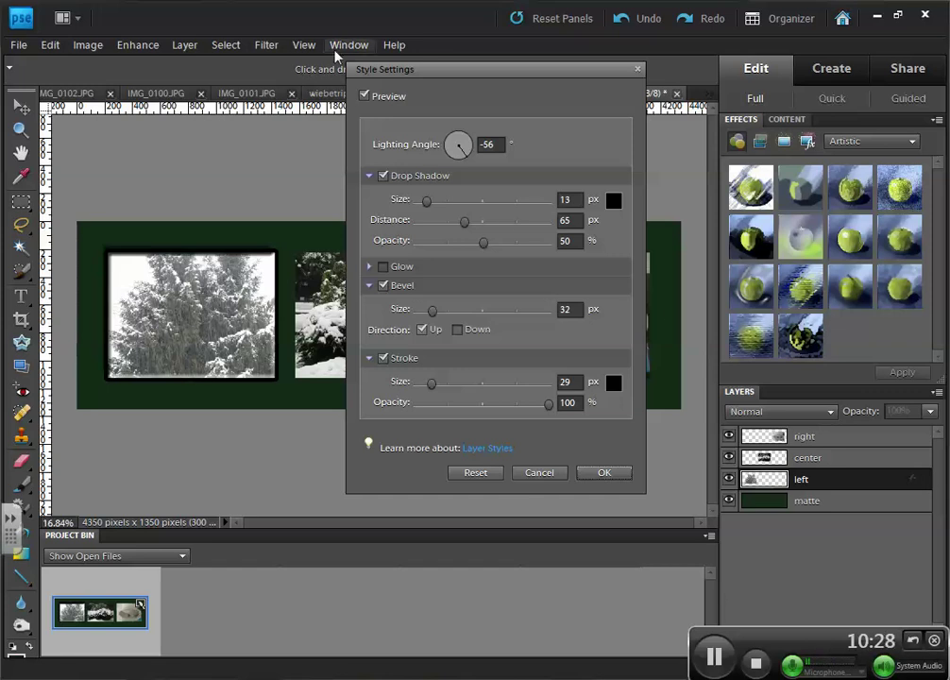
# Uncheck Drop Shadow in Style Settings and confirm, keeping the stroke and bevel
pyautogui.click(381, 173)
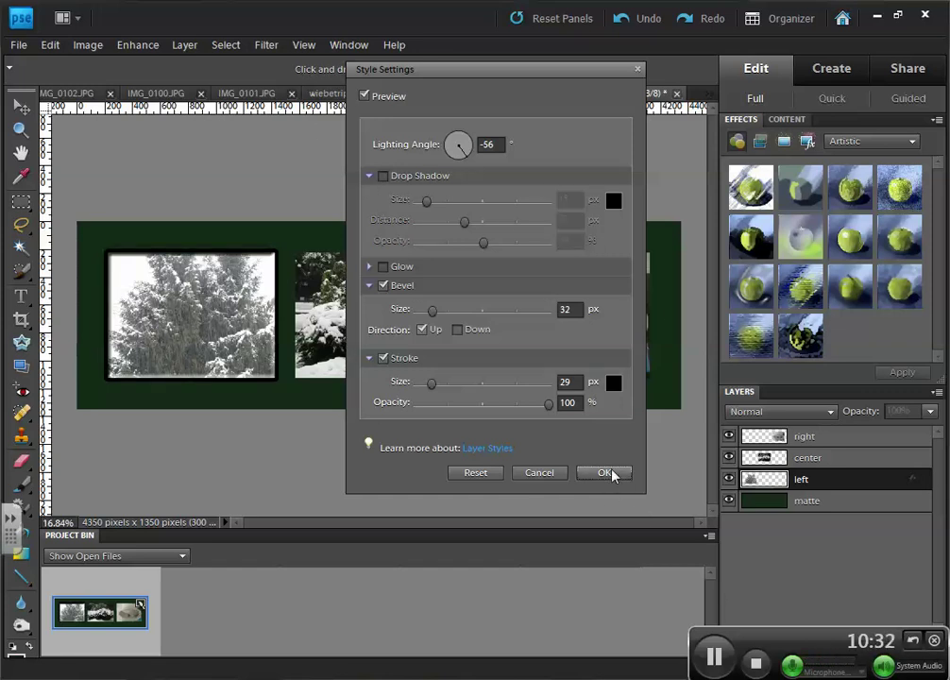
pyautogui.click(604, 472)
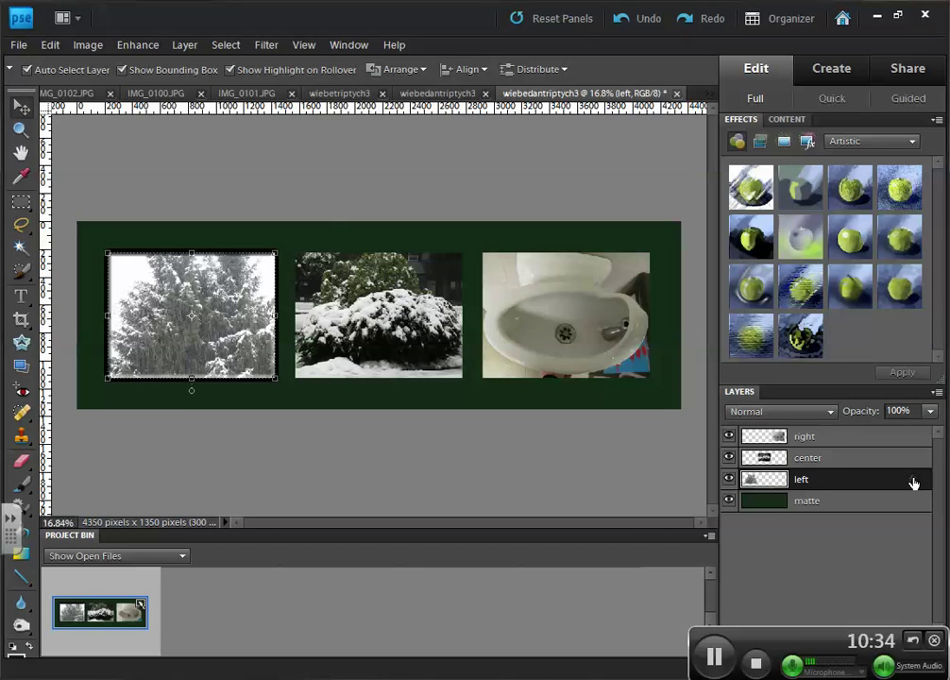
pyautogui.moveTo(914, 491)
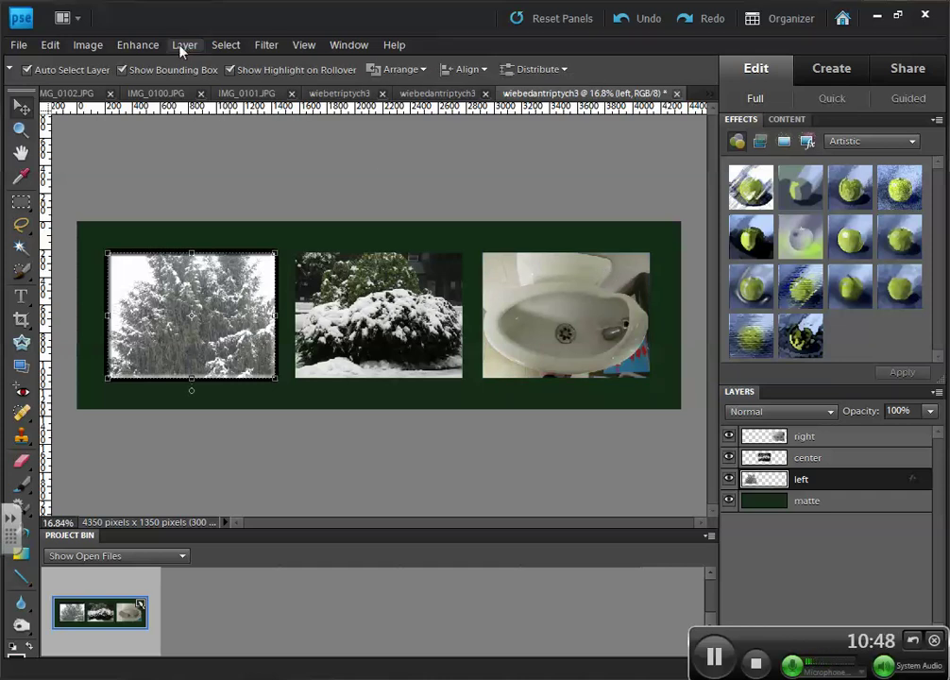
# Copy the left layer's style and paste it onto the centre and right photo layers
pyautogui.click(185, 45)
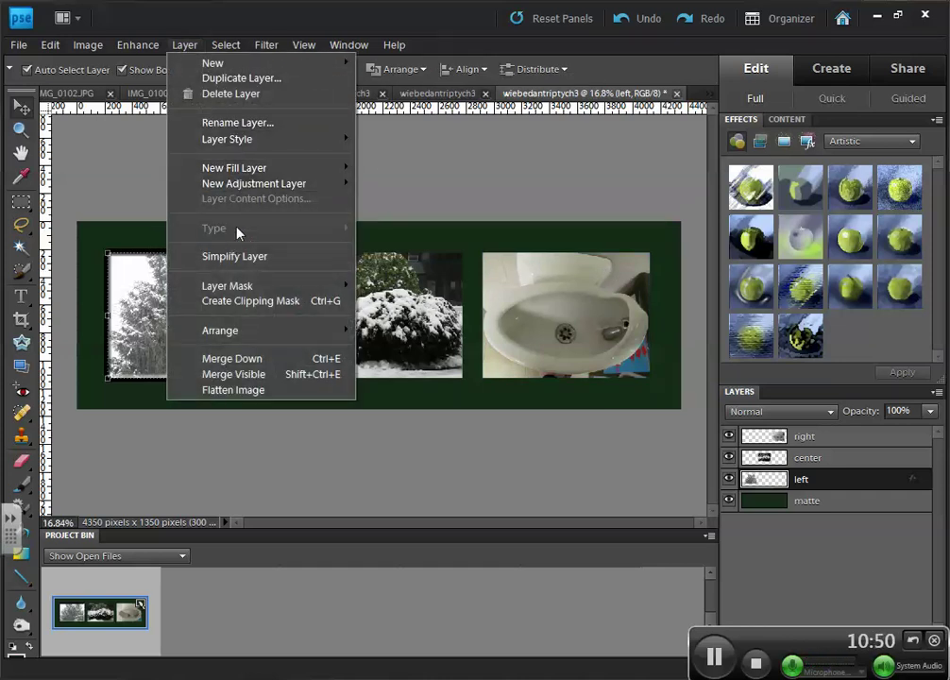
pyautogui.moveTo(227, 140)
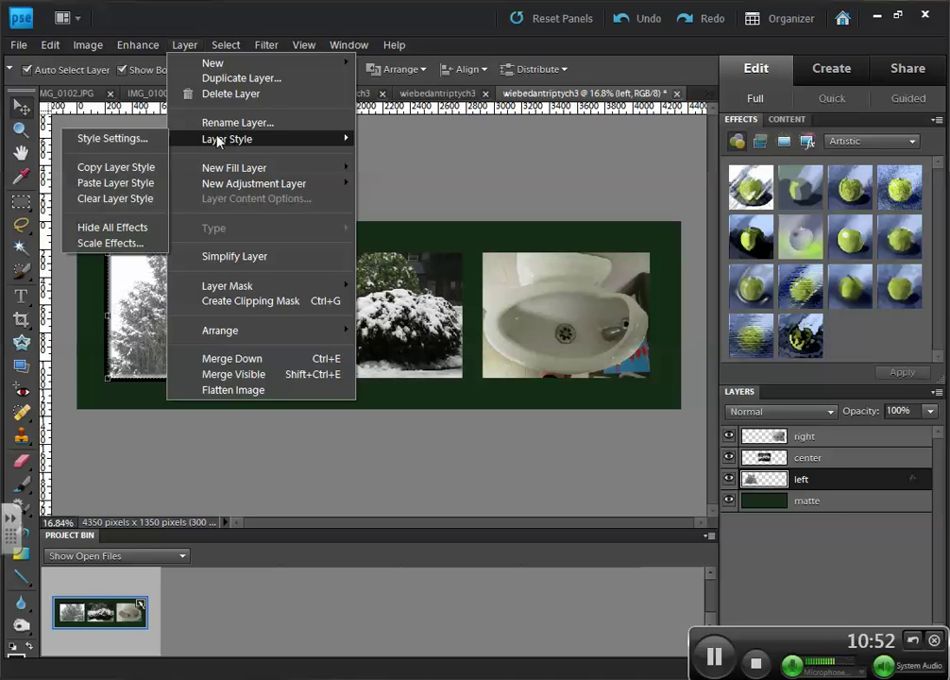
pyautogui.moveTo(114, 166)
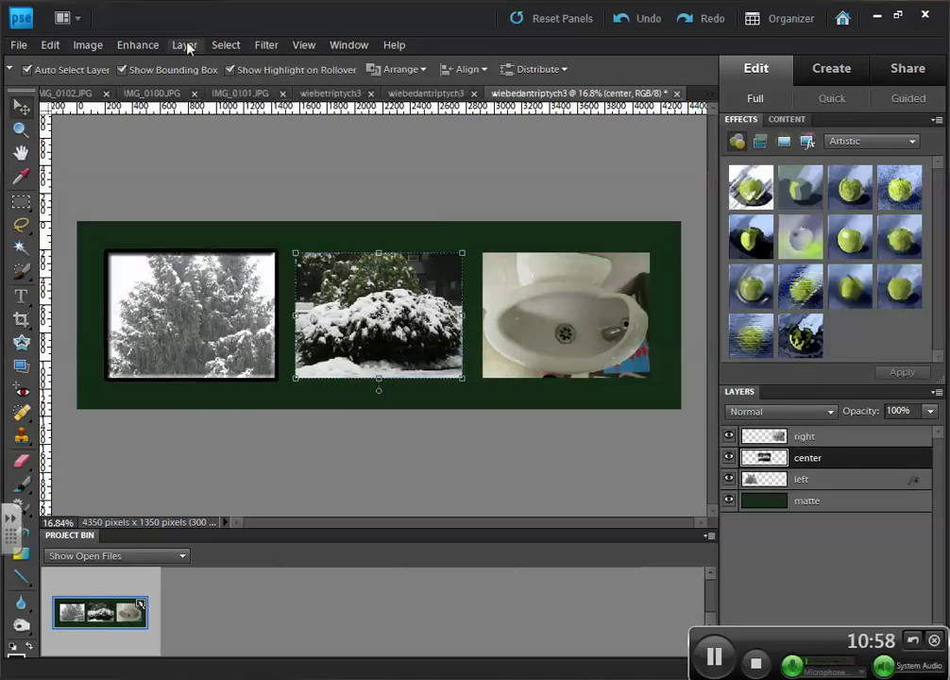
pyautogui.click(185, 45)
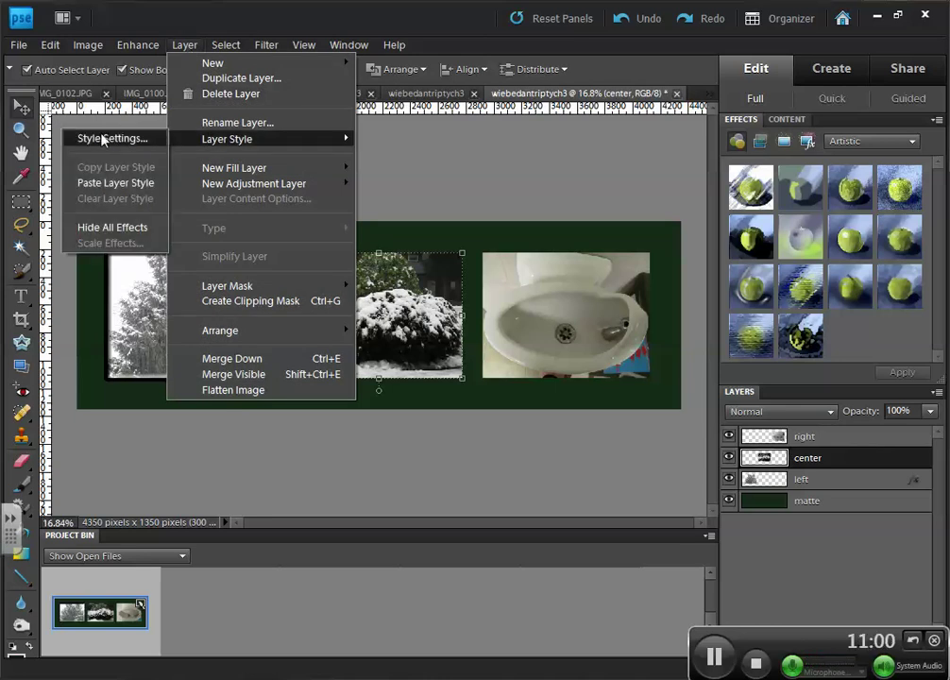
pyautogui.moveTo(115, 189)
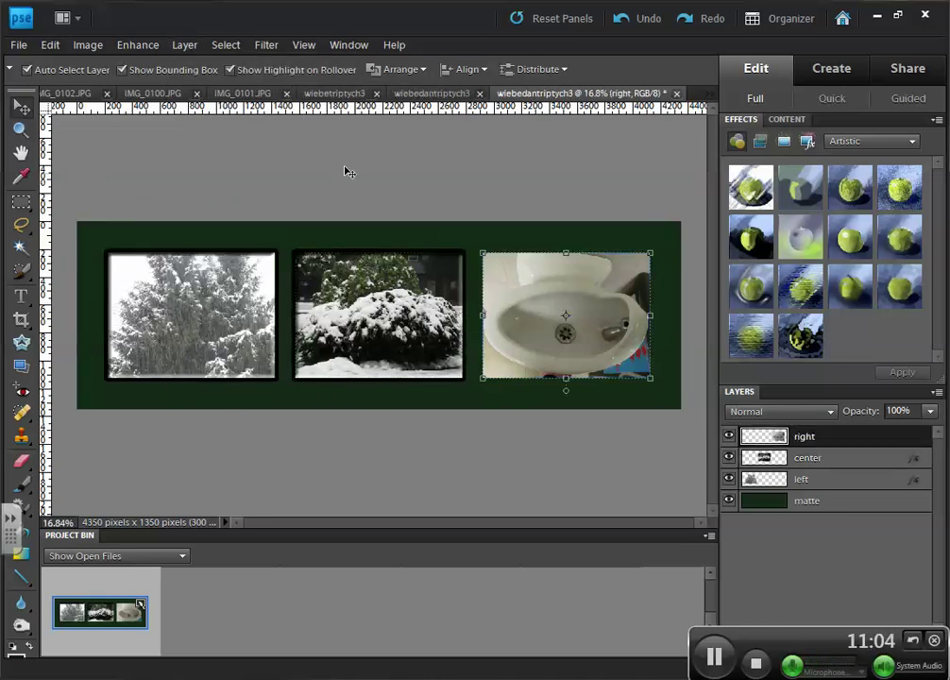
pyautogui.click(185, 45)
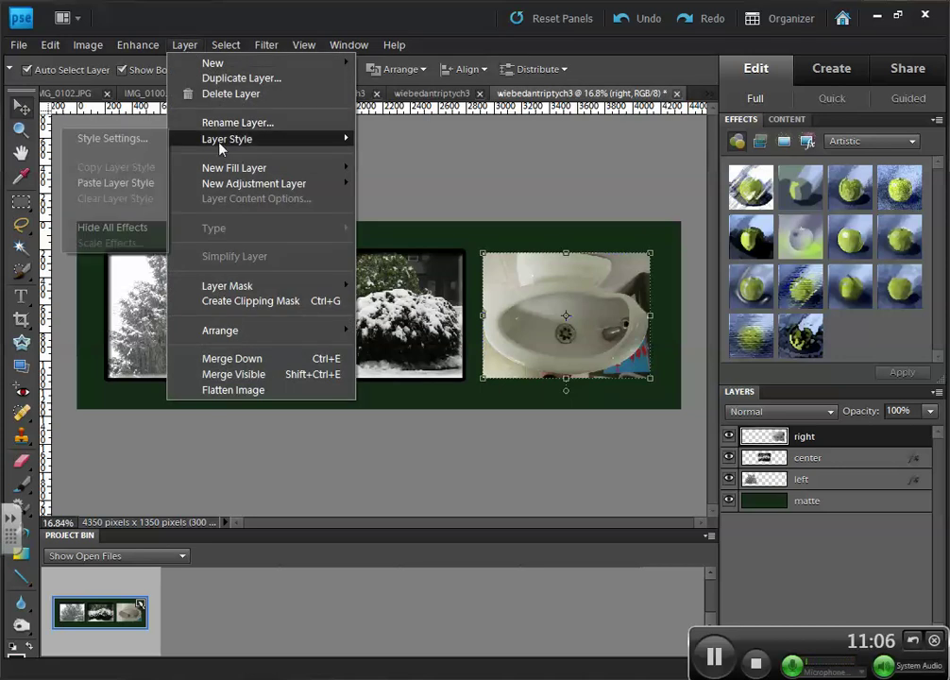
pyautogui.click(510, 235)
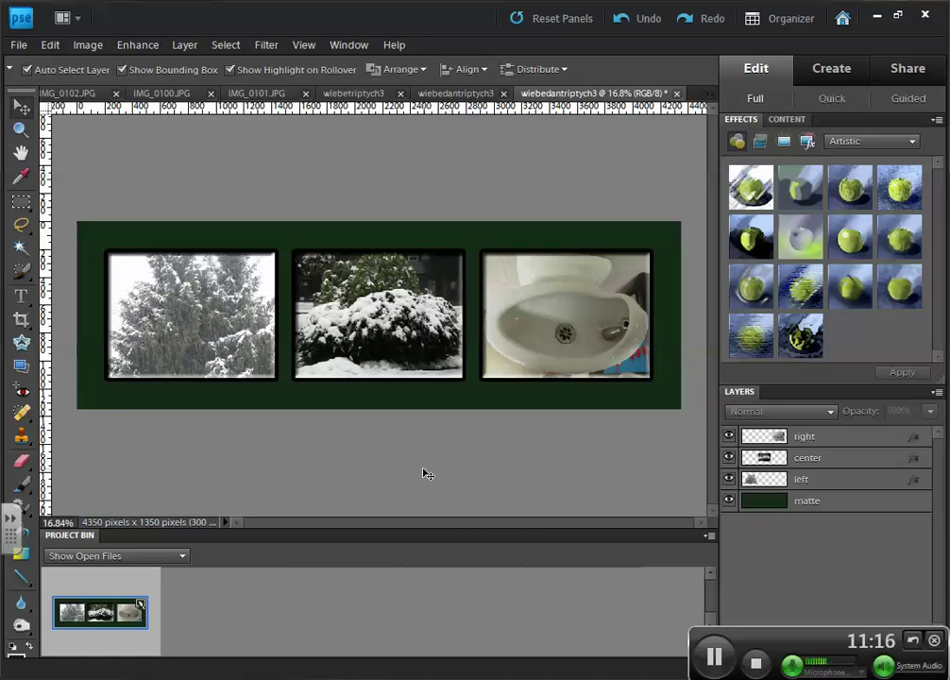
pyautogui.moveTo(576, 553)
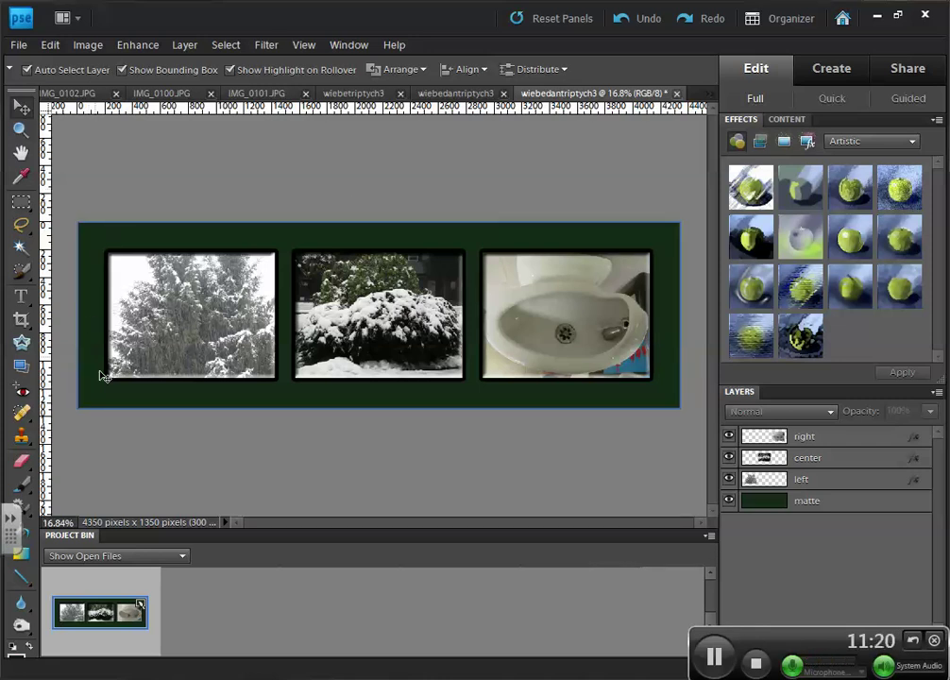
pyautogui.moveTo(521, 468)
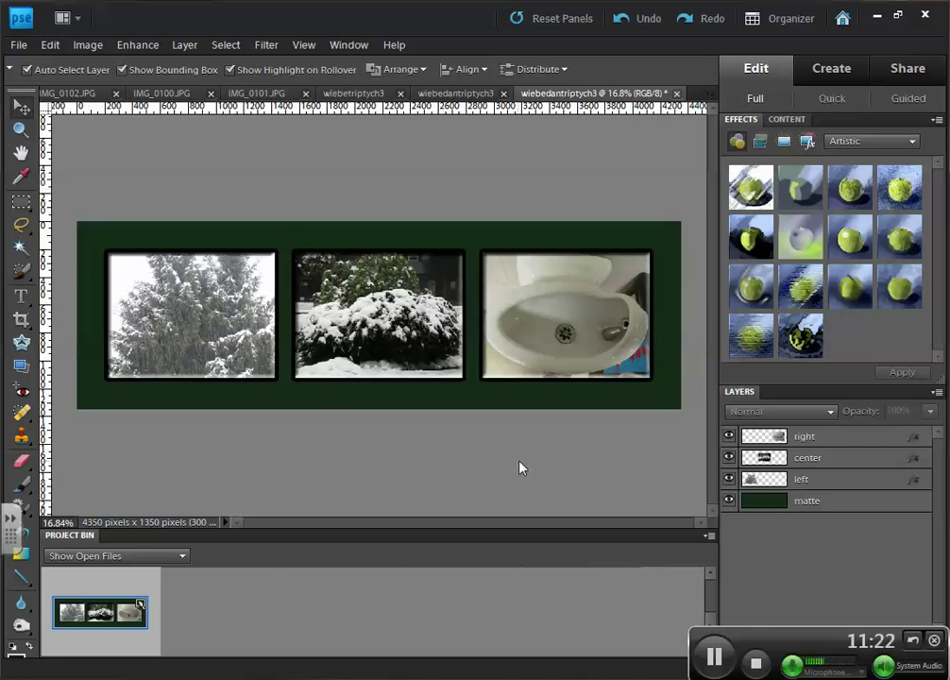